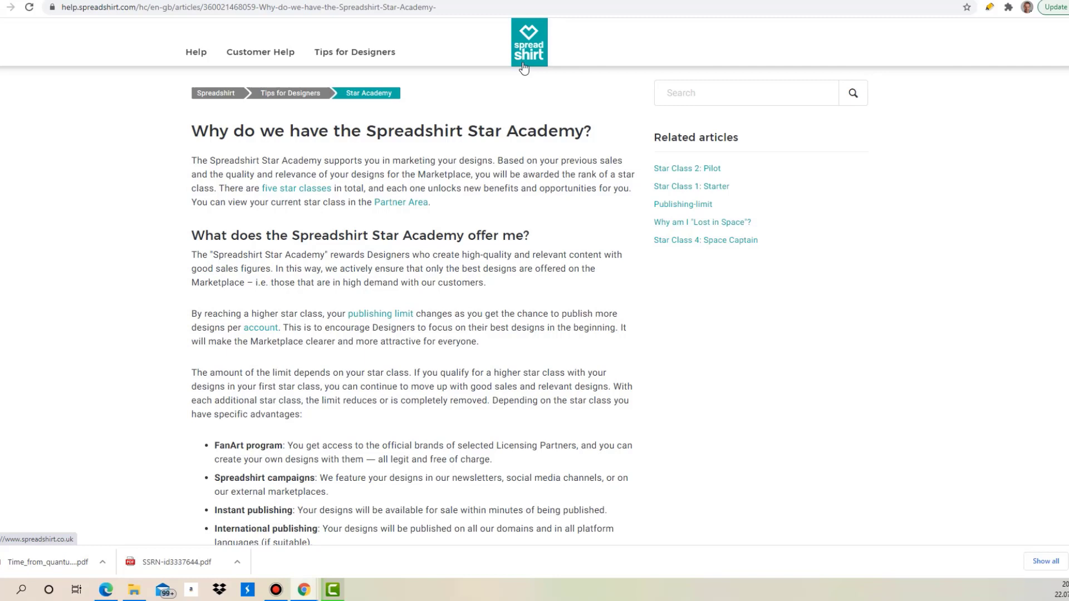
mouse_move(682, 44)
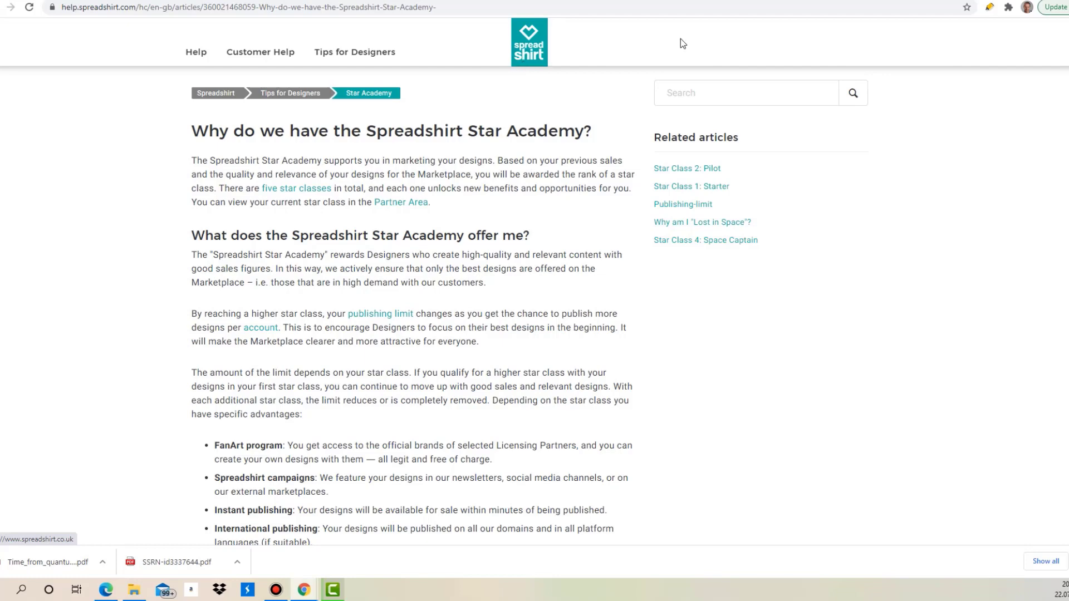
Step: Scroll the Star Academy article down to the star class 2-5 publishing limits and benefits table
scroll(down, 3)
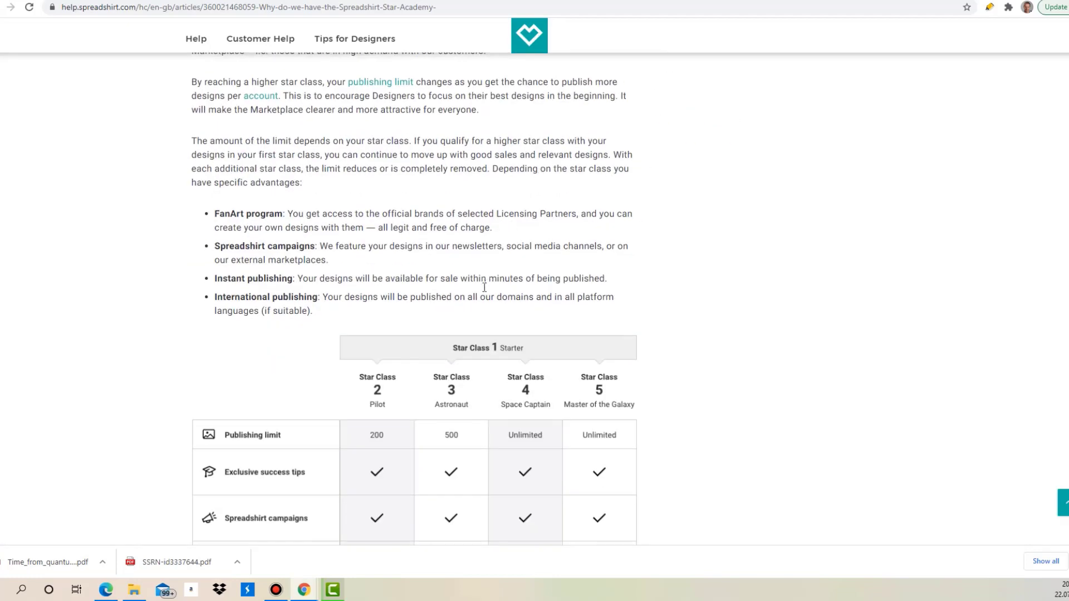
scroll(down, 3)
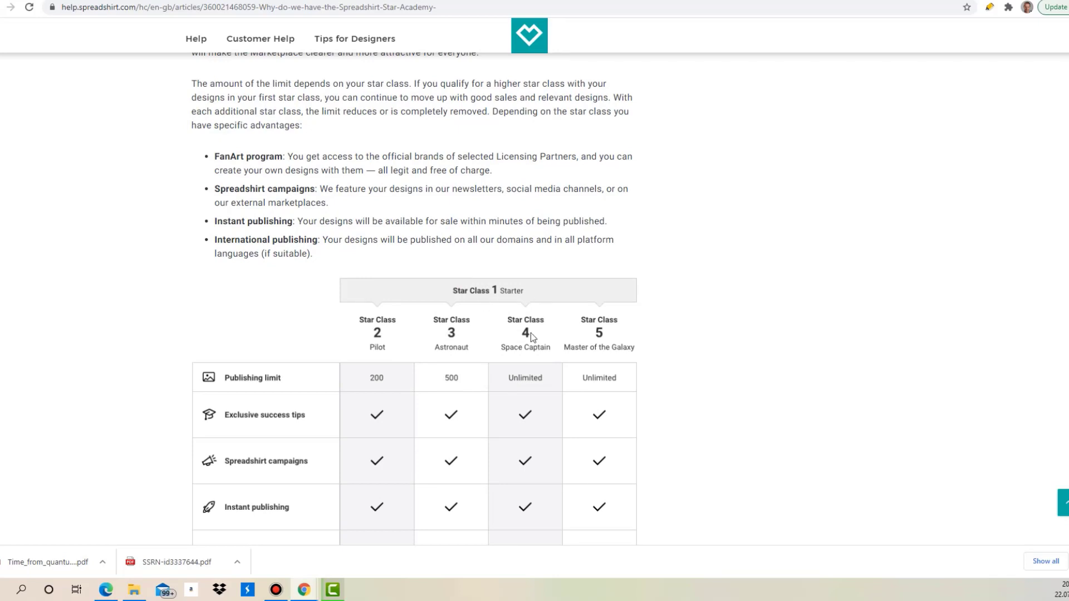
mouse_move(463, 294)
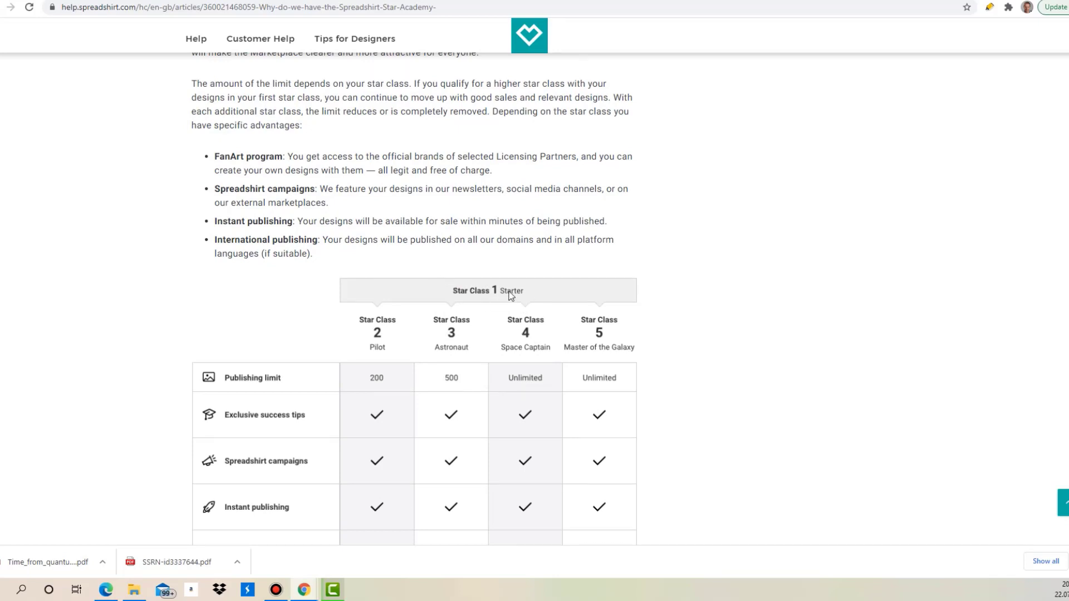
scroll(down, 3)
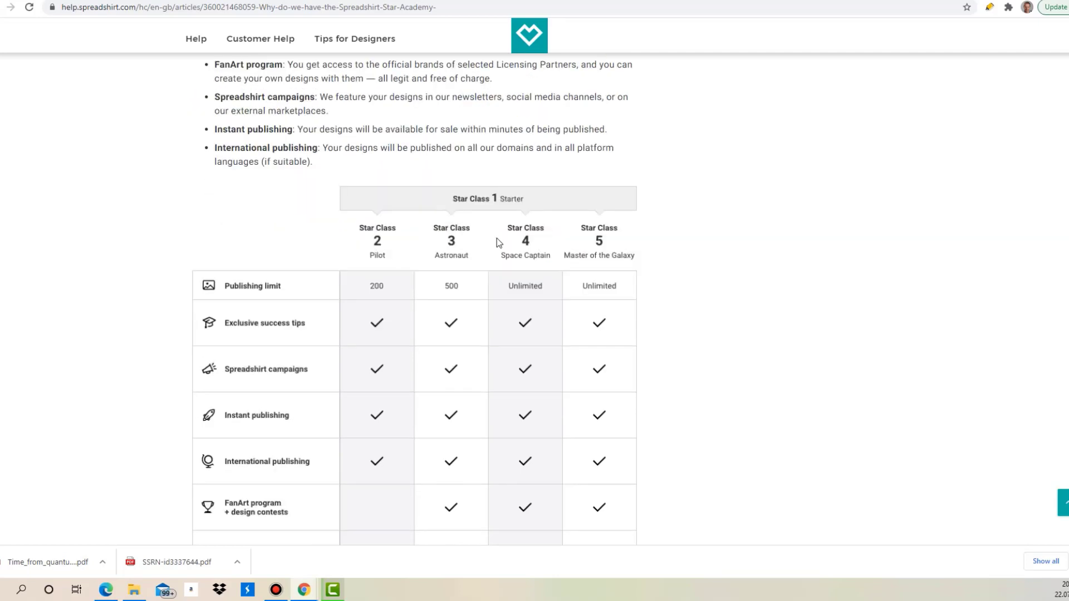
Step: Scroll further to show the full Star Class 2-5 benefits table with FanArt and events rows
scroll(down, 3)
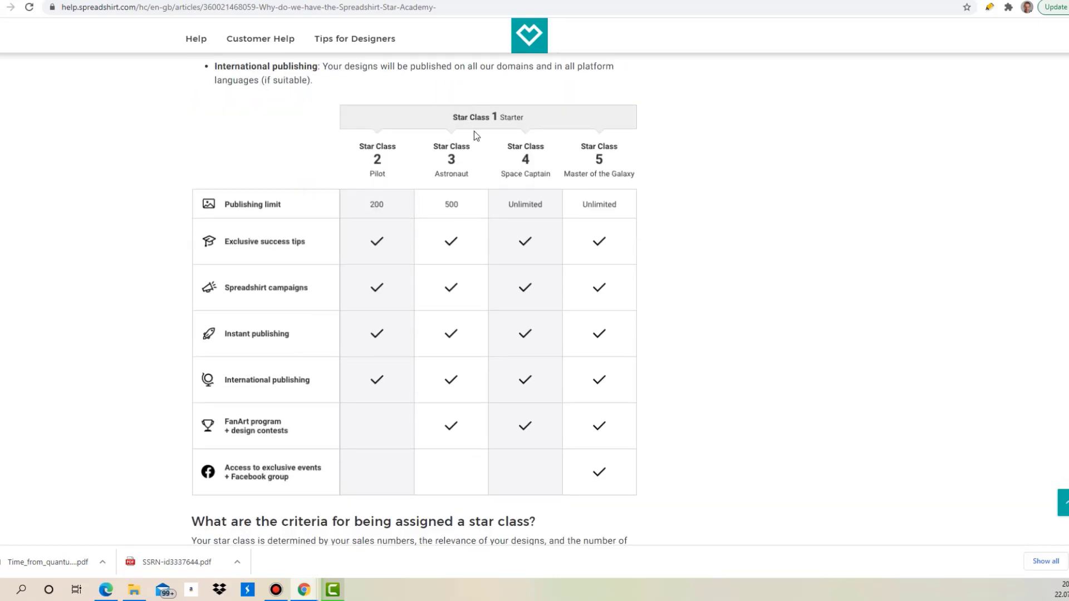
mouse_move(387, 198)
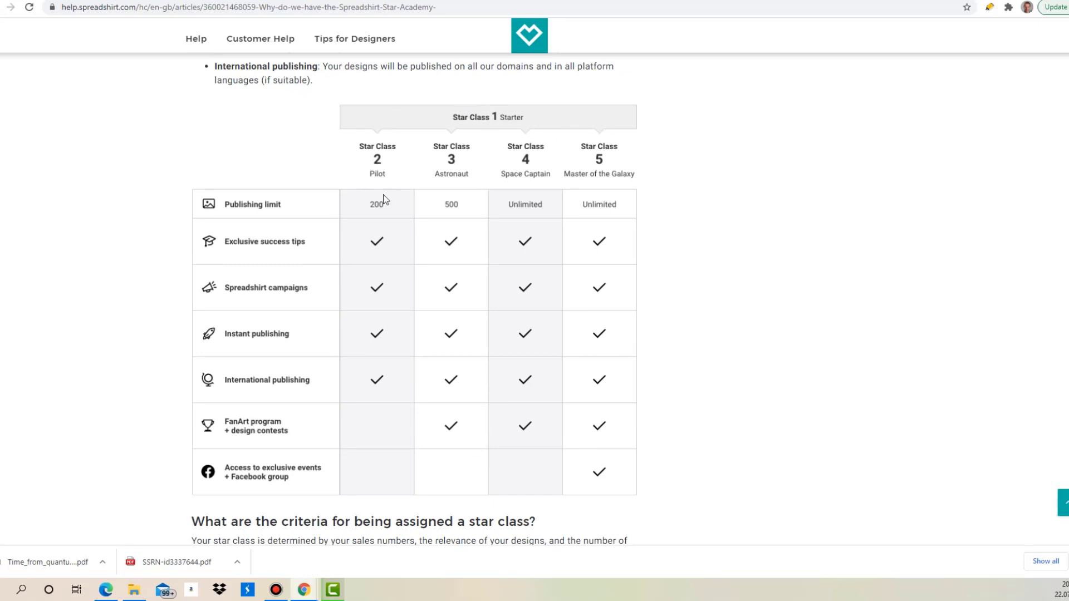
mouse_move(455, 431)
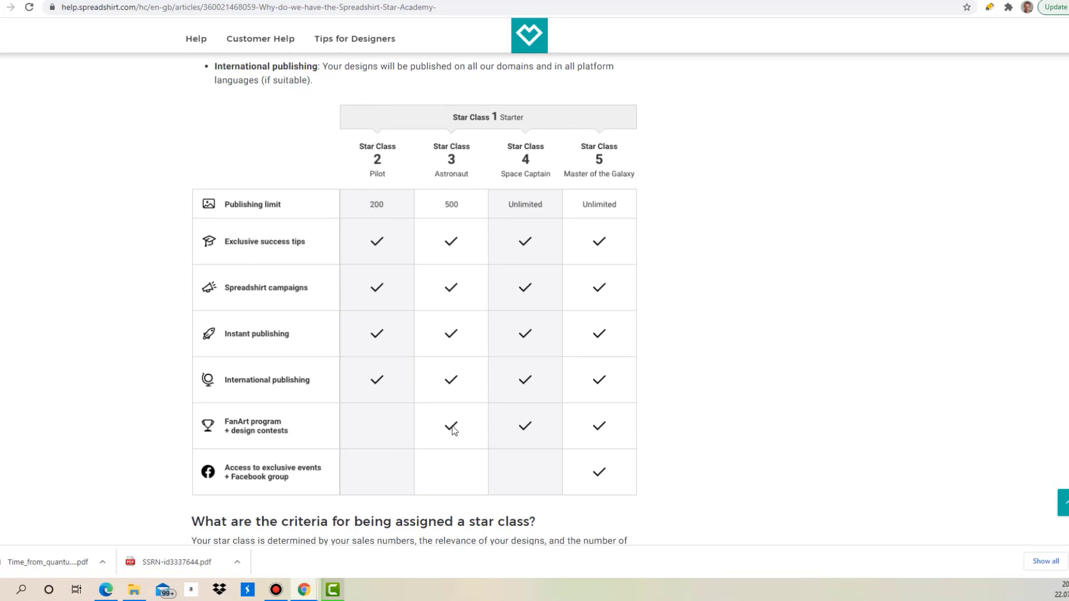
mouse_move(369, 394)
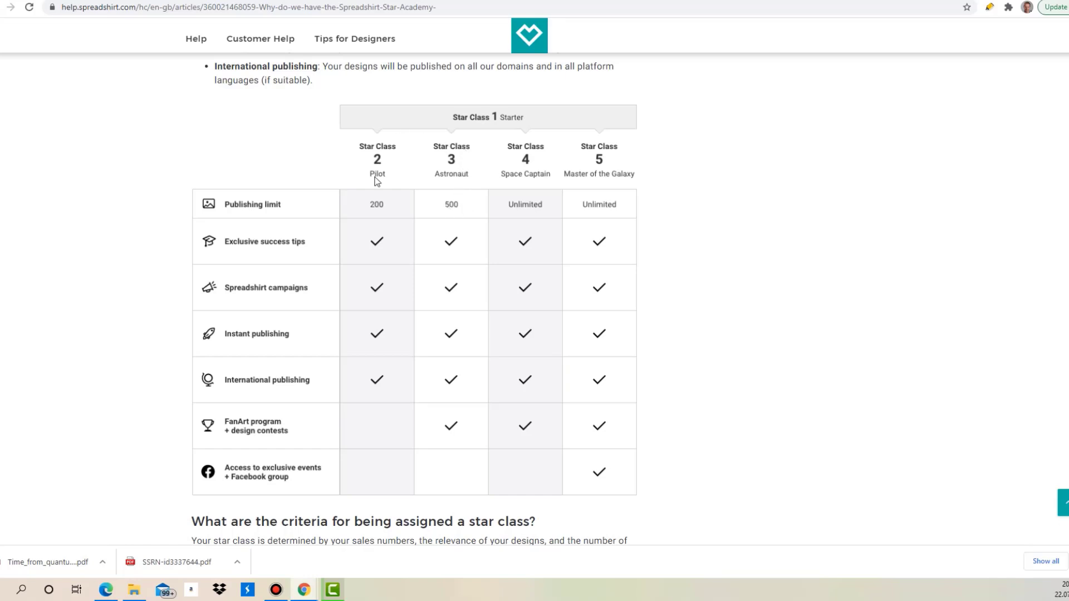
mouse_move(384, 208)
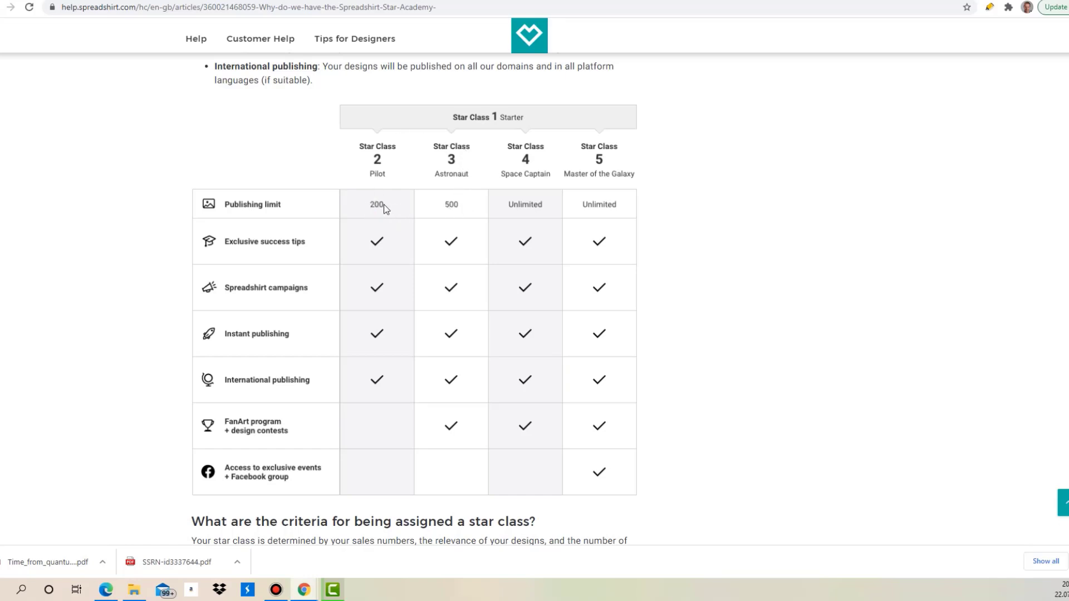
mouse_move(381, 199)
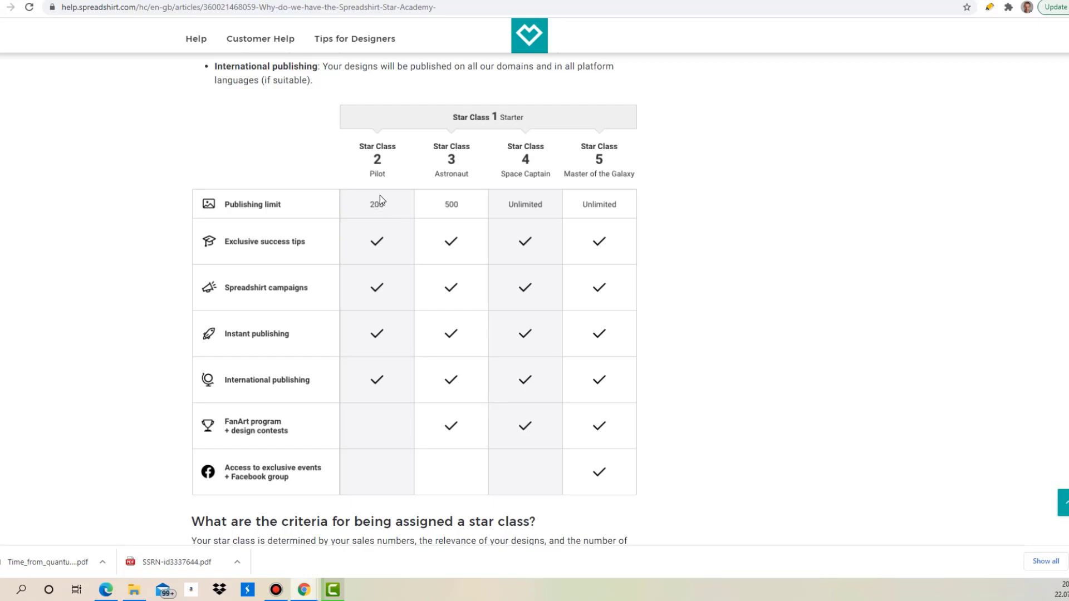
mouse_move(629, 183)
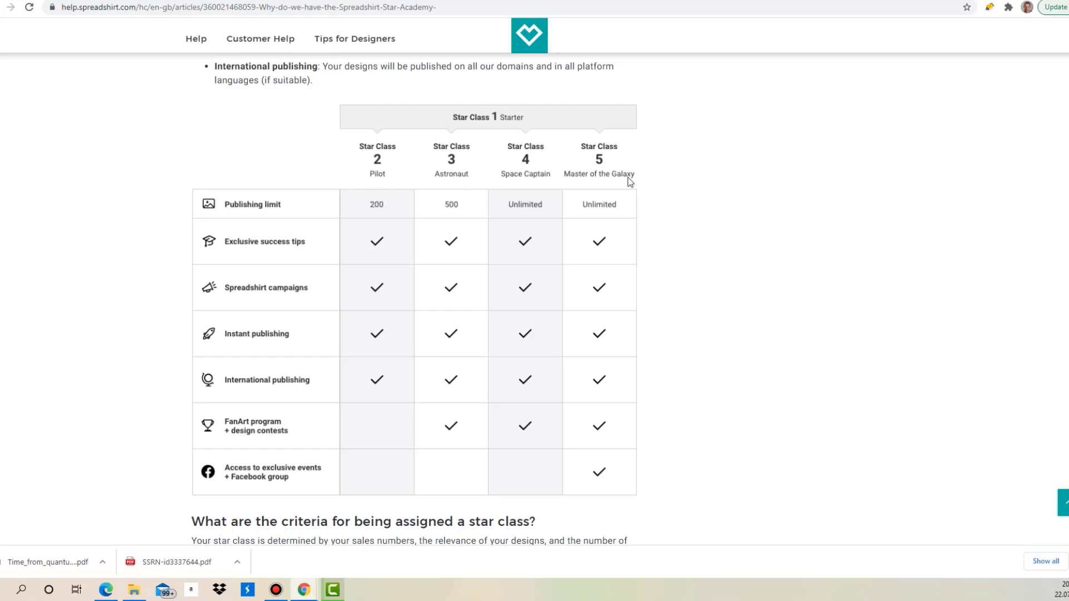
mouse_move(536, 195)
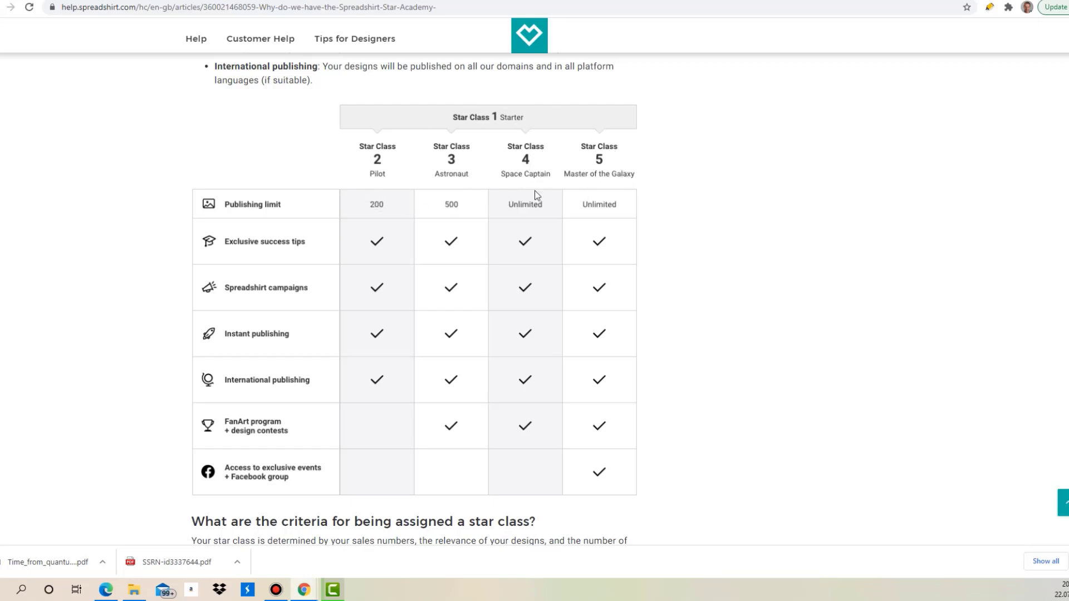
mouse_move(375, 197)
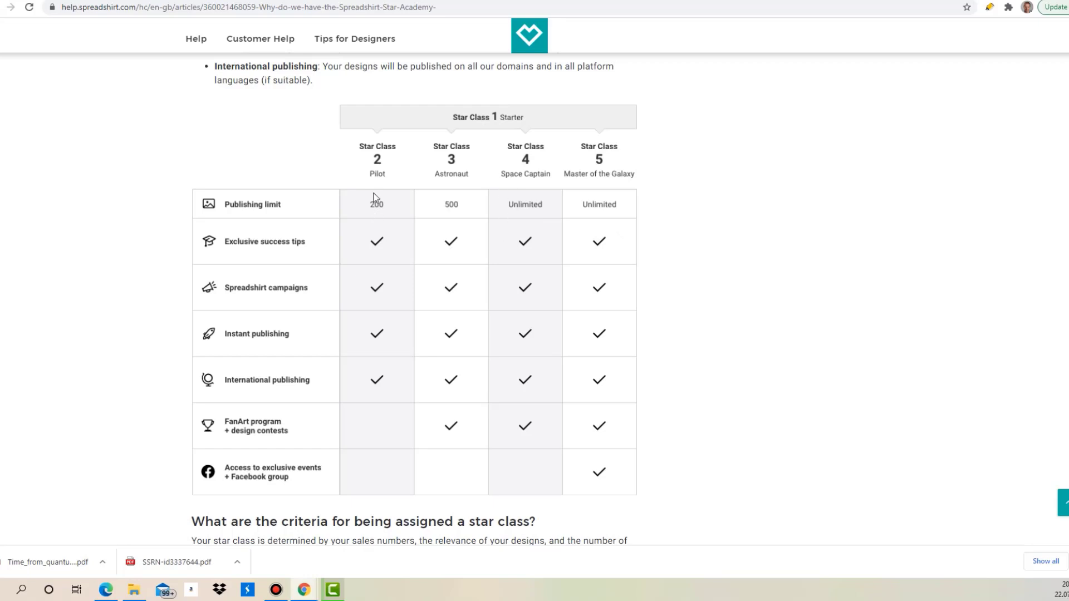
mouse_move(420, 221)
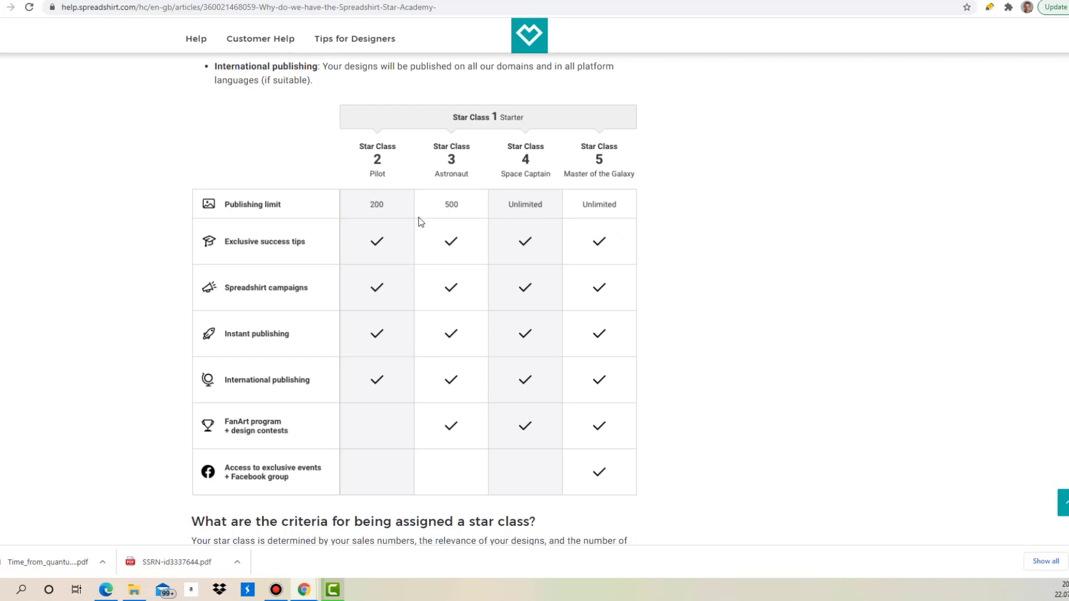
mouse_move(524, 156)
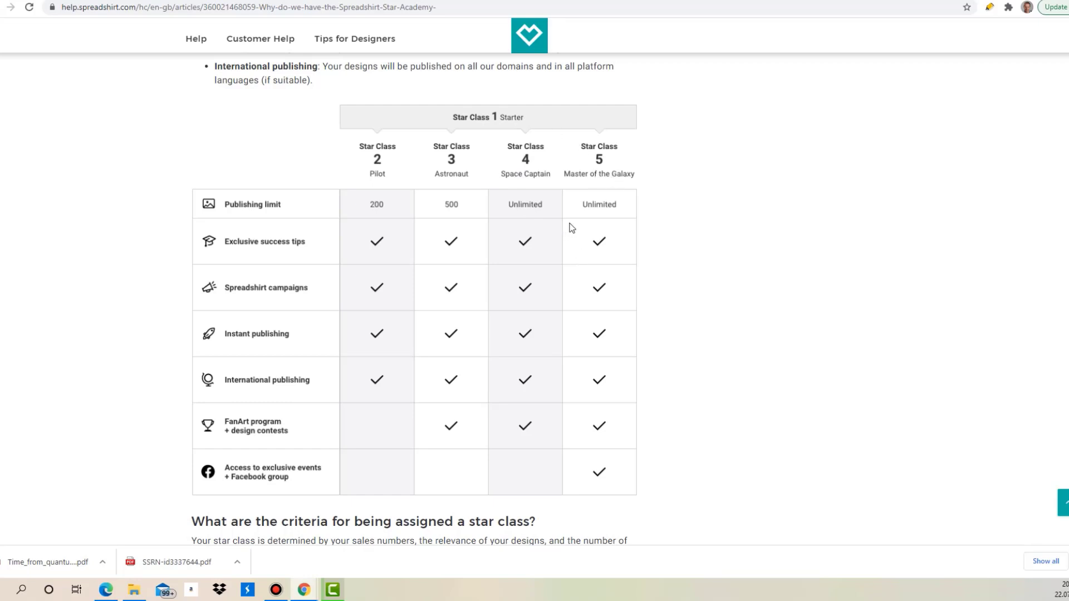
mouse_move(250, 463)
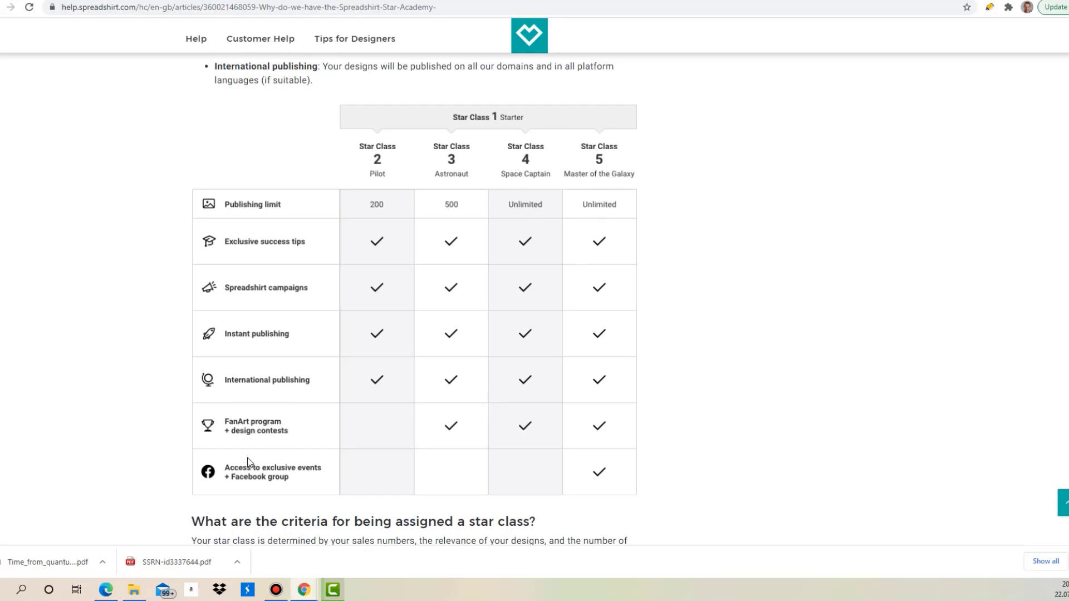
mouse_move(245, 493)
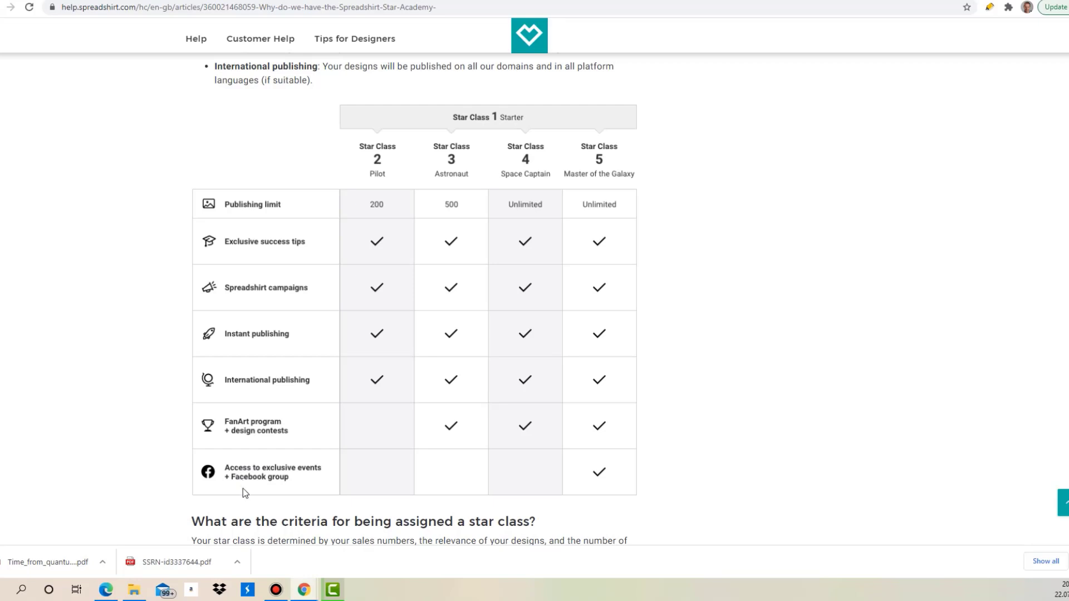
mouse_move(260, 516)
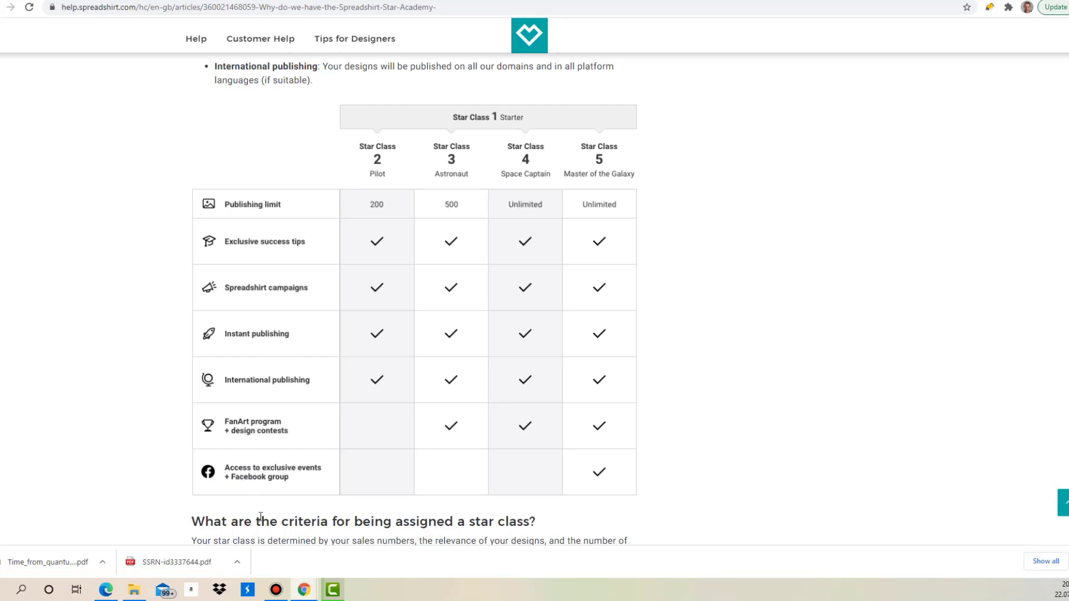
mouse_move(268, 509)
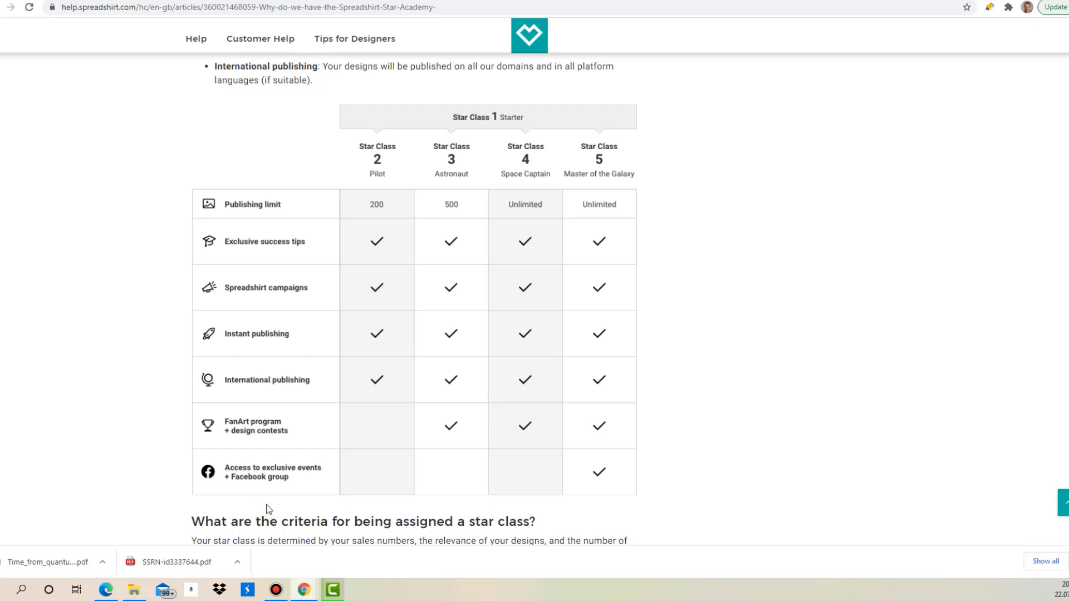
mouse_move(599, 472)
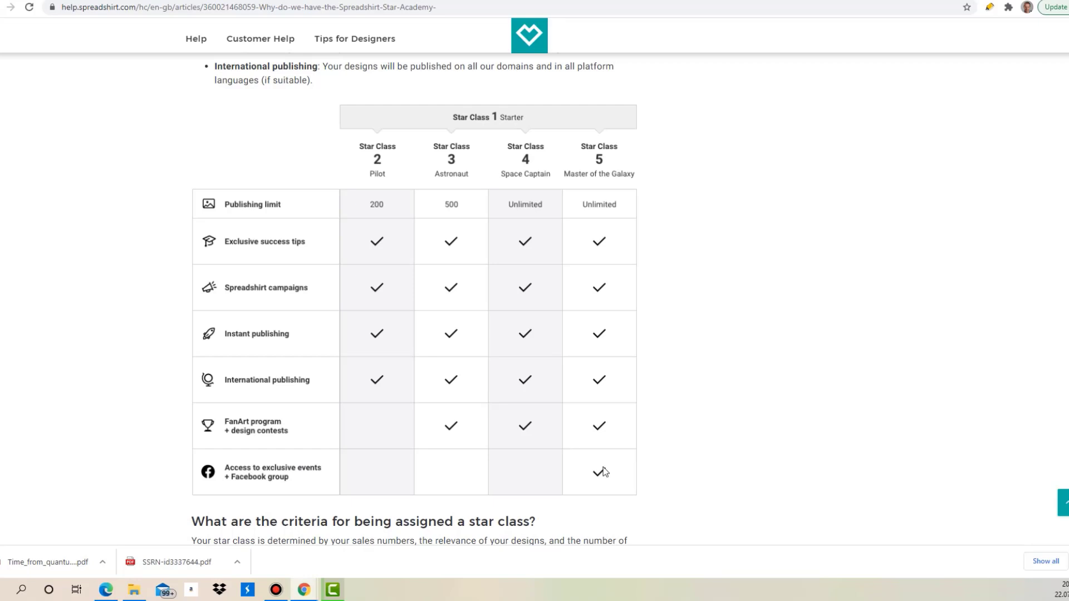
mouse_move(565, 476)
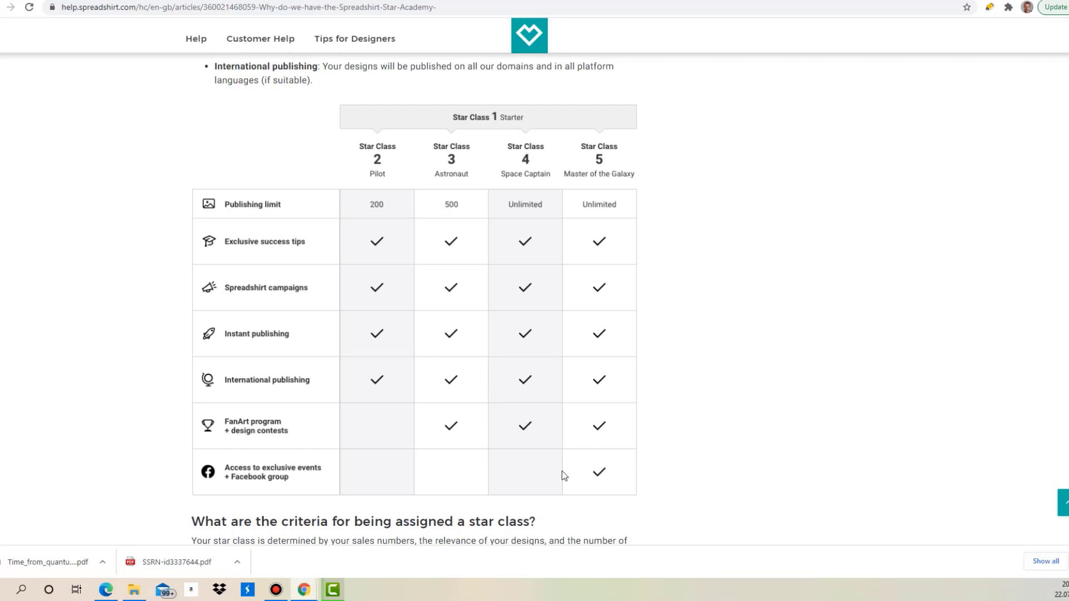
mouse_move(623, 232)
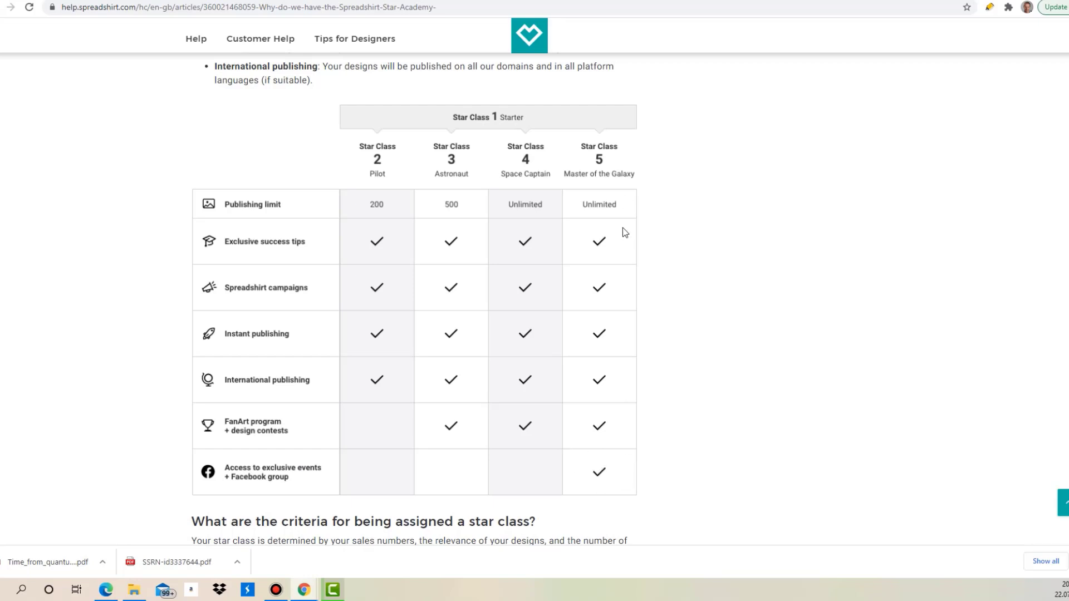
mouse_move(582, 164)
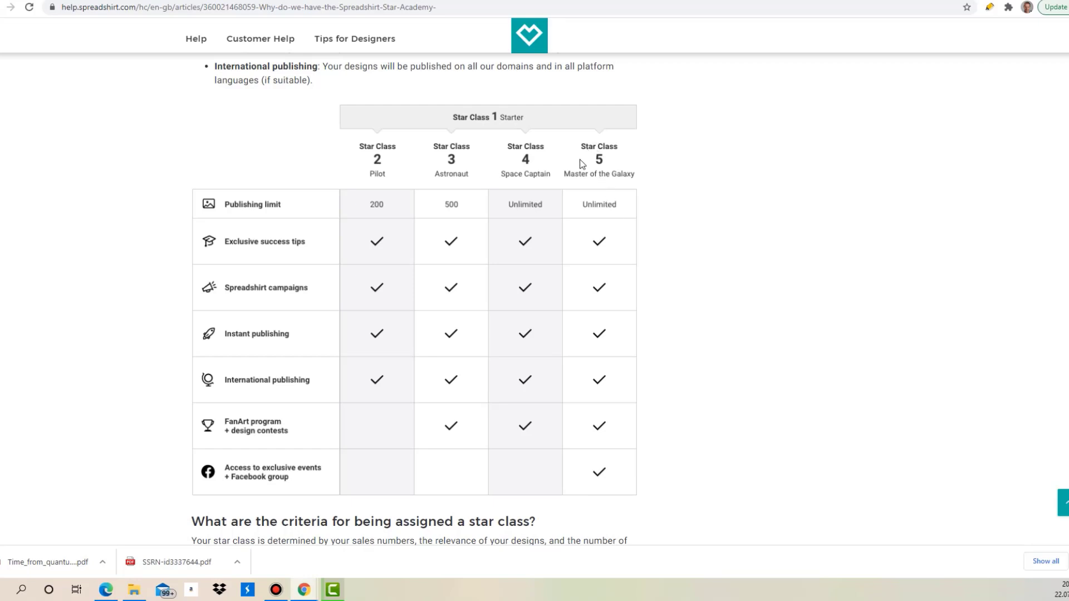
mouse_move(578, 192)
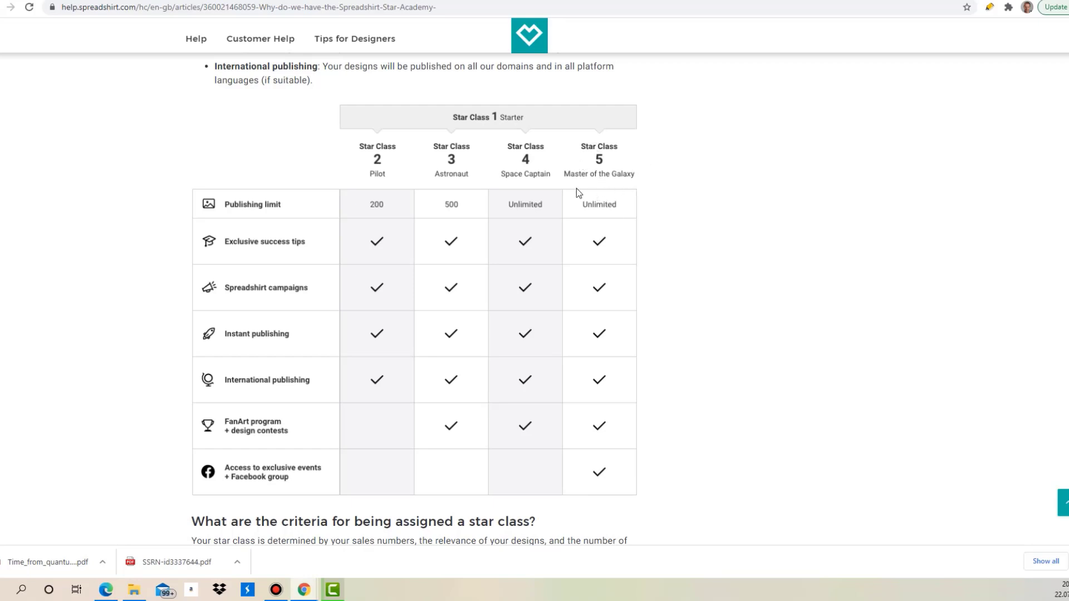
mouse_move(561, 192)
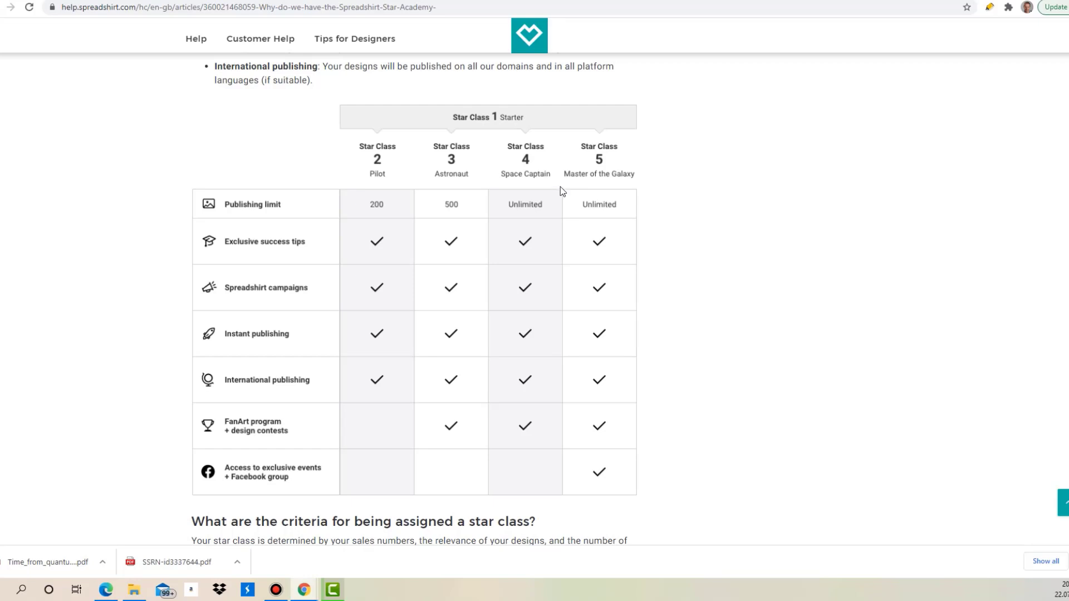
mouse_move(492, 197)
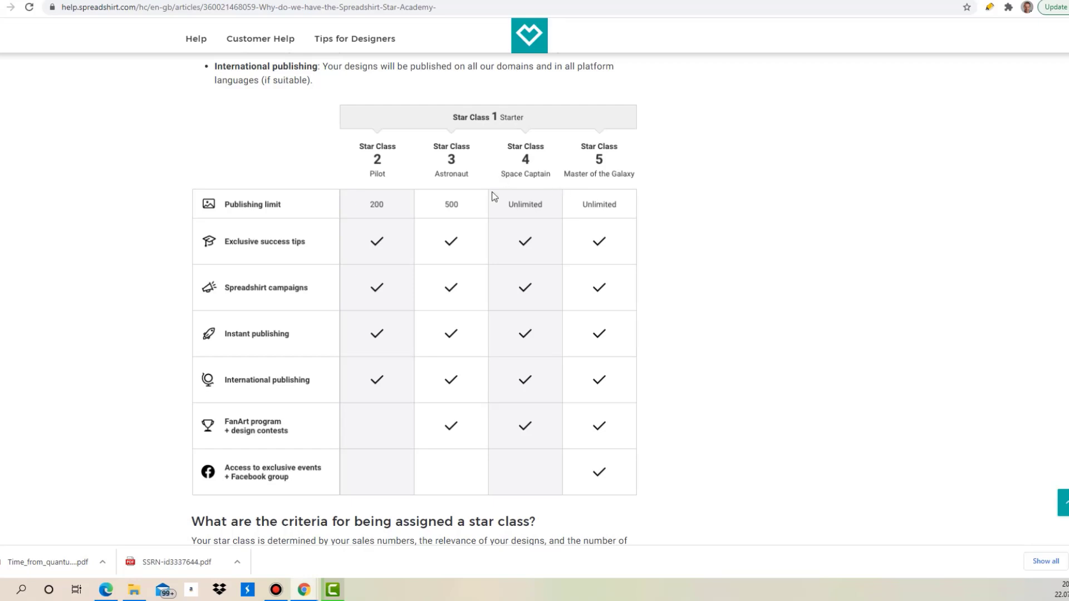
mouse_move(442, 333)
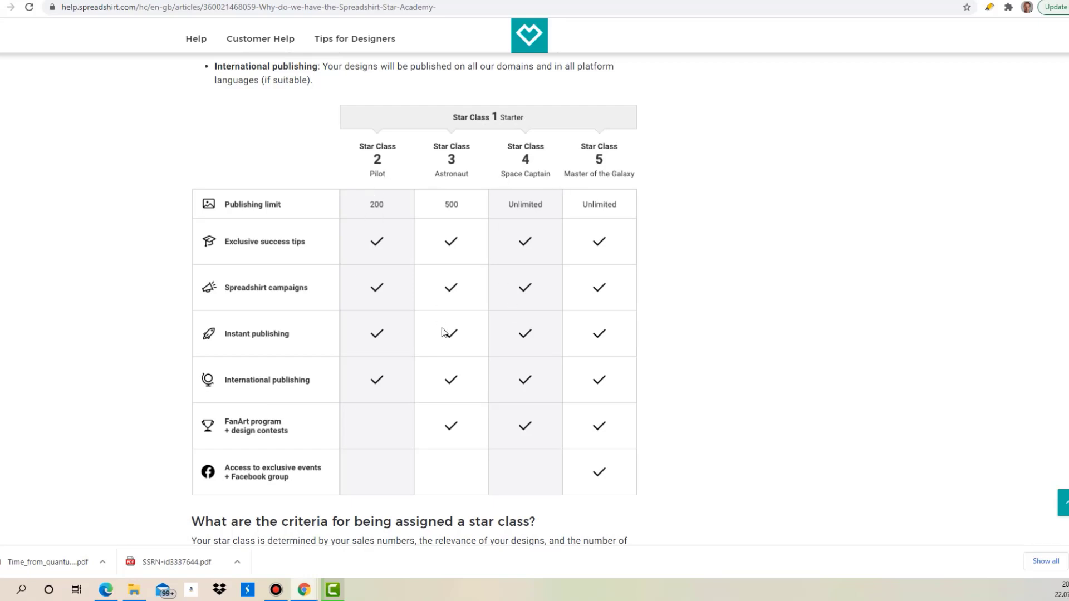
mouse_move(600, 213)
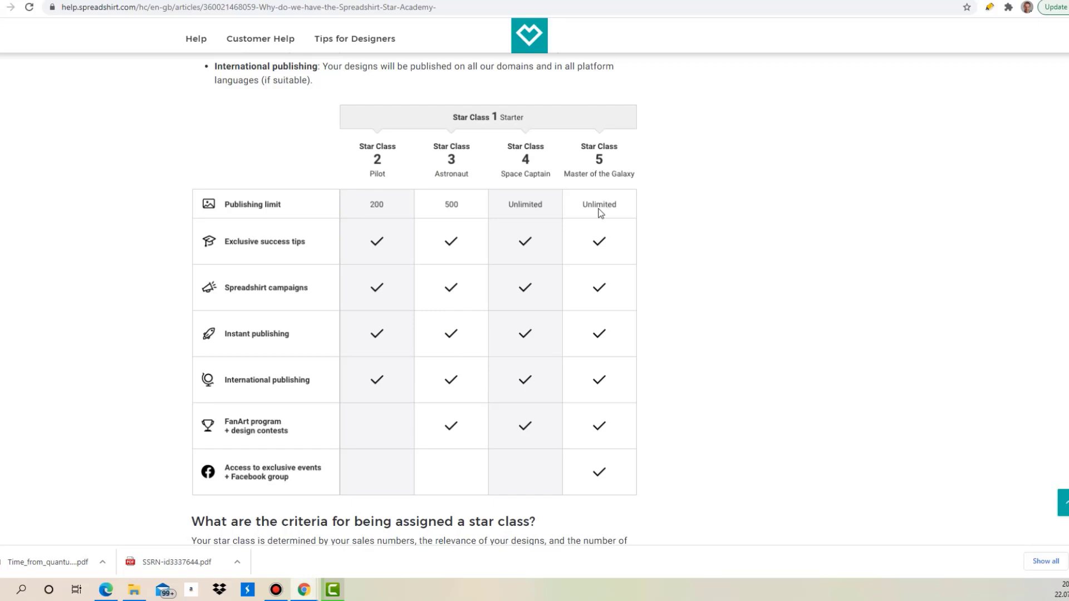
Step: Scroll down to the star class criteria section and its table of requirements per class
scroll(down, 3)
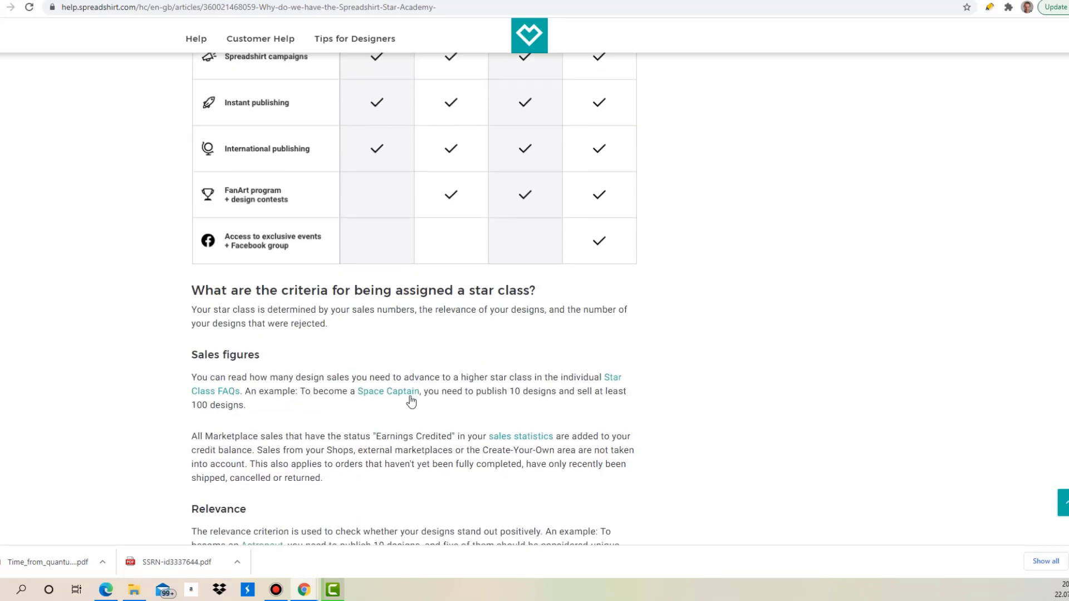
scroll(down, 3)
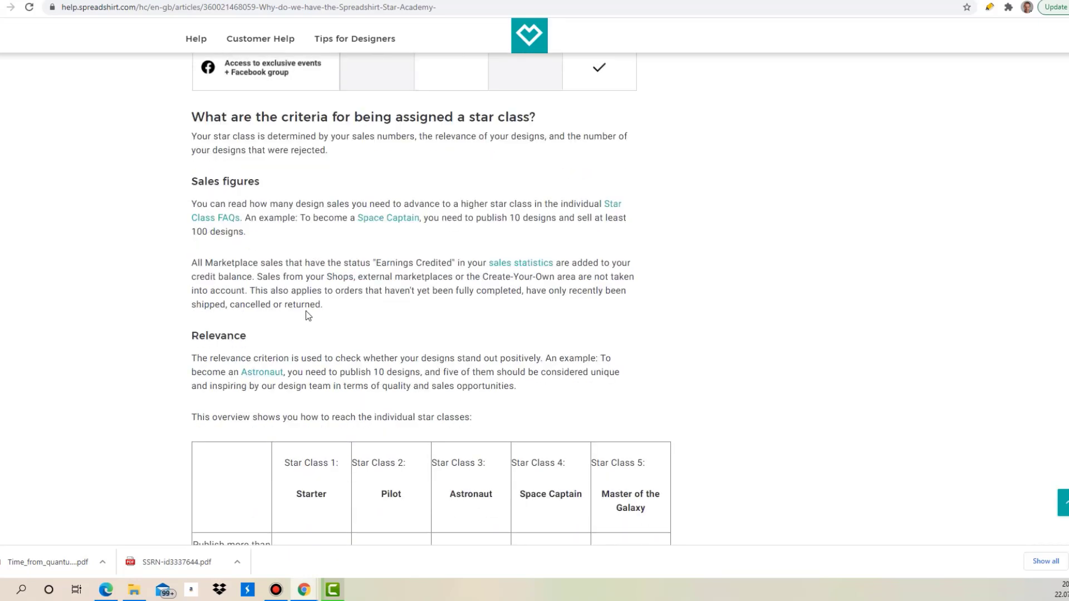
scroll(down, 3)
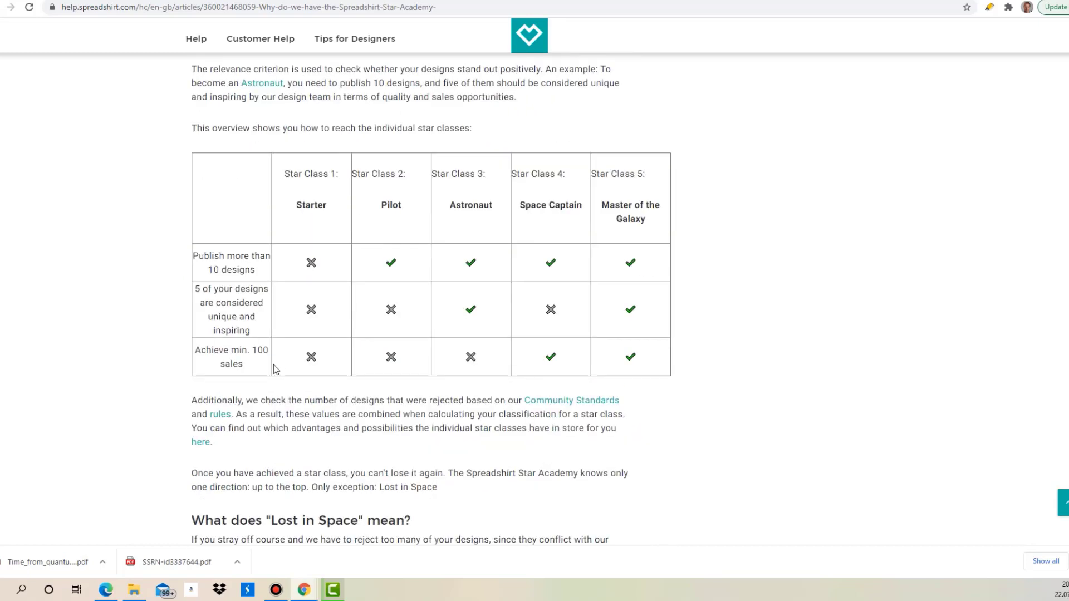
mouse_move(603, 292)
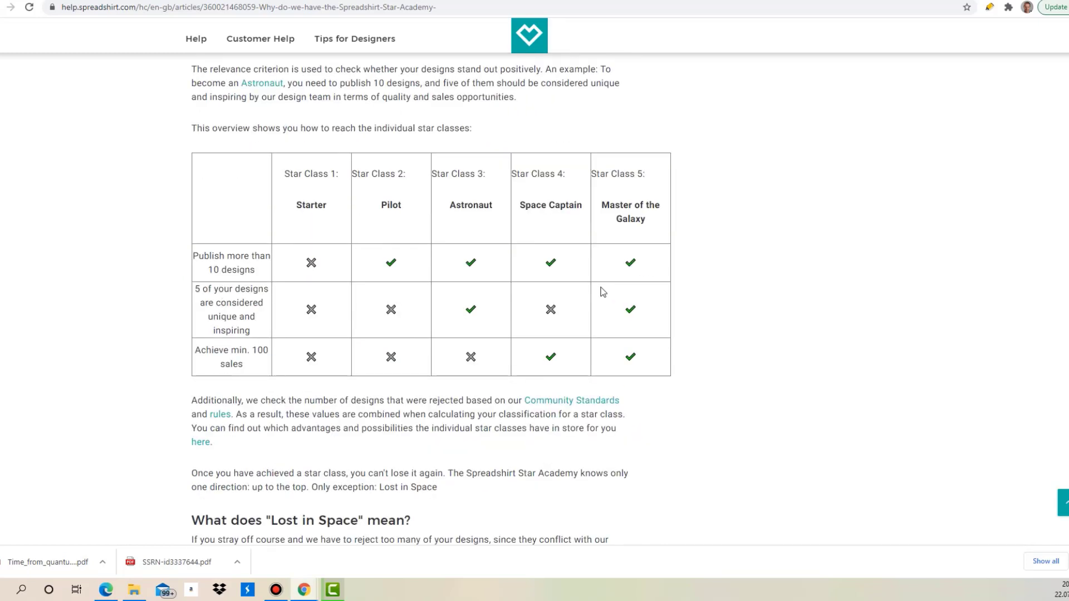
mouse_move(436, 252)
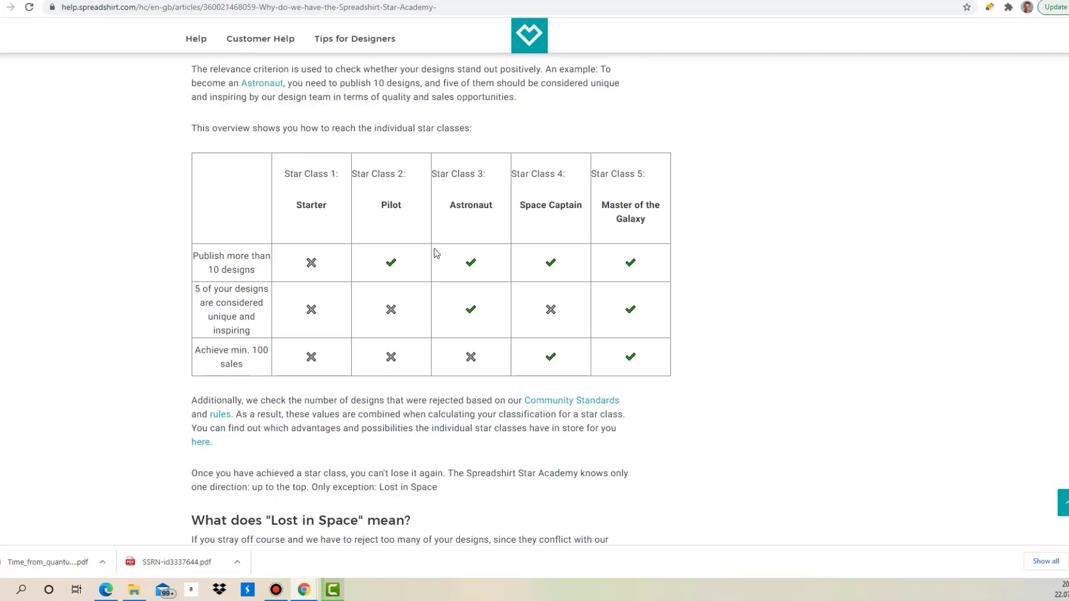
mouse_move(185, 261)
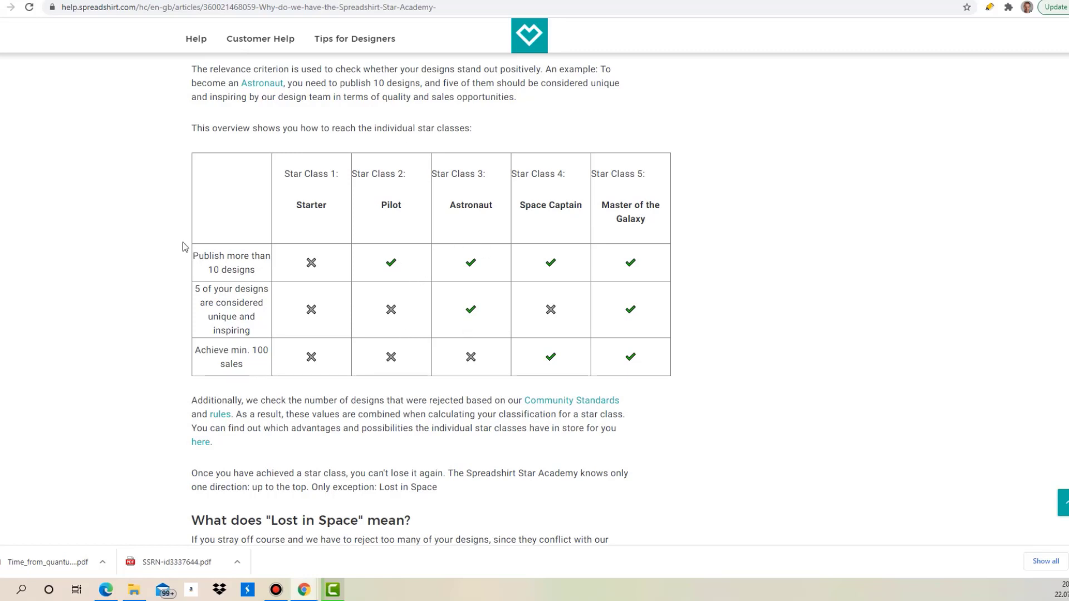
mouse_move(459, 324)
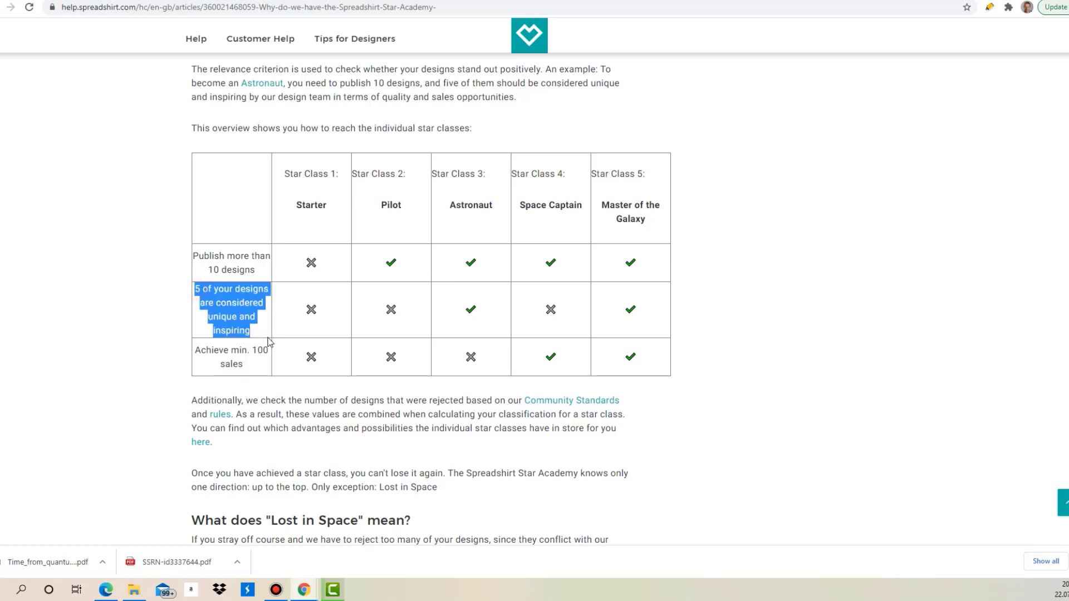
mouse_move(268, 331)
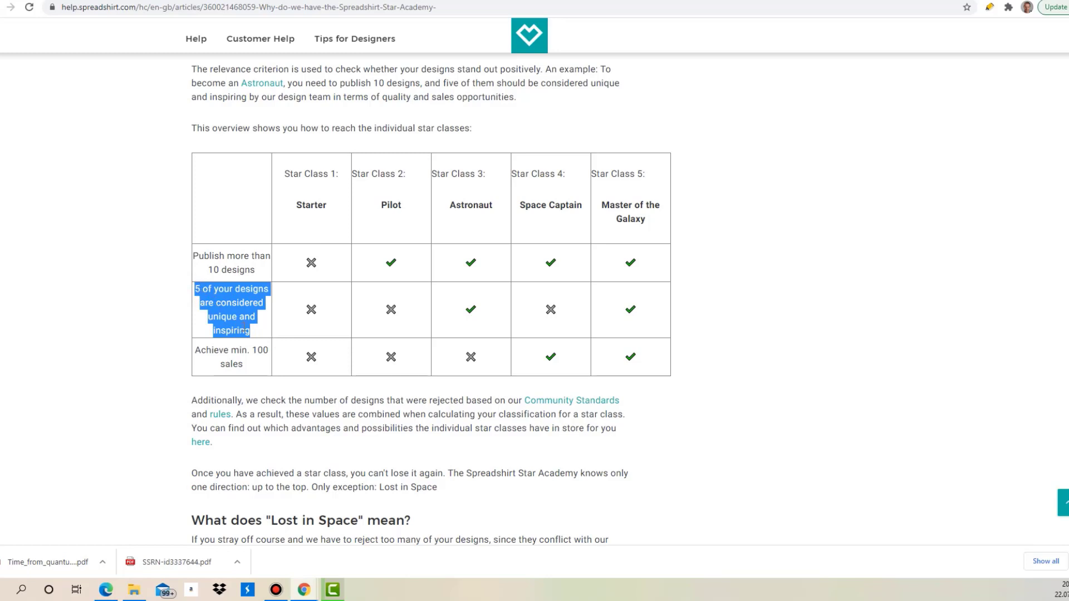
mouse_move(386, 321)
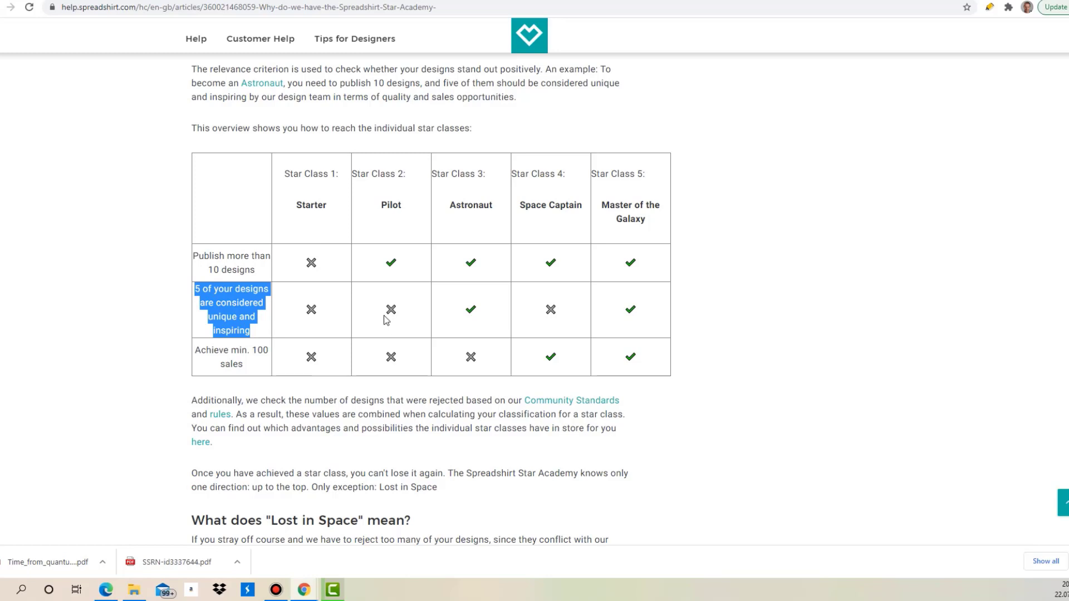
mouse_move(372, 296)
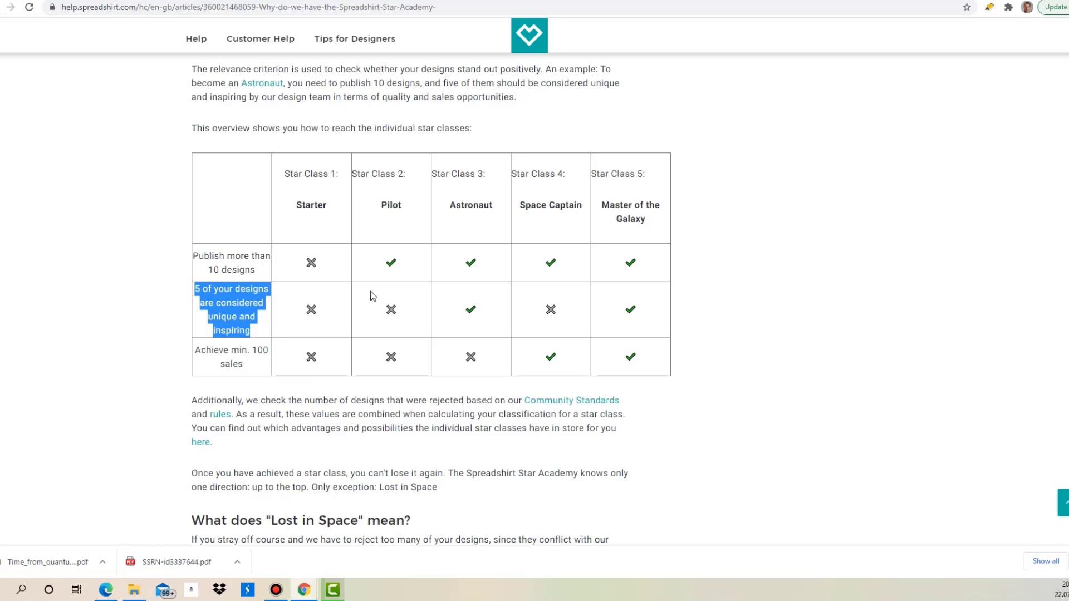
mouse_move(326, 308)
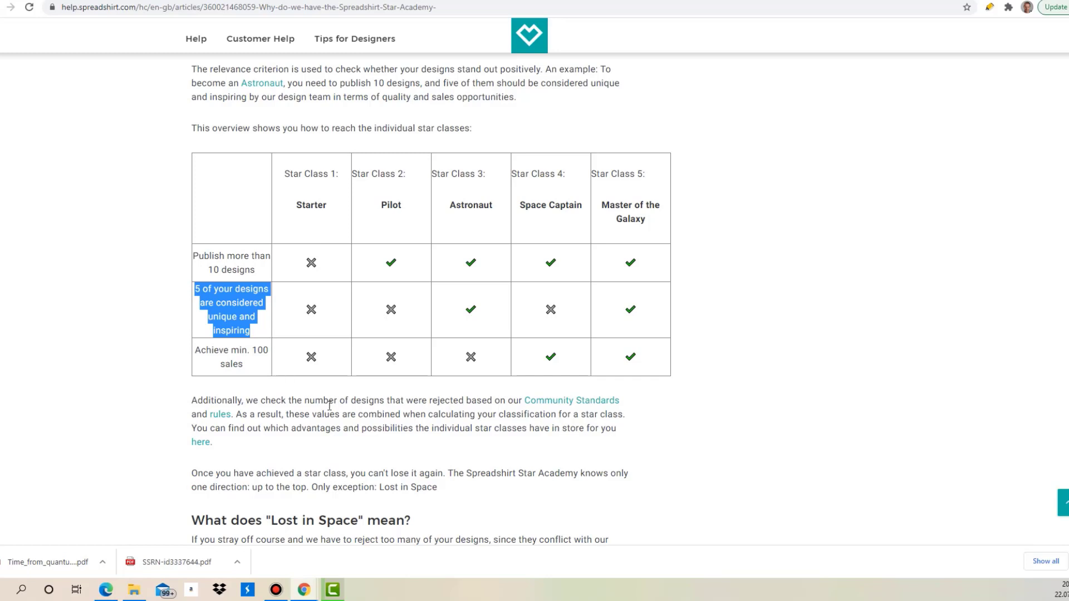
Step: Scroll back toward the article top and go to the Partner Area dashboard (Star Class 2 Pilot)
scroll(down, 3)
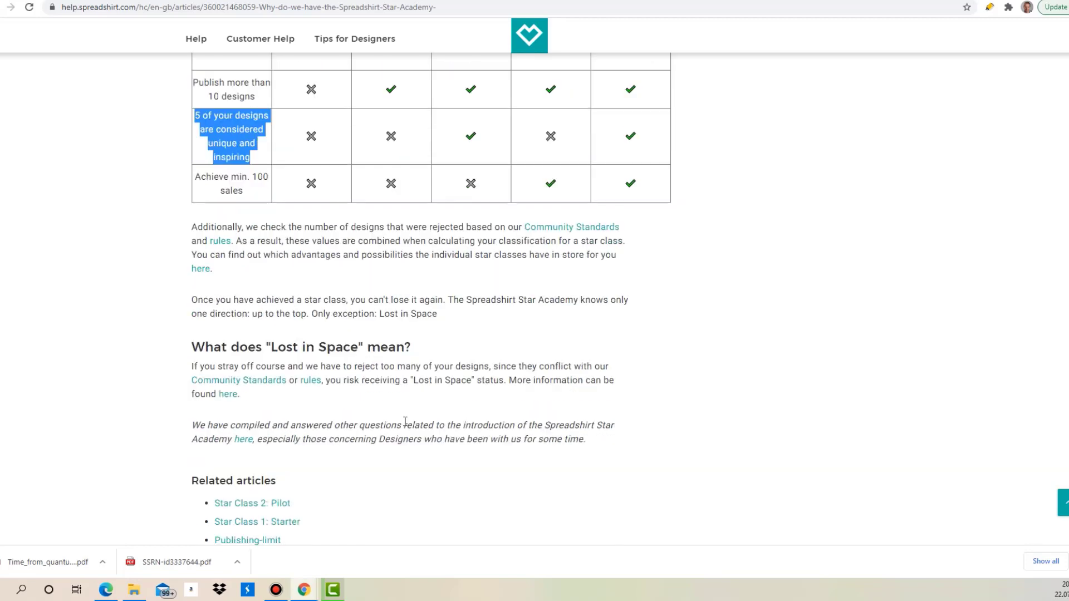
scroll(up, 3)
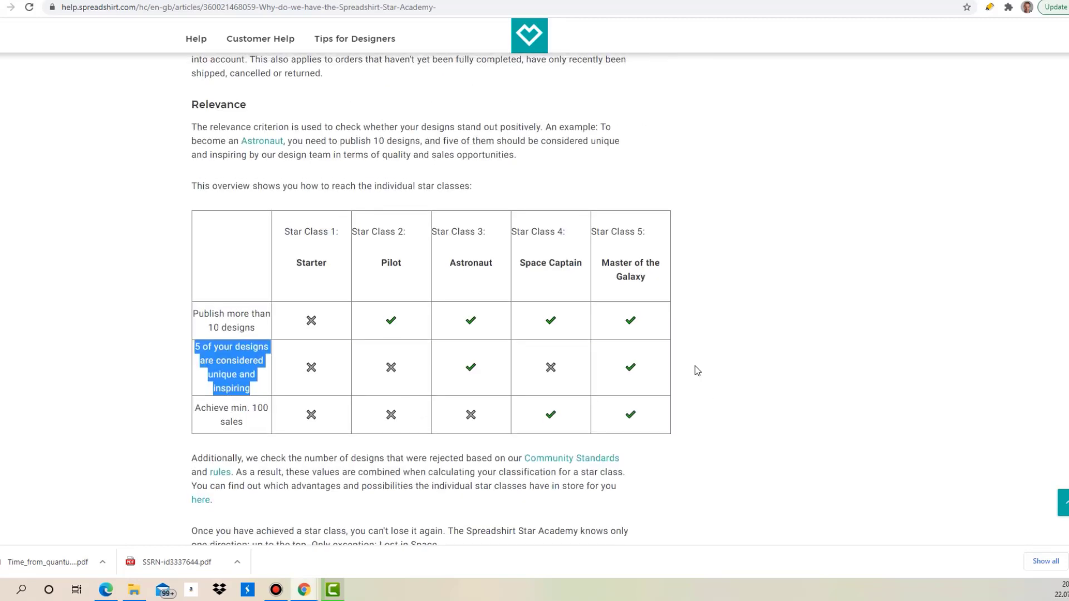
scroll(up, 3)
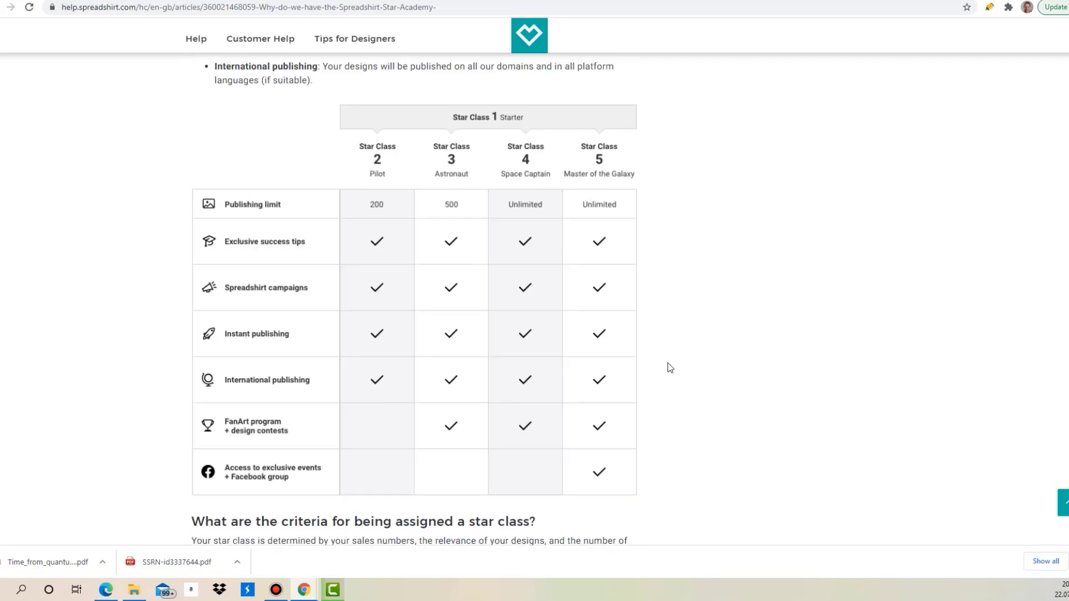
mouse_move(380, 393)
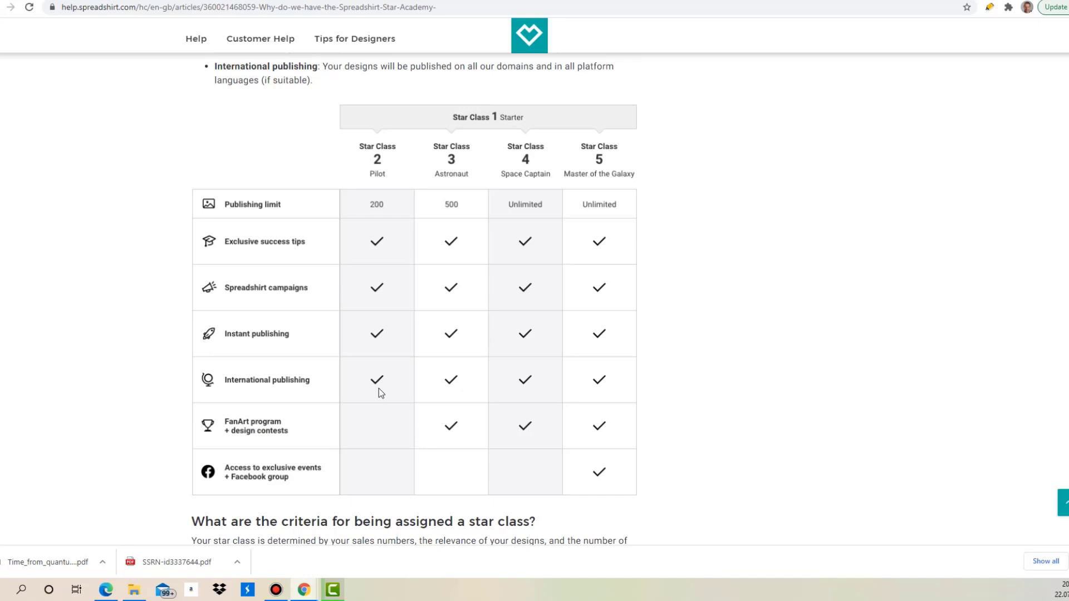
mouse_move(717, 84)
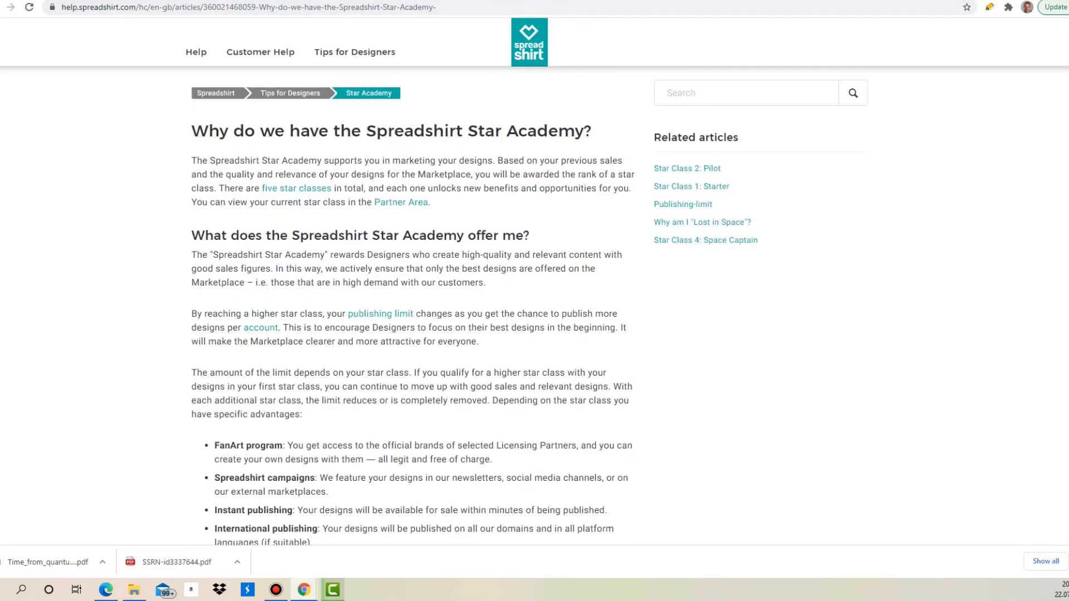
click(400, 202)
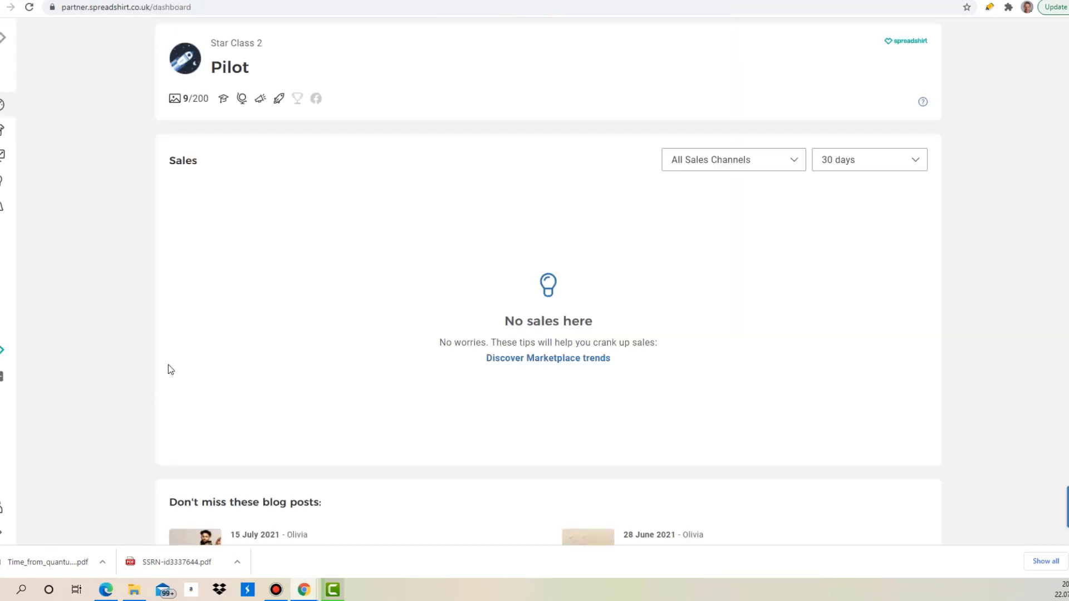
mouse_move(233, 135)
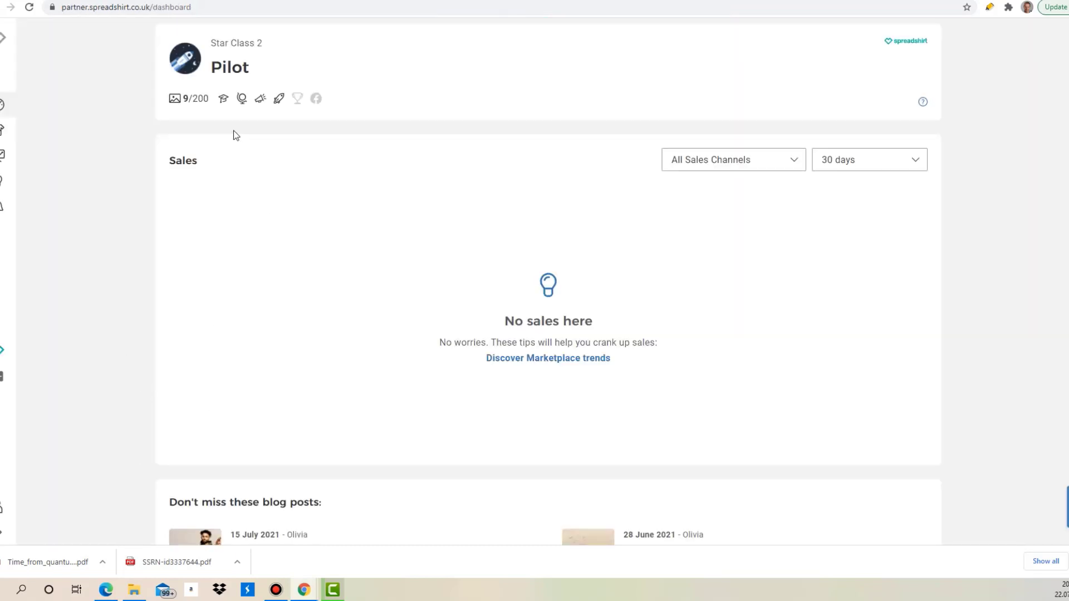
mouse_move(275, 45)
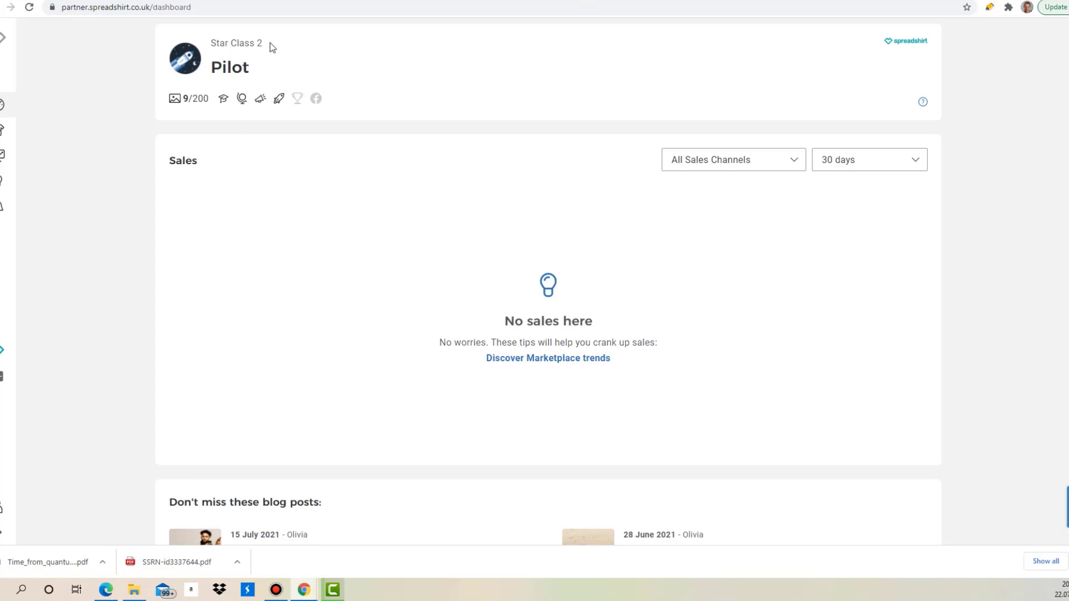
mouse_move(256, 85)
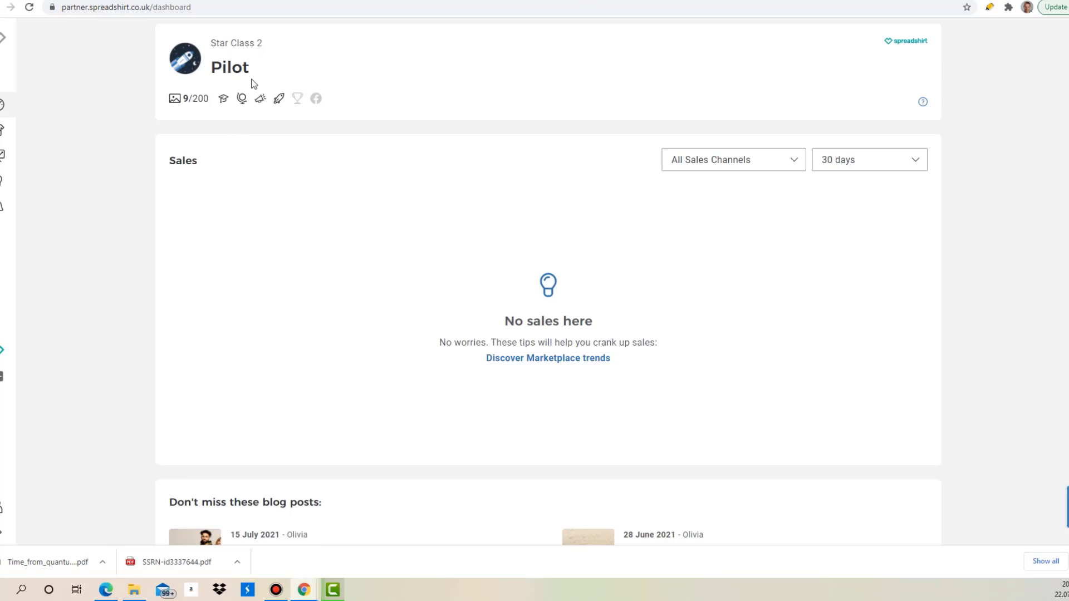
mouse_move(587, 300)
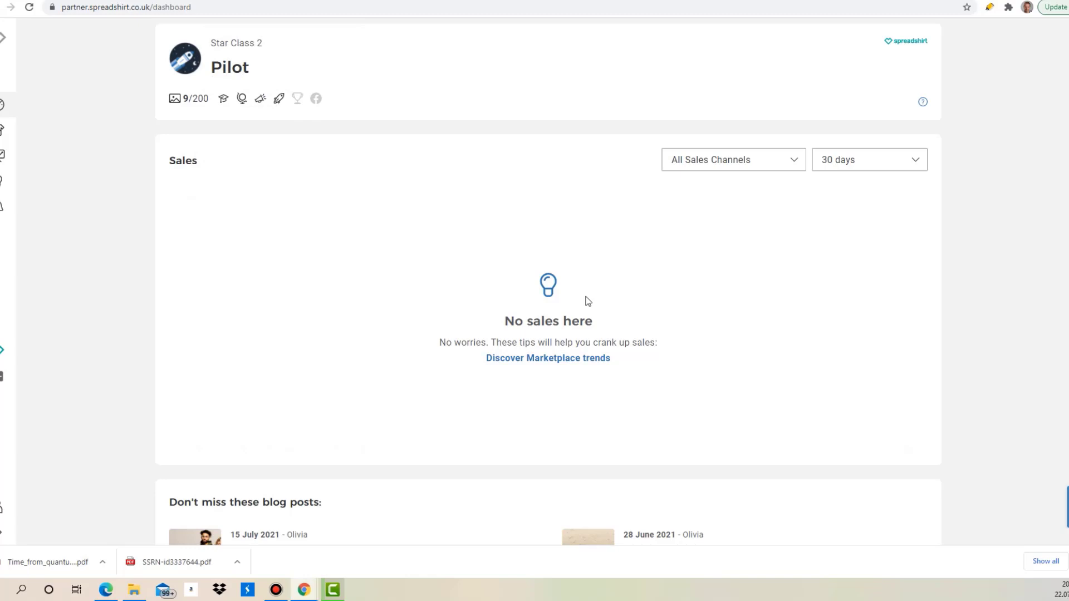
mouse_move(600, 282)
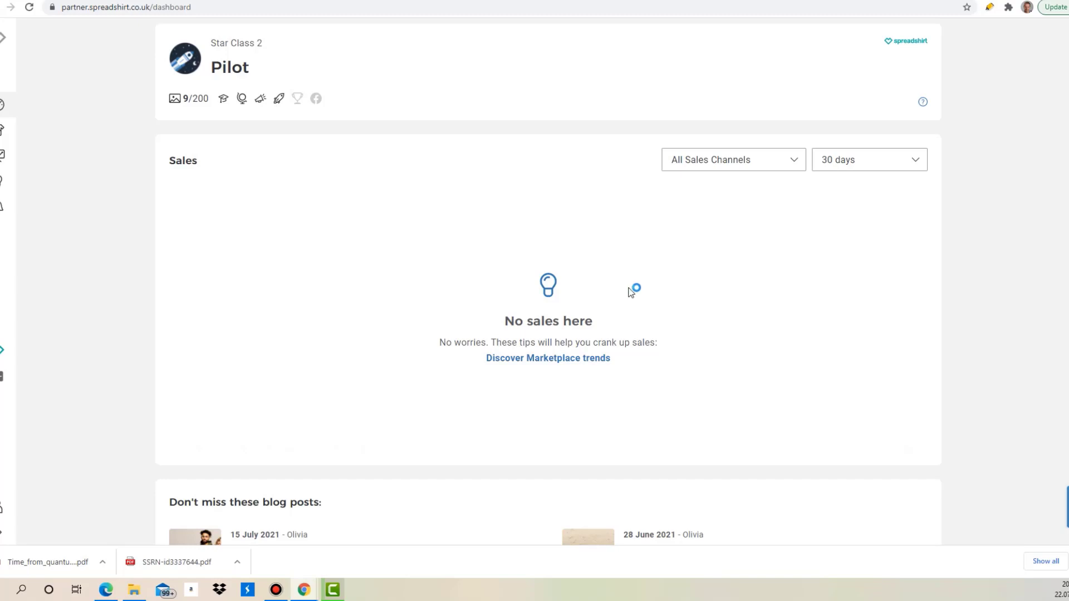
mouse_move(569, 308)
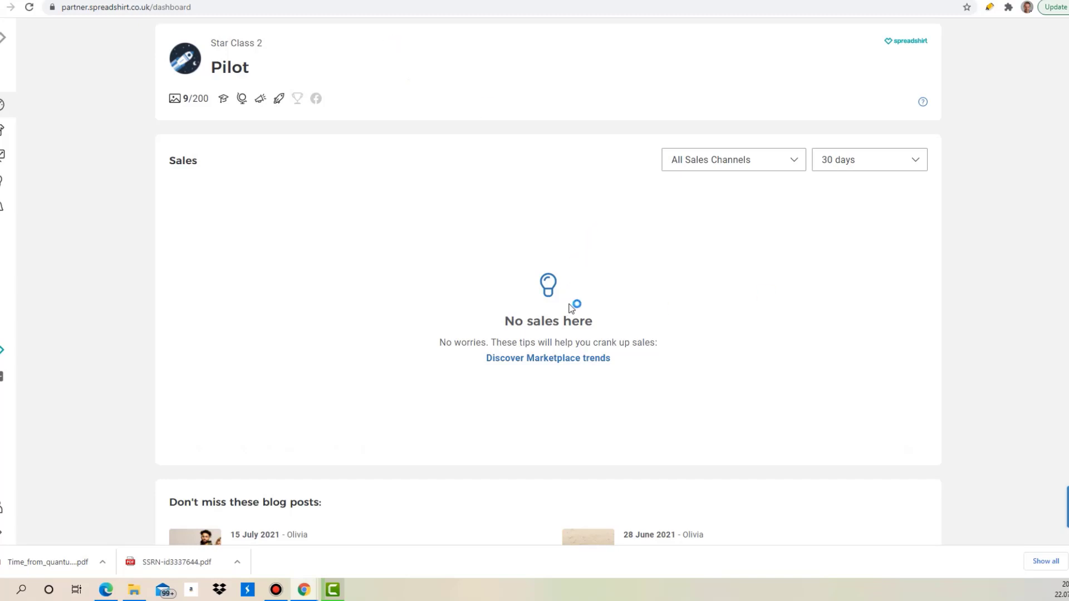
mouse_move(175, 99)
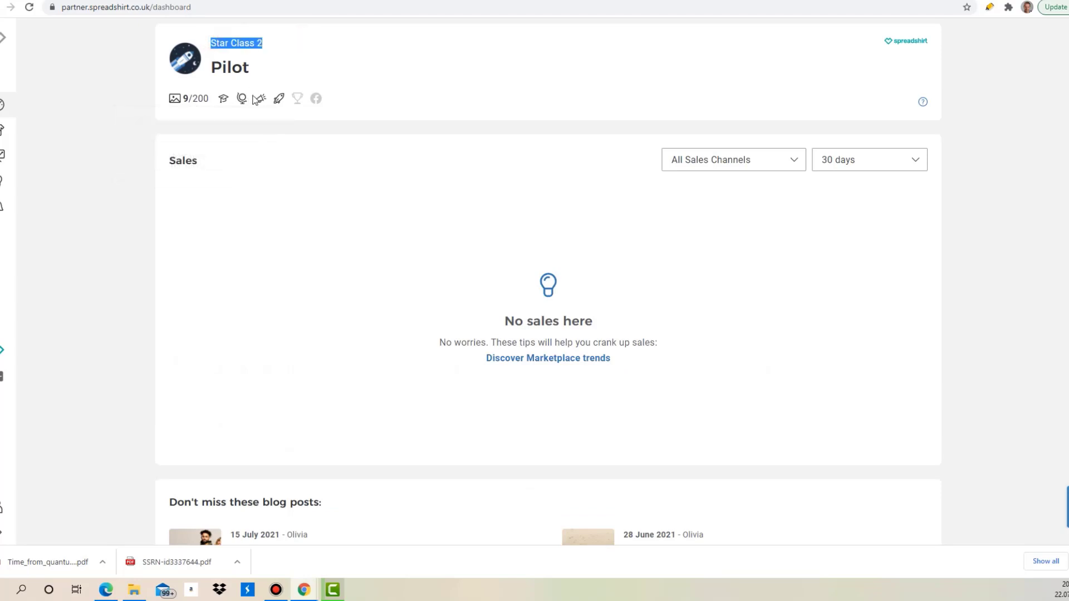
mouse_move(65, 68)
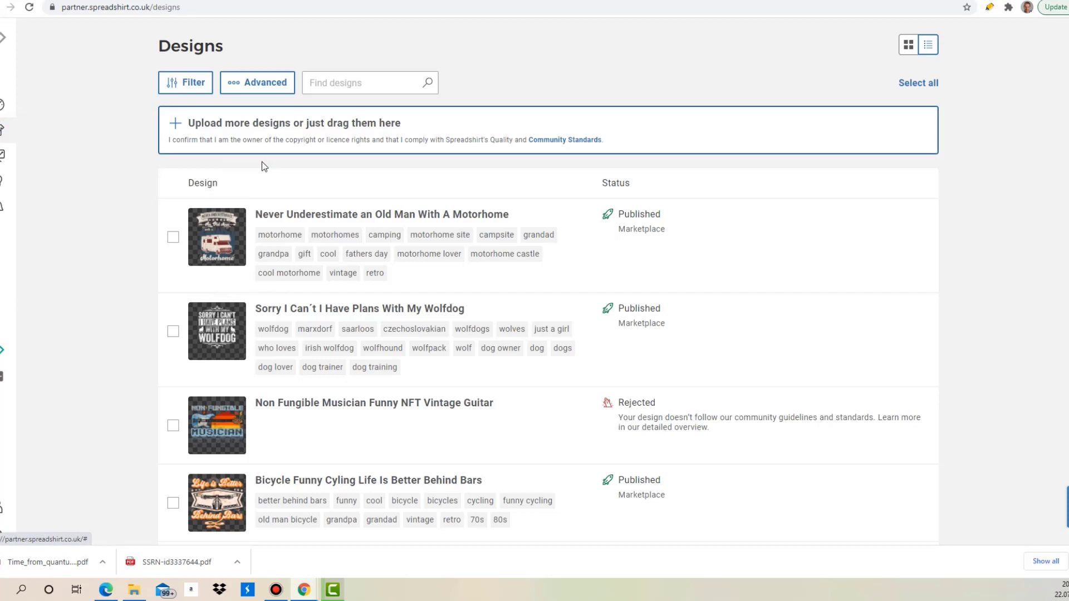
scroll(down, 3)
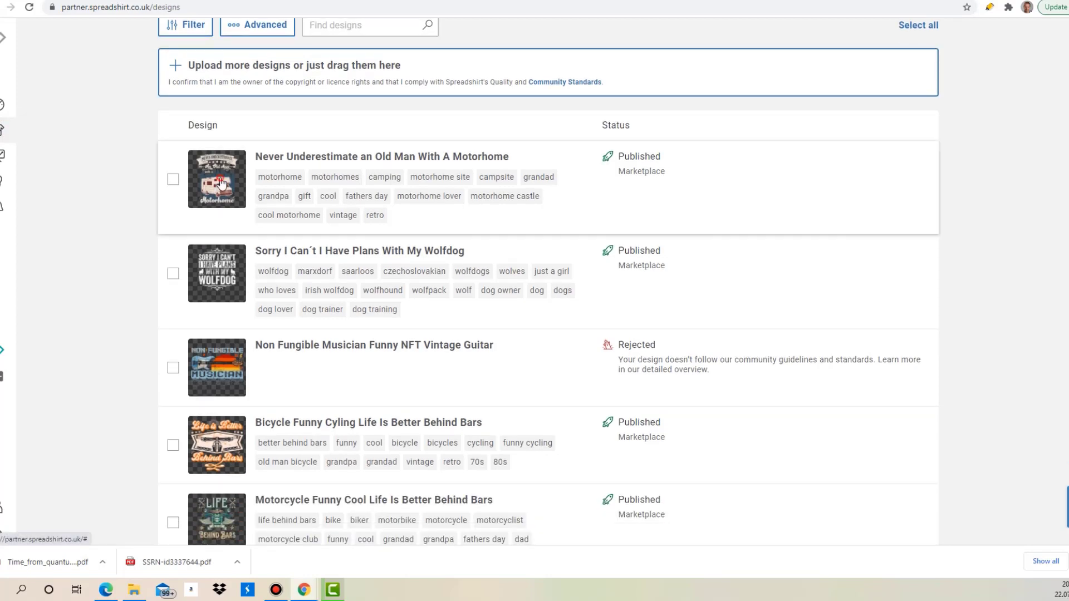
click(217, 179)
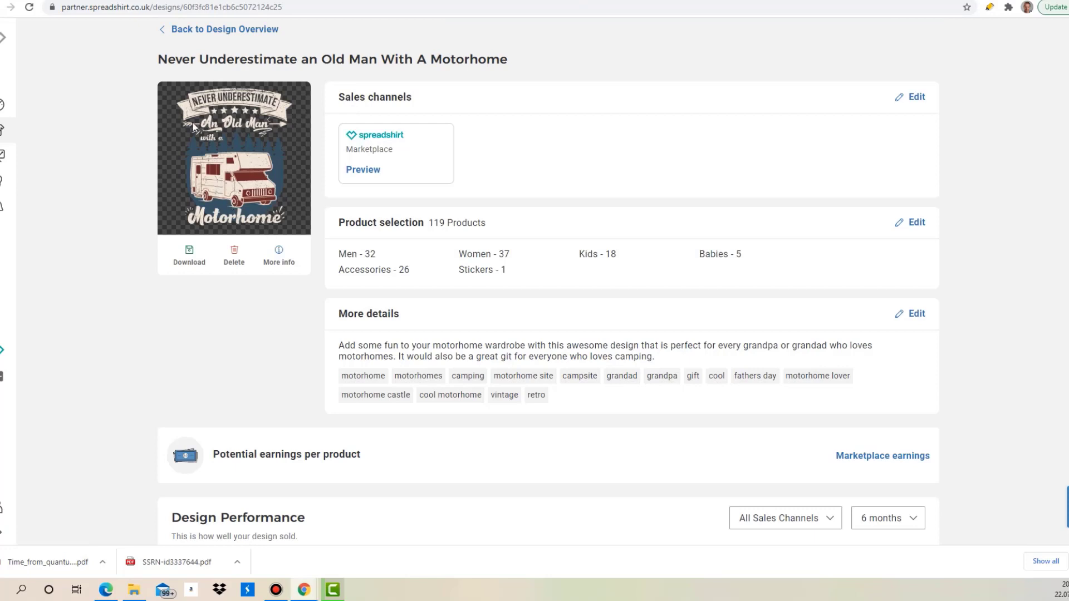
mouse_move(258, 31)
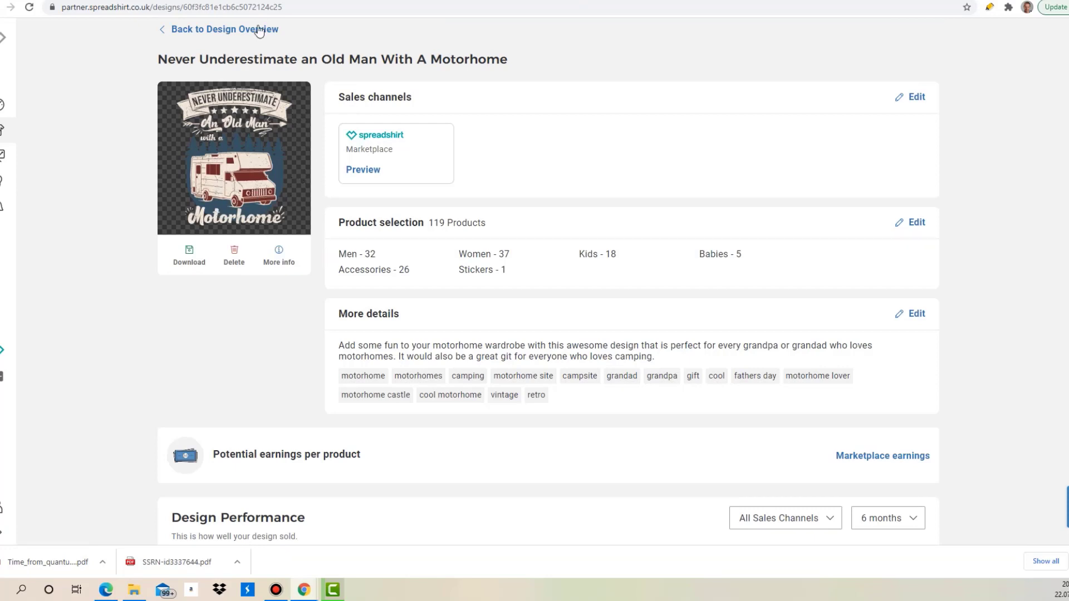
mouse_move(313, 147)
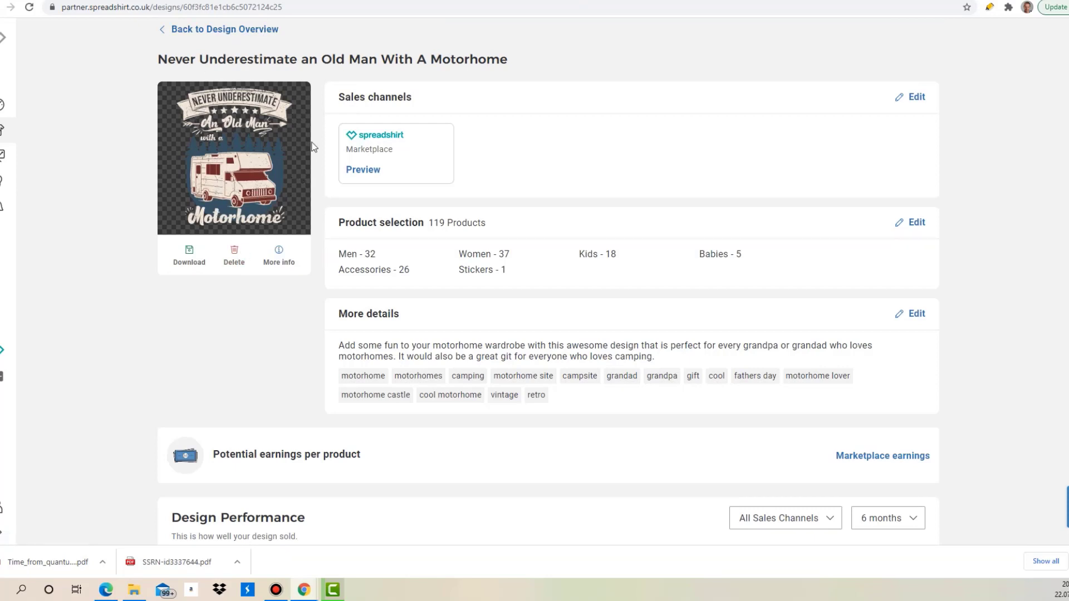
mouse_move(210, 193)
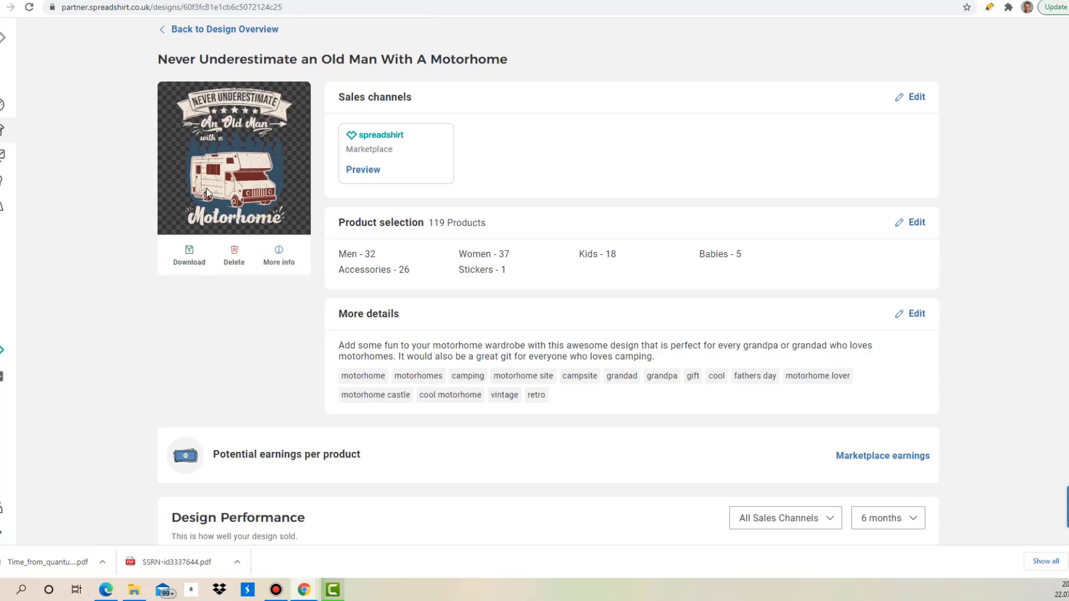
mouse_move(82, 63)
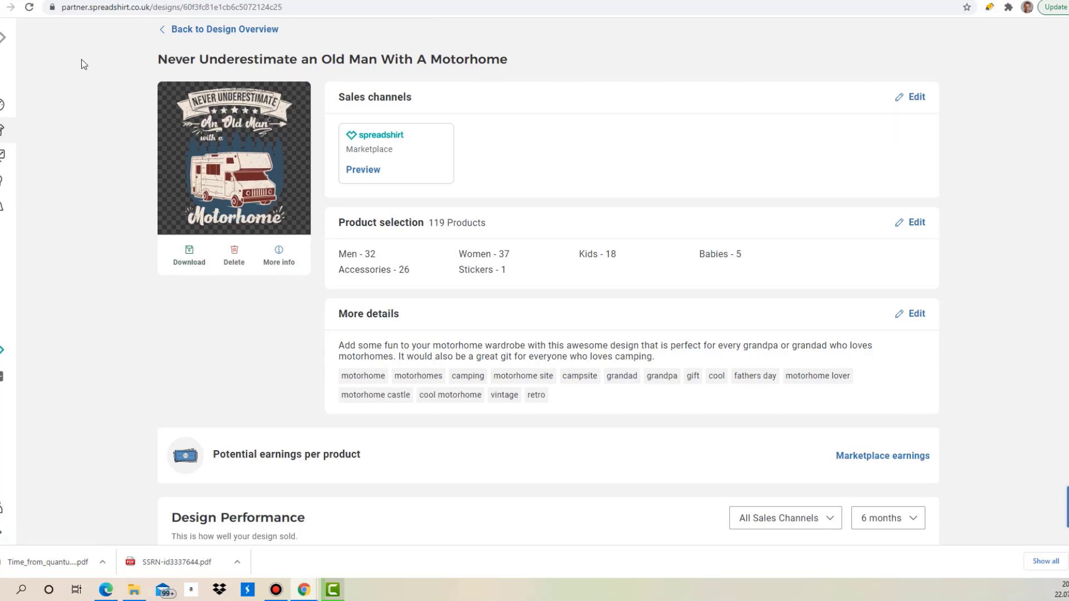
mouse_move(250, 79)
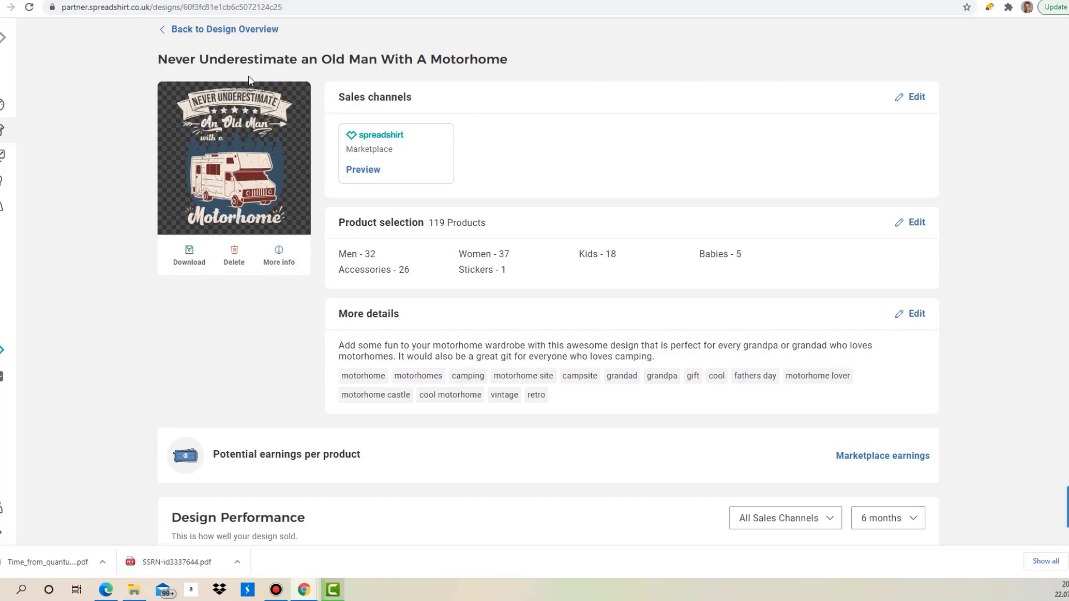
click(223, 29)
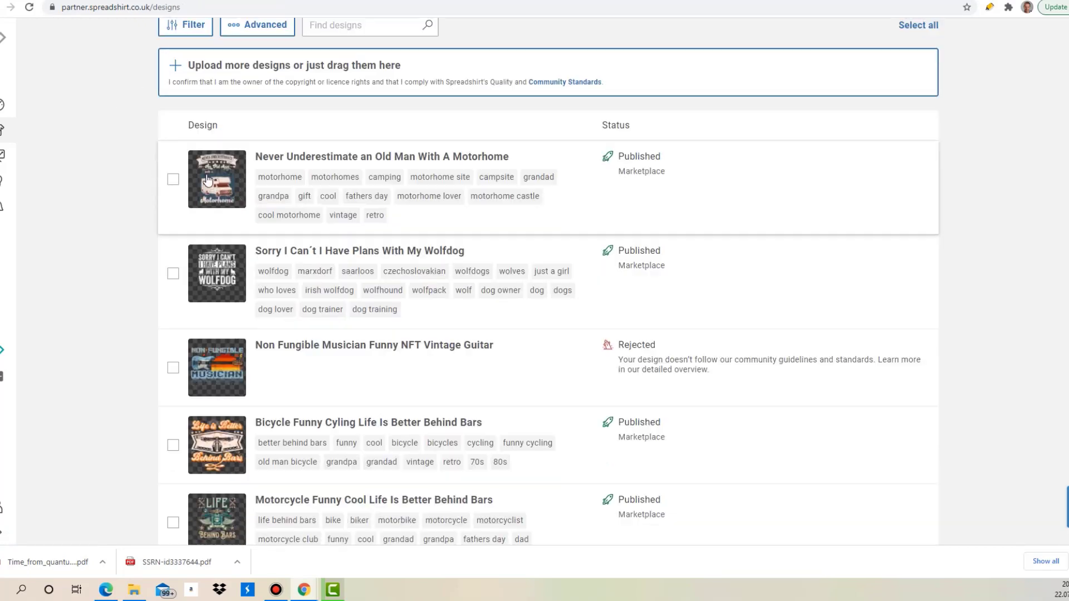
scroll(down, 3)
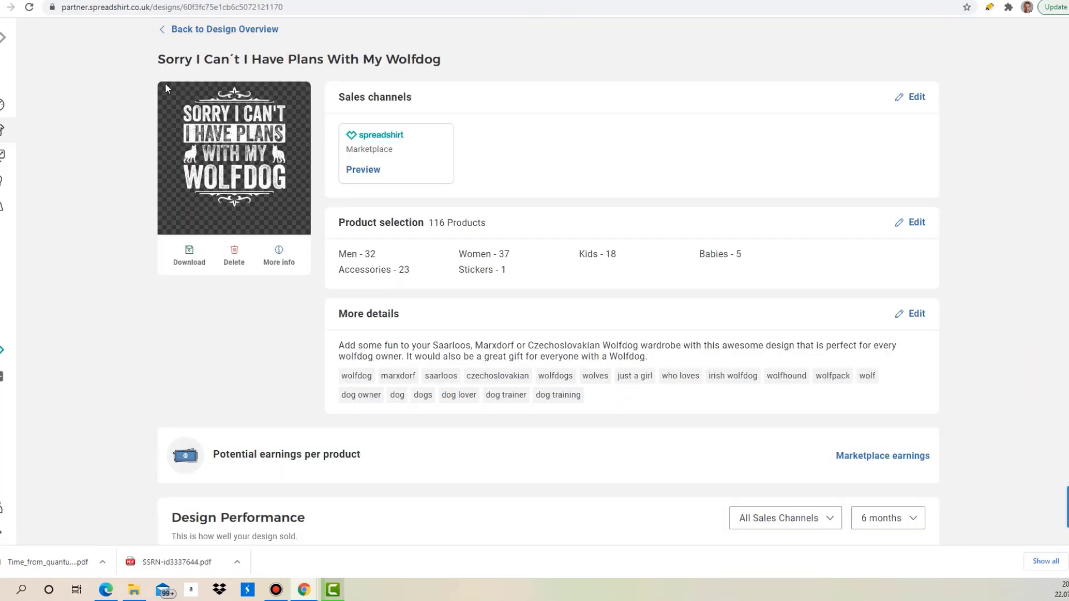
mouse_move(166, 127)
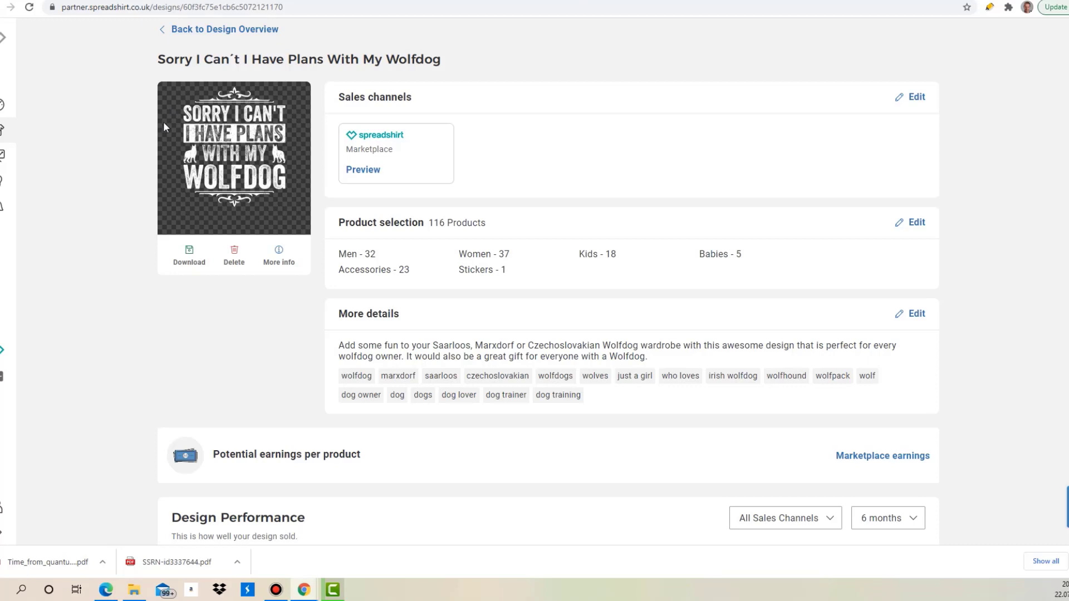
mouse_move(153, 160)
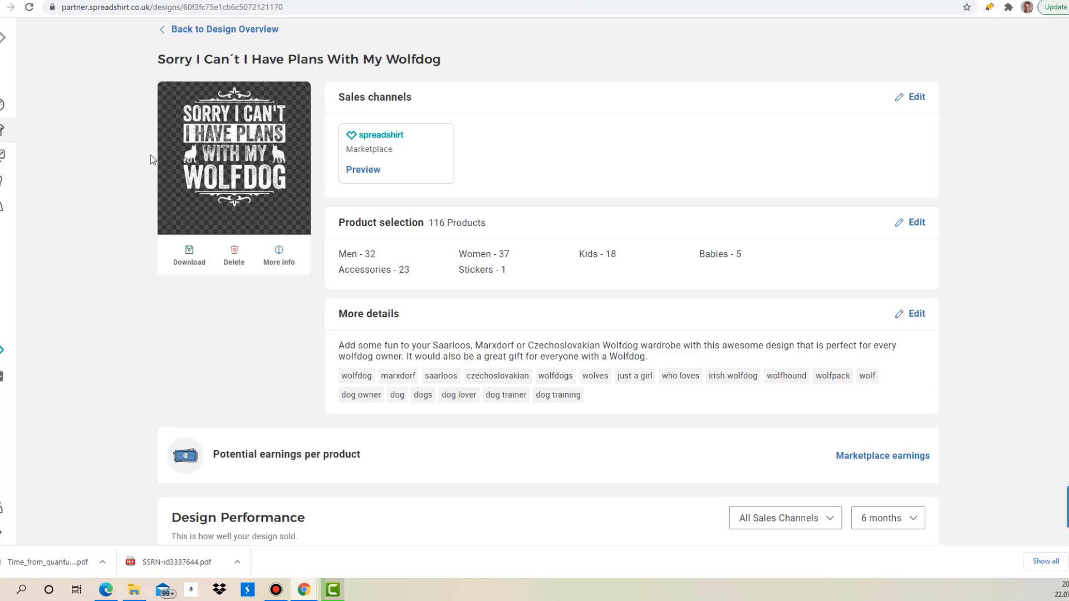
mouse_move(201, 224)
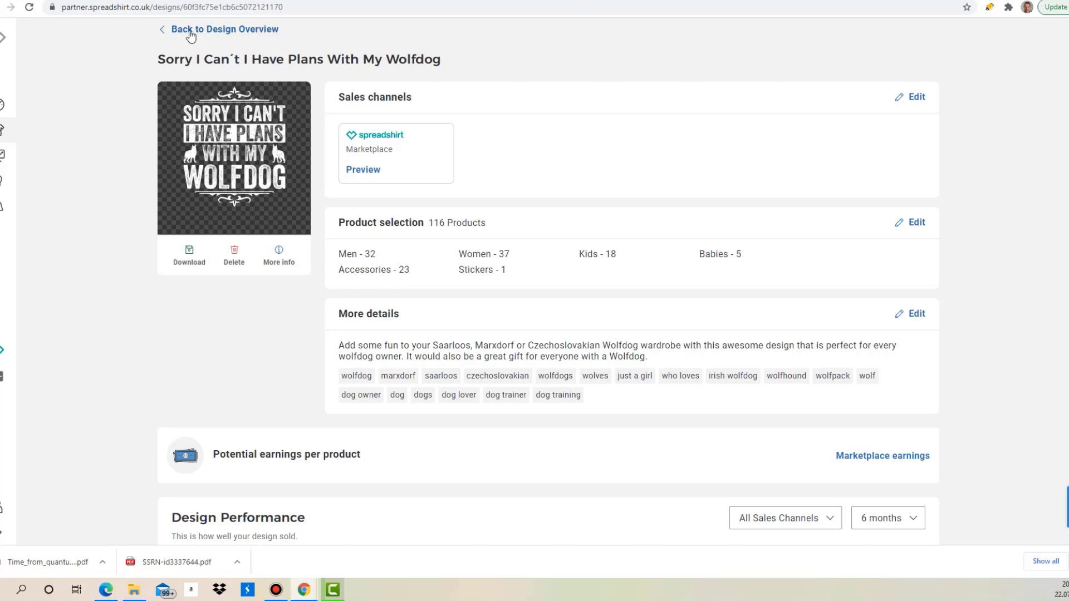
click(190, 29)
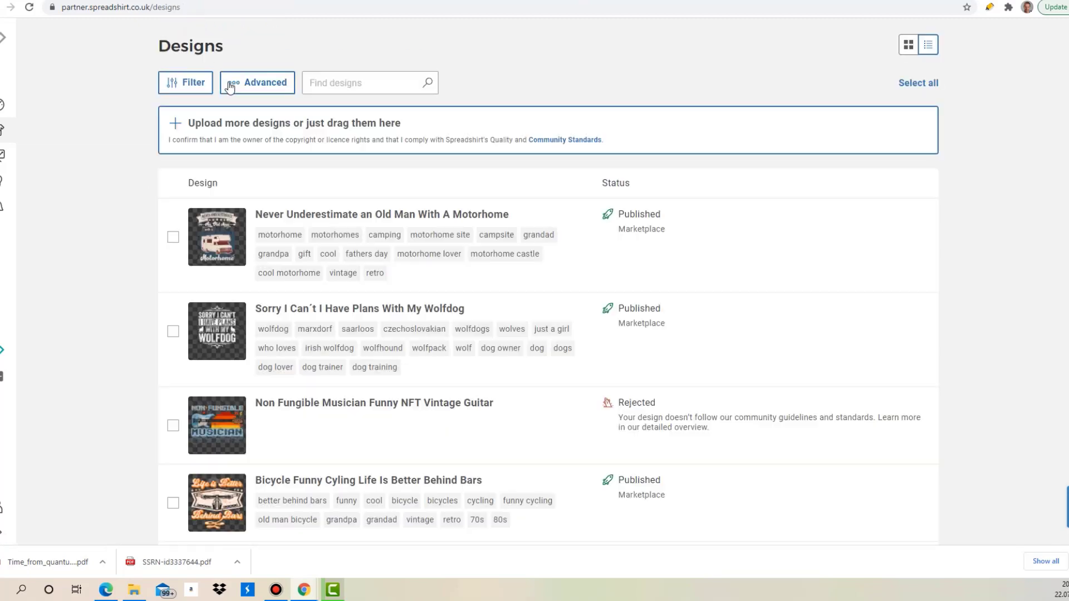
scroll(down, 3)
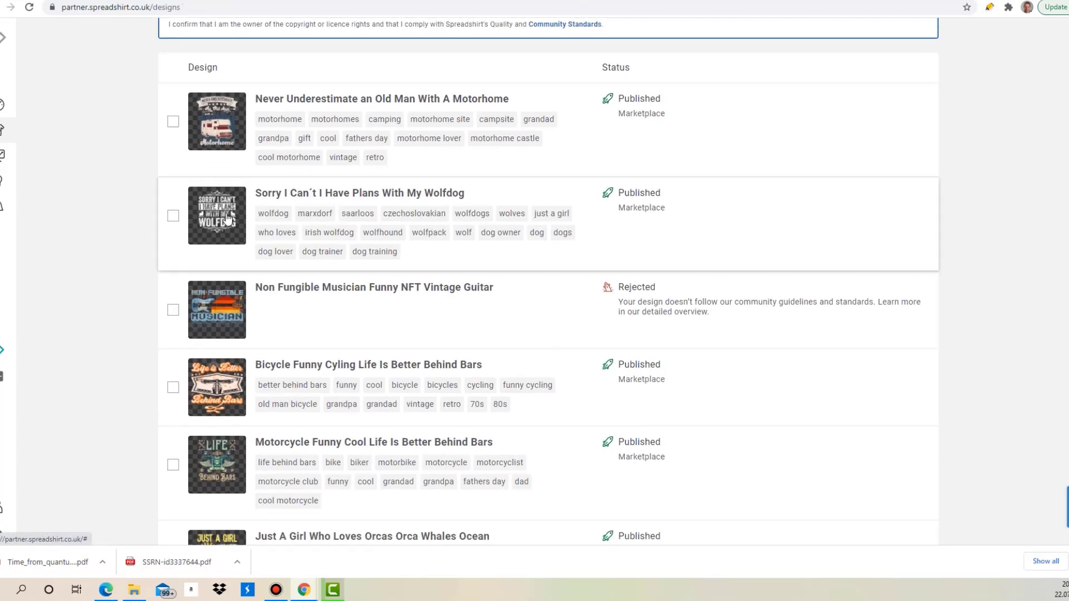
mouse_move(245, 179)
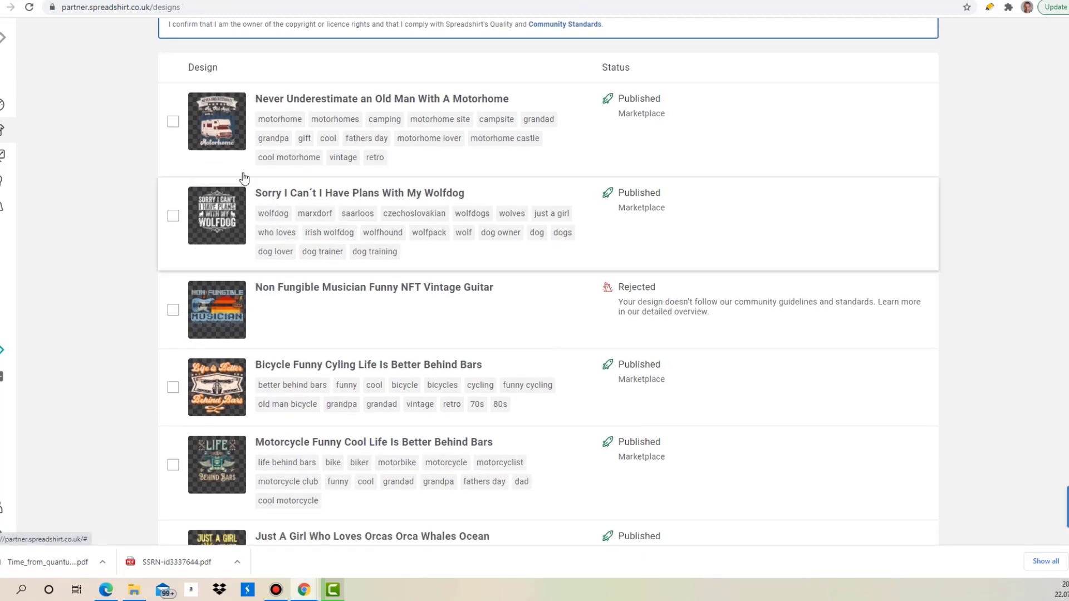
scroll(down, 3)
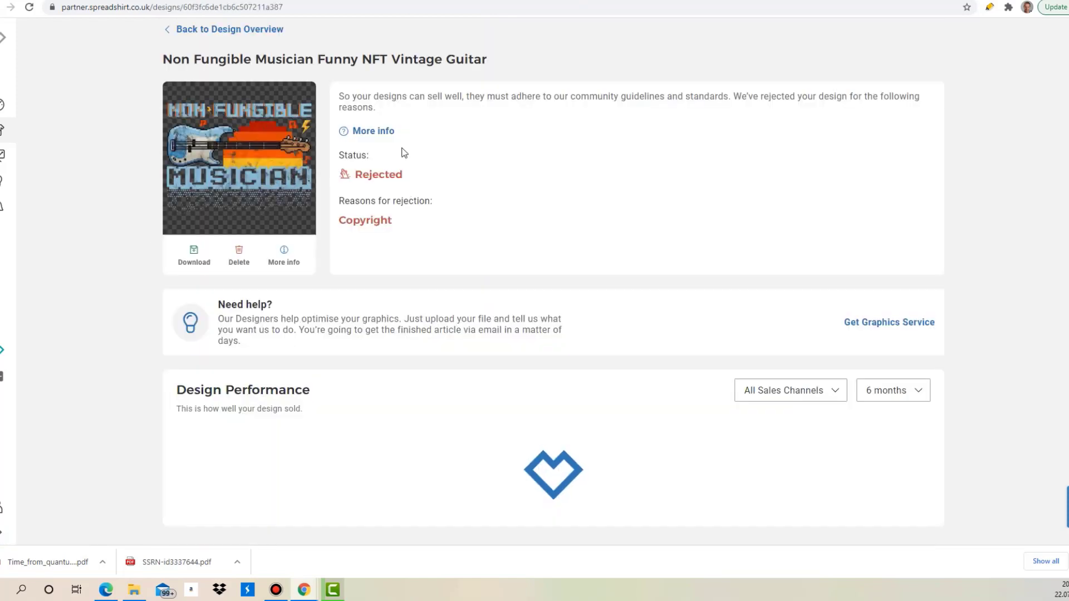
double_click(360, 220)
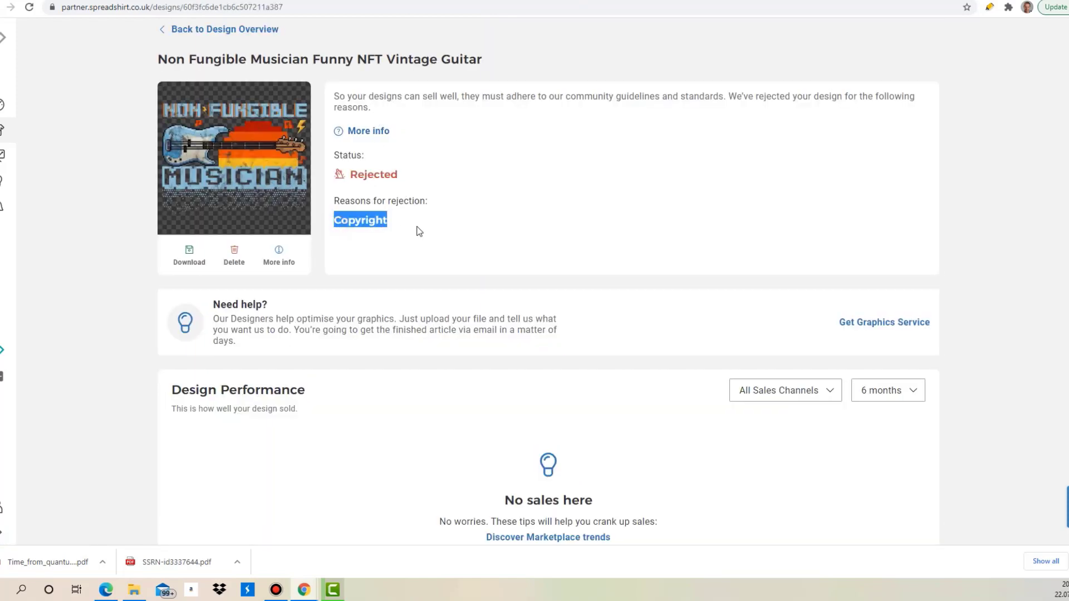
mouse_move(147, 69)
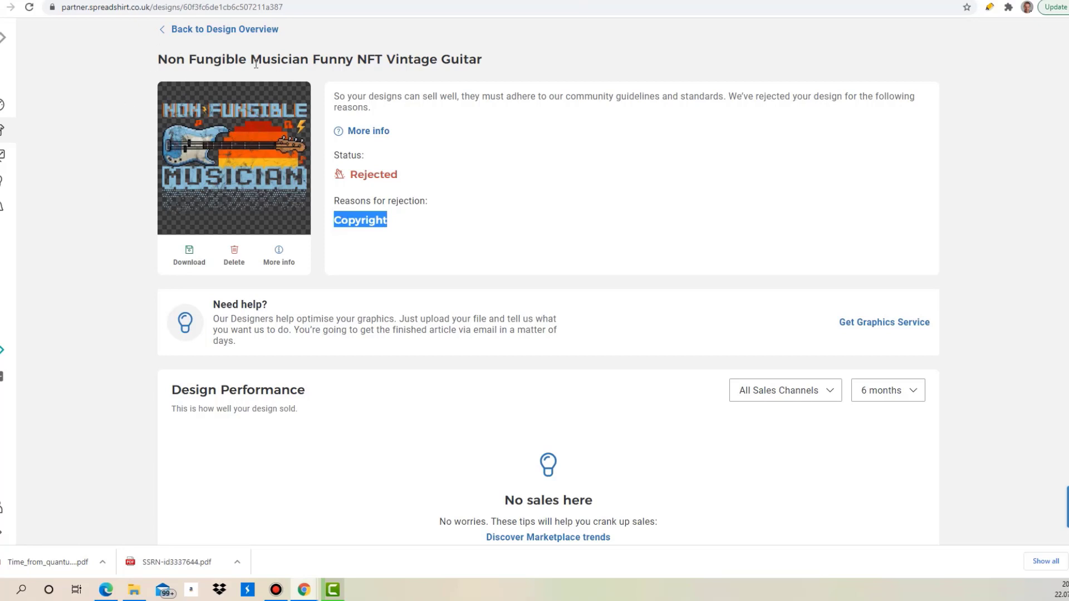
mouse_move(138, 81)
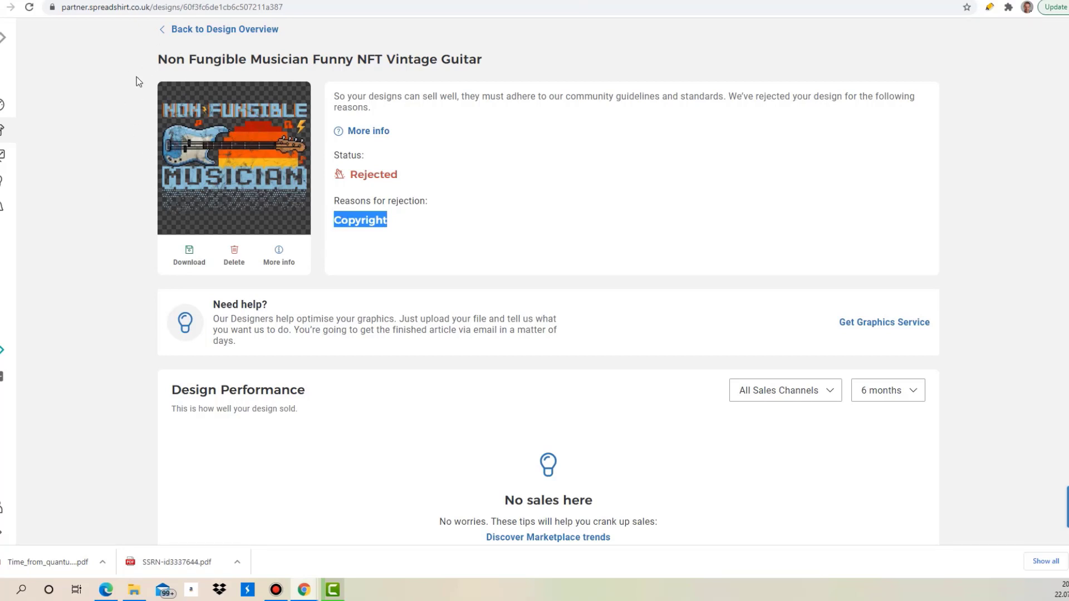
mouse_move(168, 95)
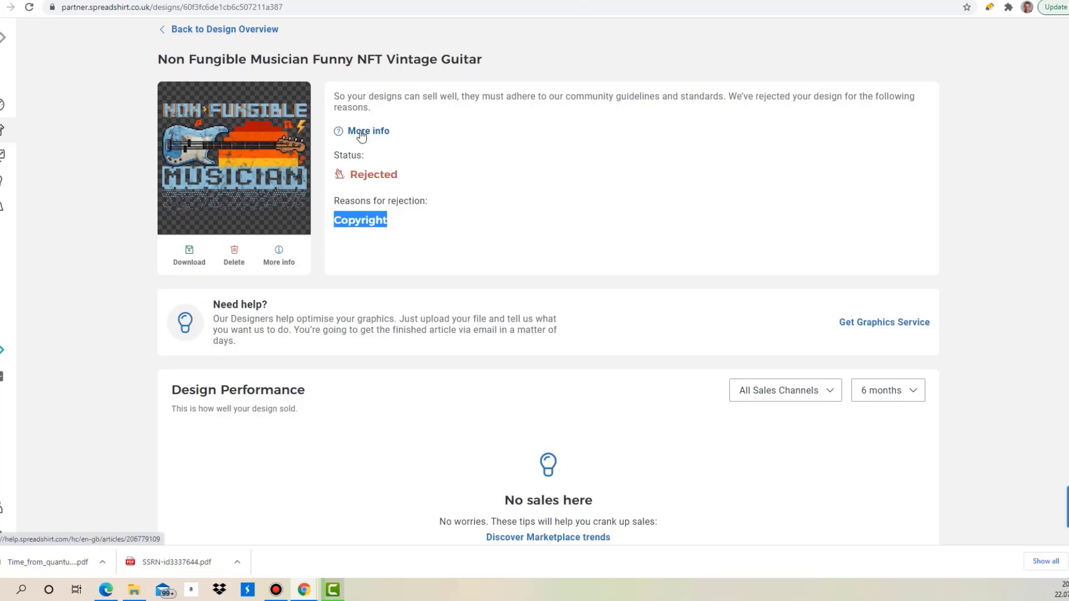
mouse_move(202, 179)
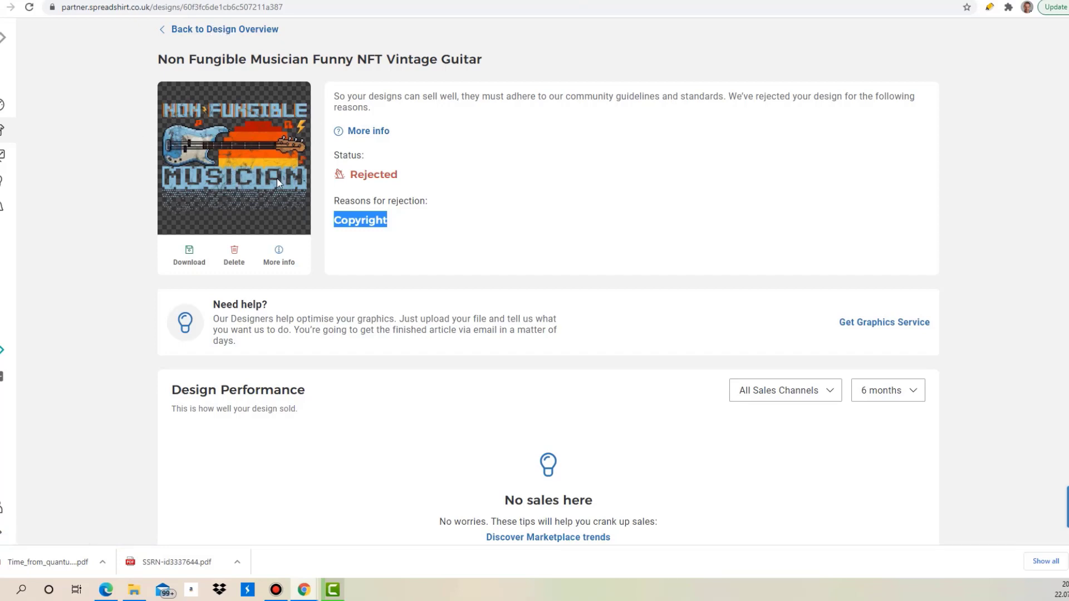
mouse_move(208, 189)
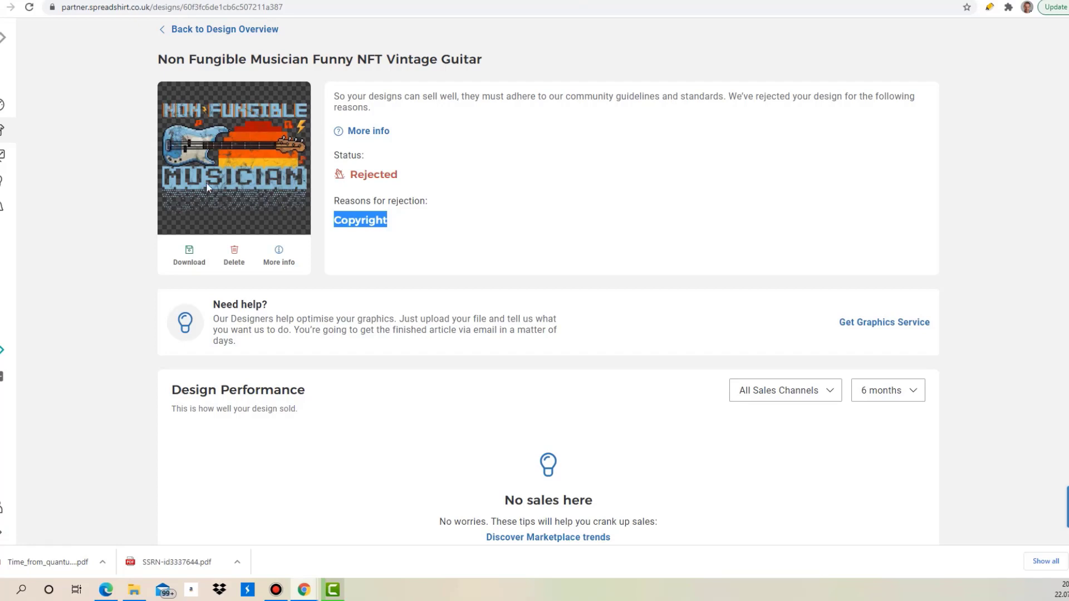
mouse_move(244, 172)
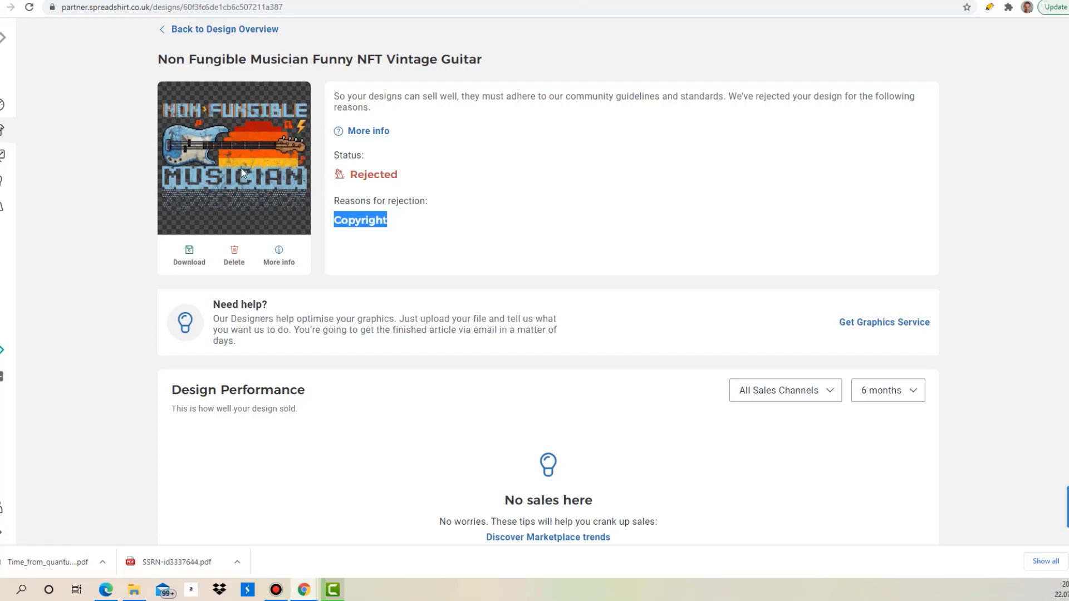
mouse_move(272, 221)
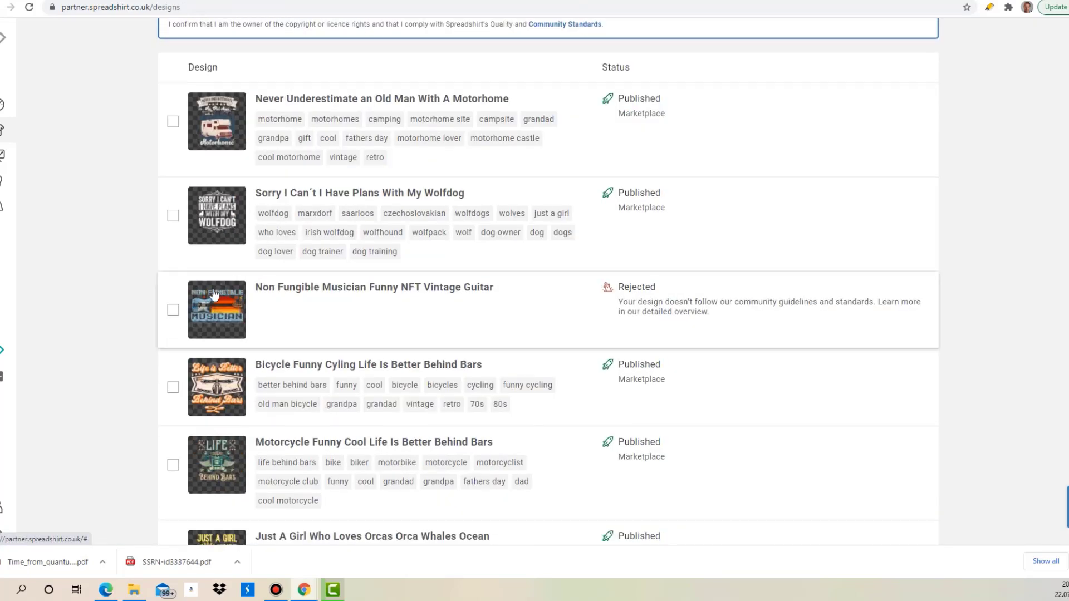
Step: View the Bicycle design's details page from the designs list
scroll(down, 3)
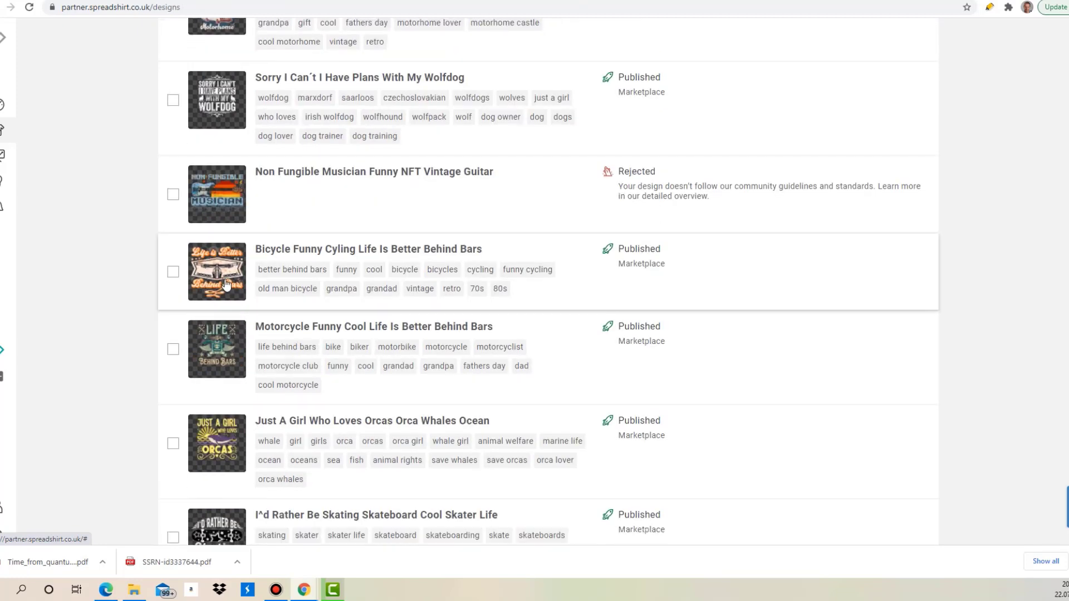
click(217, 272)
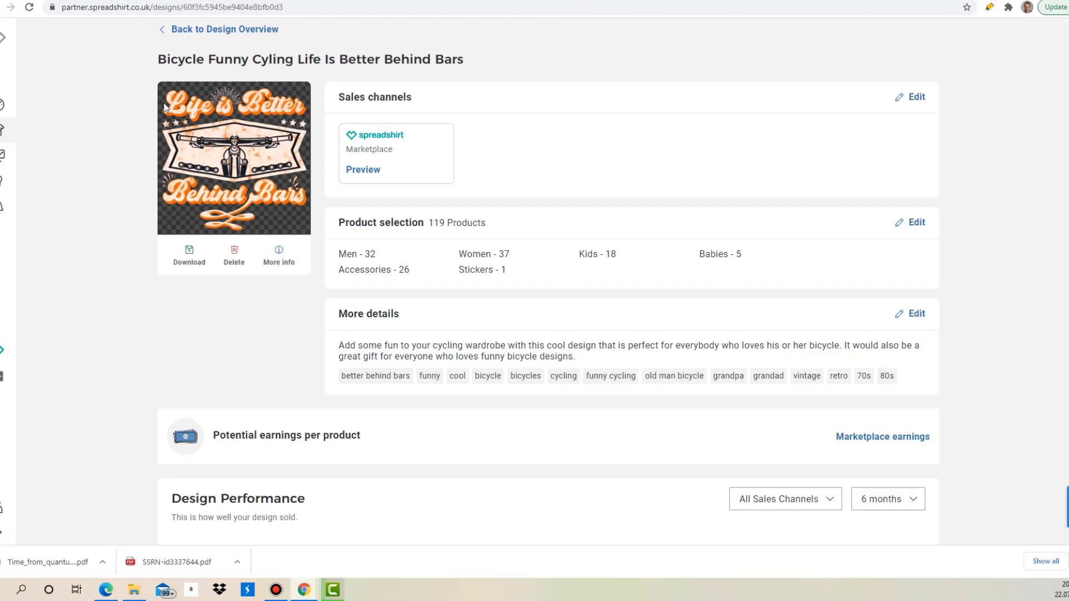
mouse_move(187, 192)
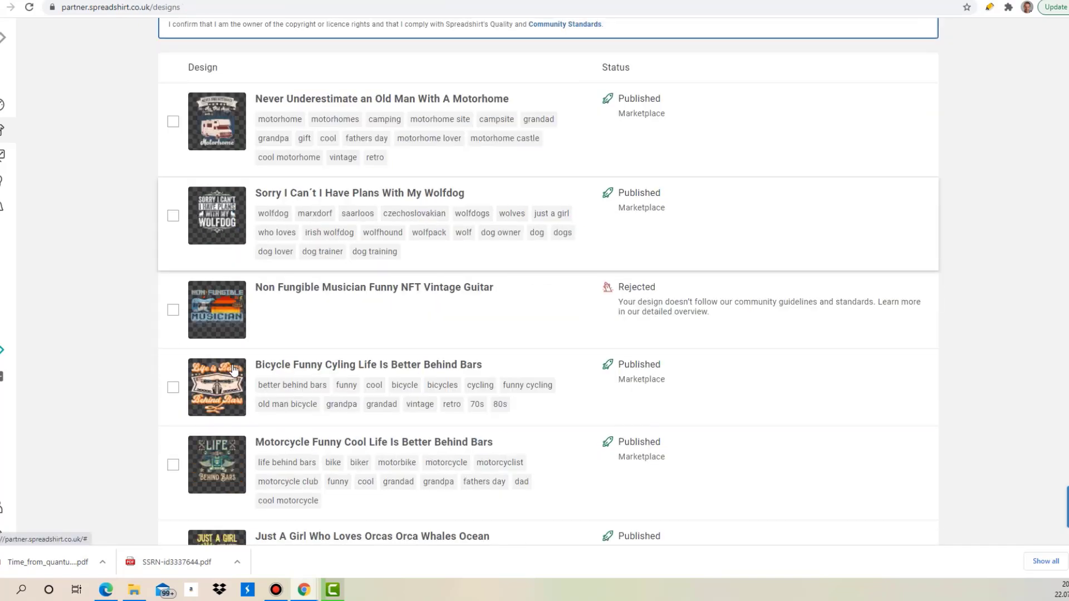
scroll(down, 3)
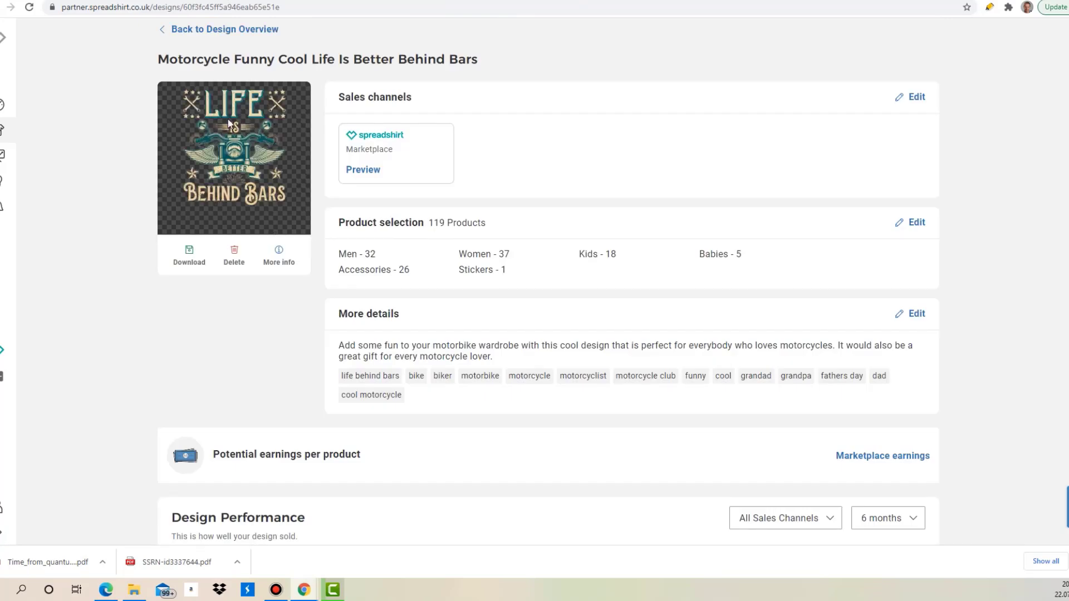
mouse_move(309, 148)
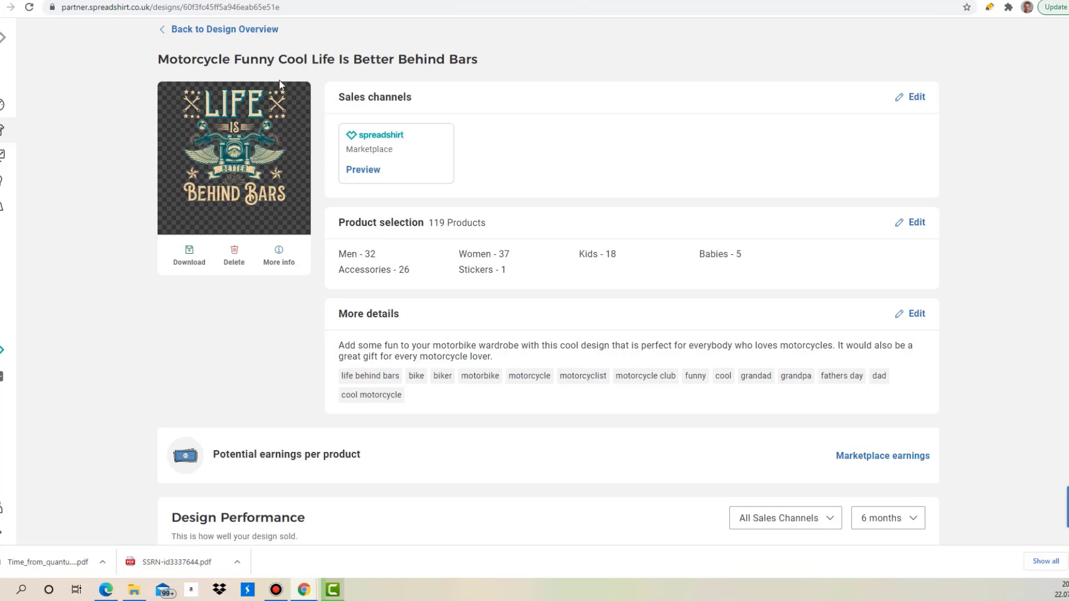
mouse_move(236, 154)
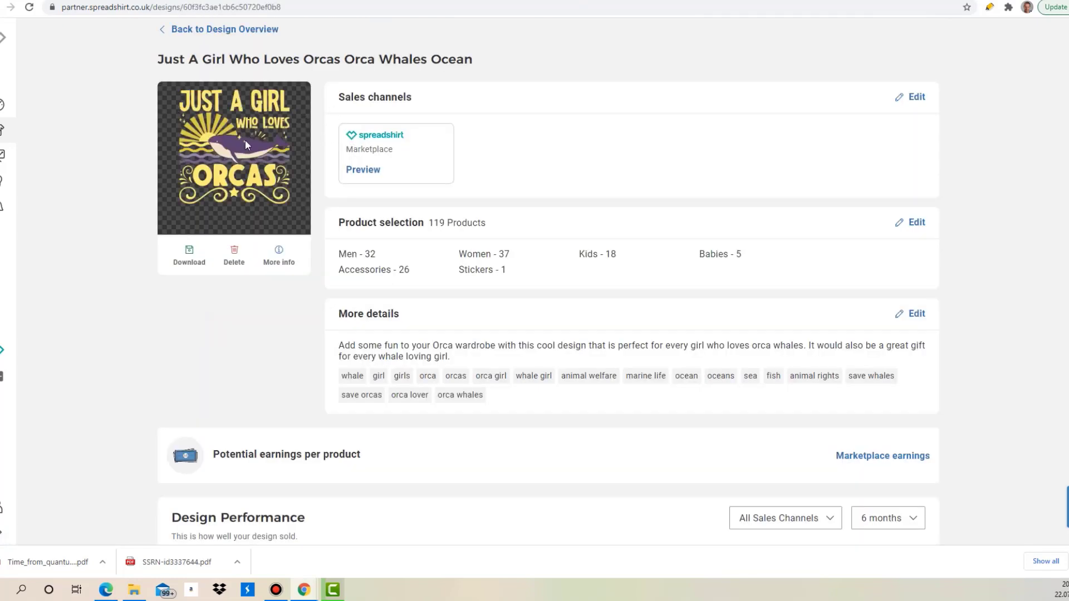
mouse_move(249, 160)
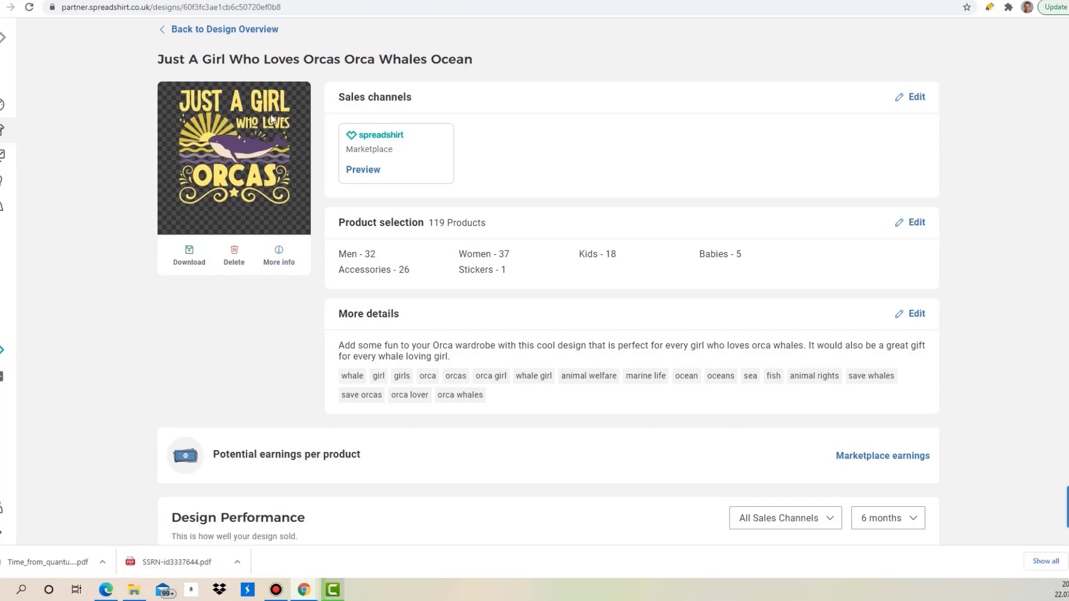
Step: Return to the design overview and view the I'd Rather Be Skating design's details
click(222, 29)
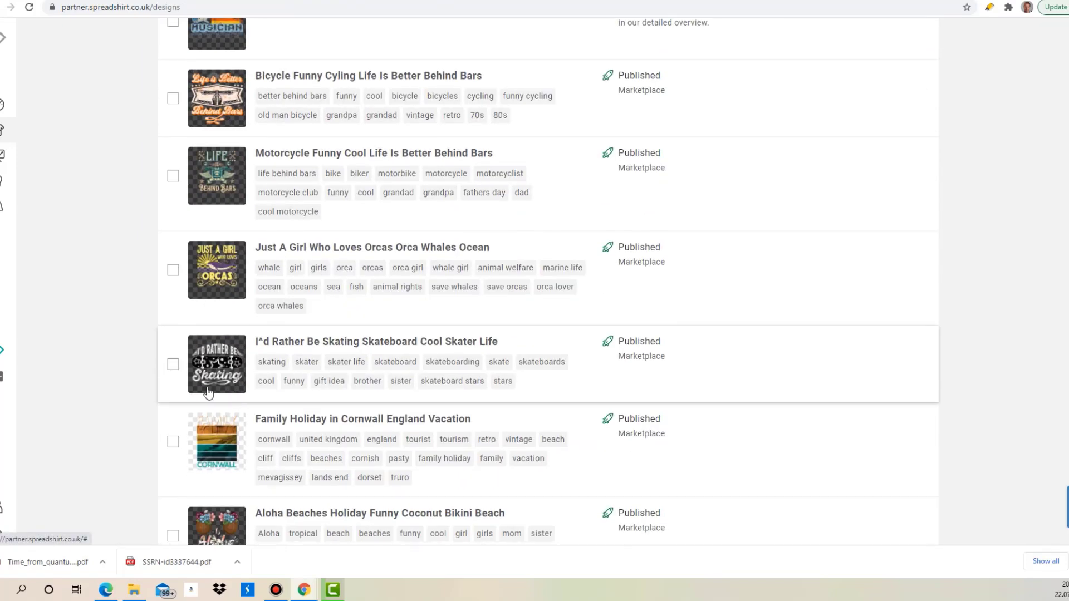
click(374, 341)
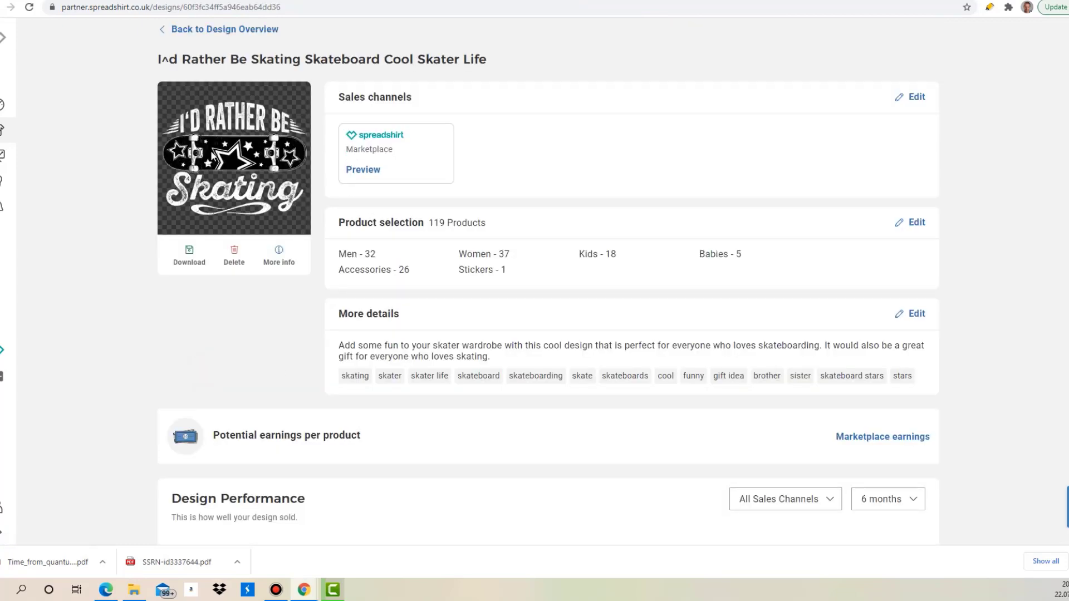
mouse_move(211, 38)
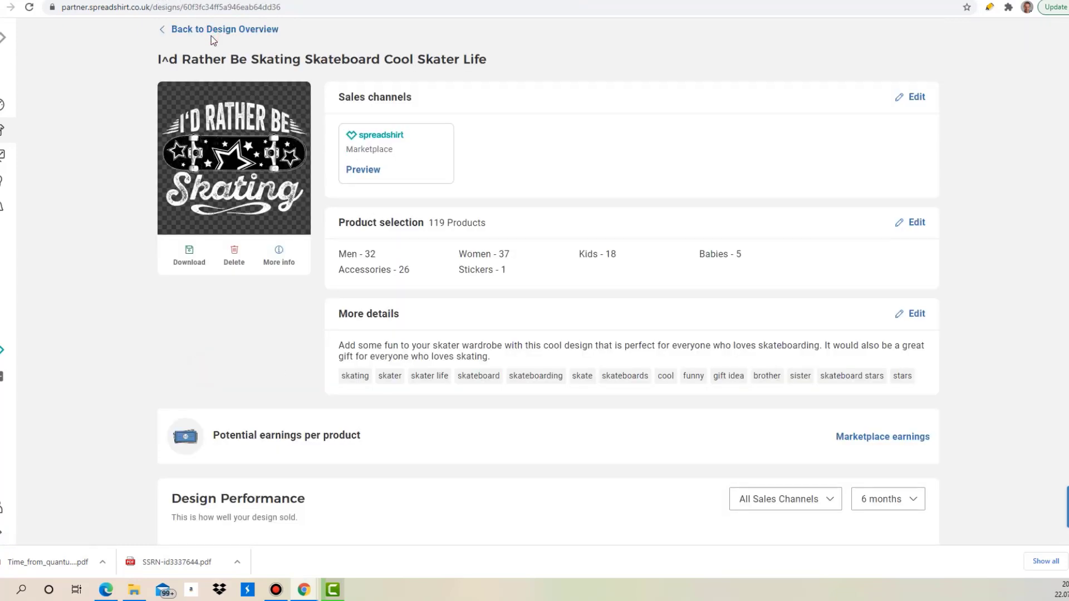
Step: Return to the design overview and view the Lo-Fi Music vintage cassette design's details (119 products)
click(224, 29)
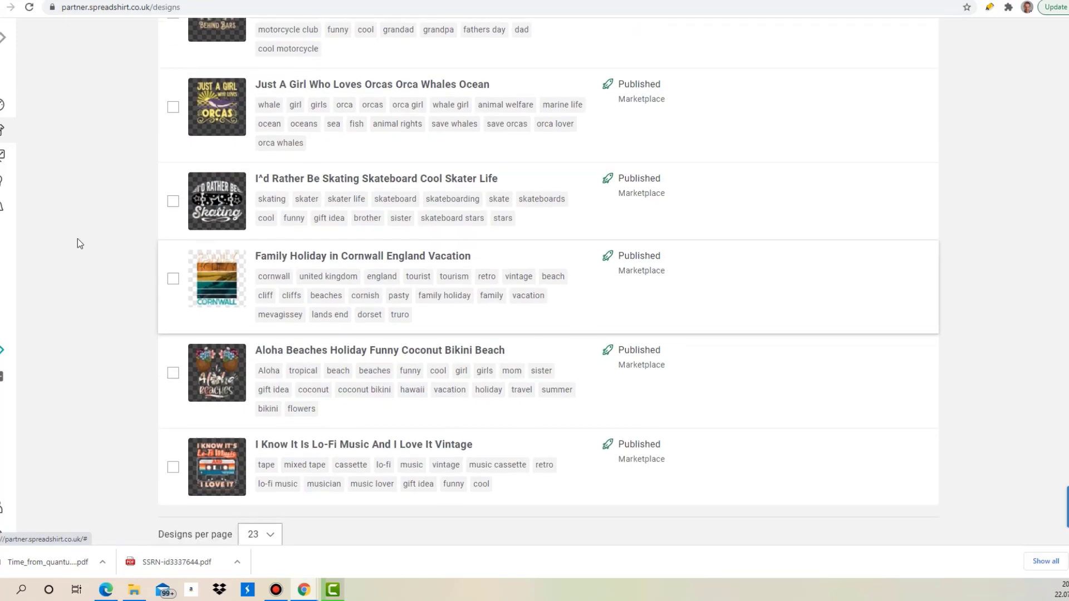
scroll(down, 3)
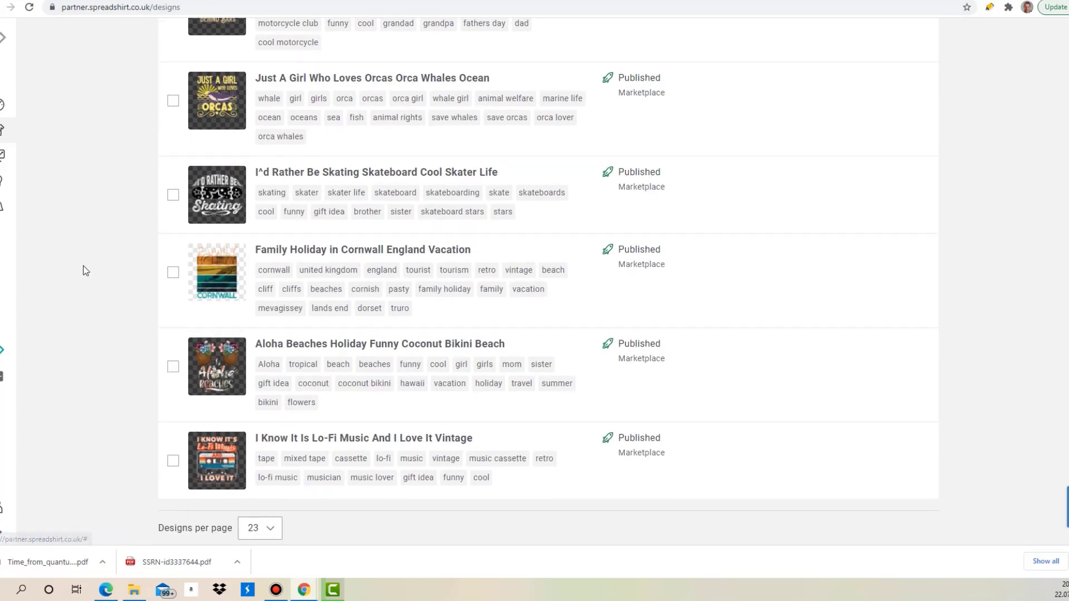
click(380, 344)
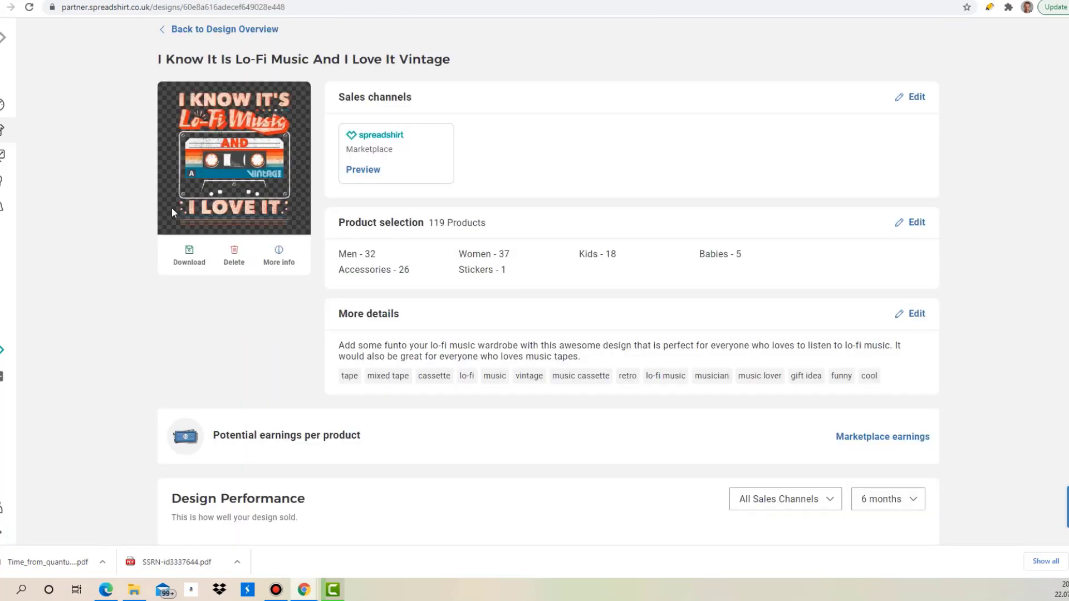
mouse_move(279, 212)
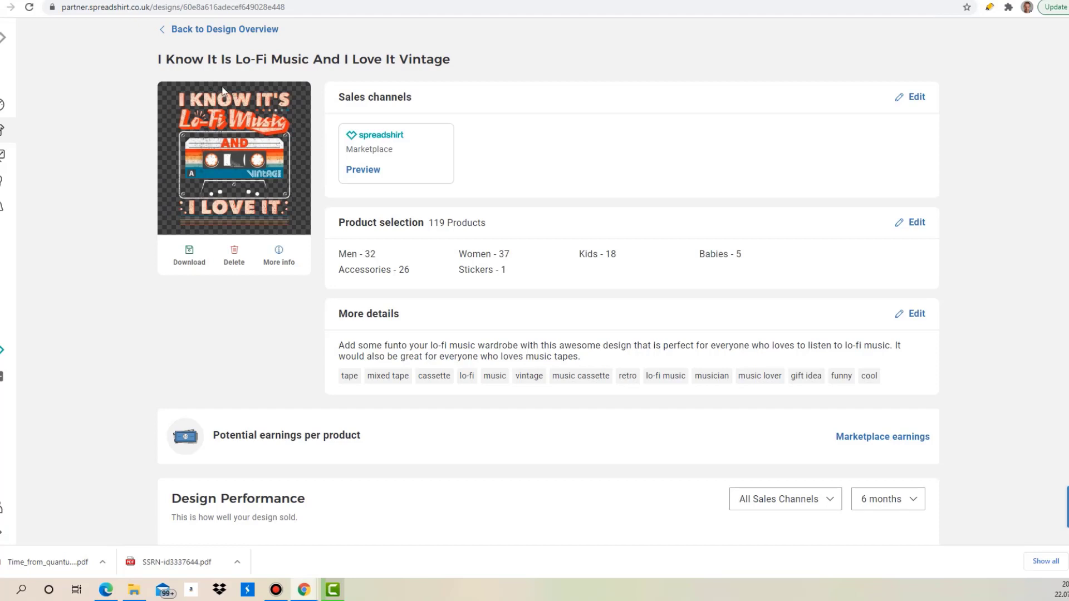
mouse_move(374, 248)
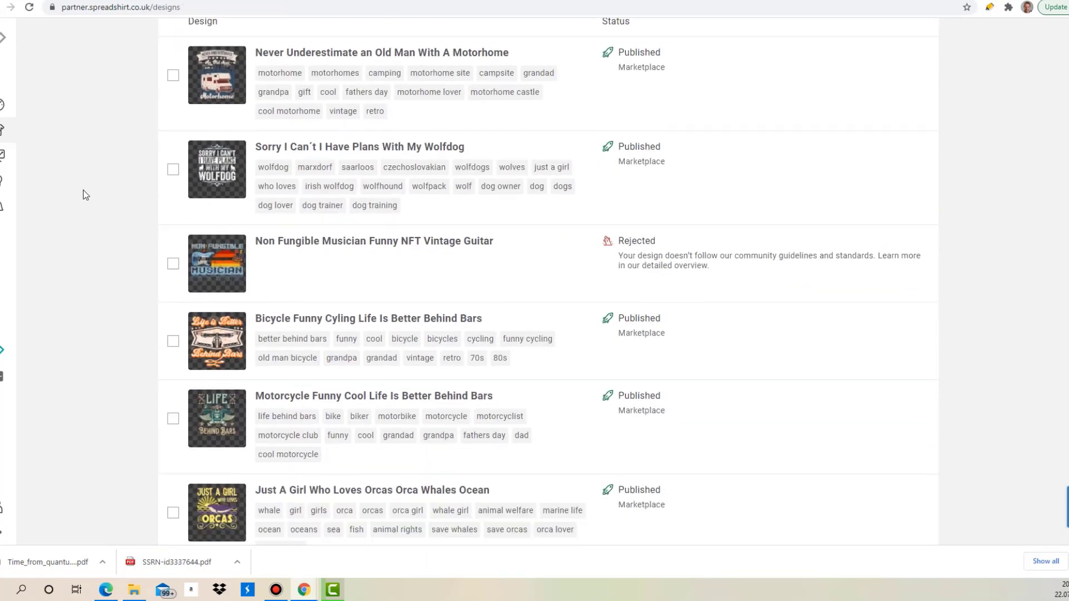
Step: Scroll through the Designs list checking each status, including the rejected Non Fungible Musician guitar design
scroll(down, 3)
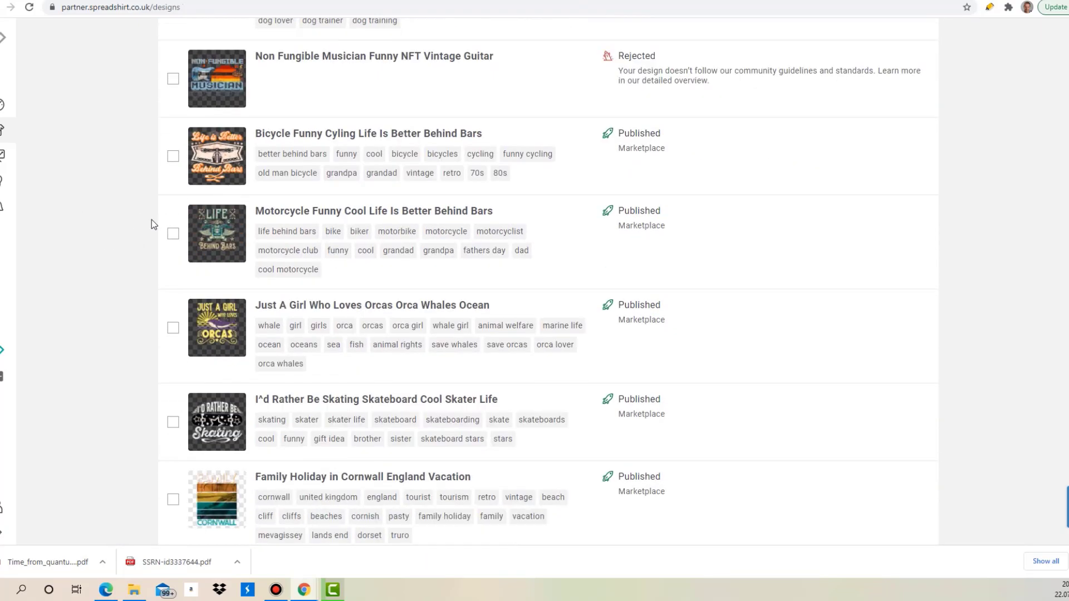
mouse_move(139, 209)
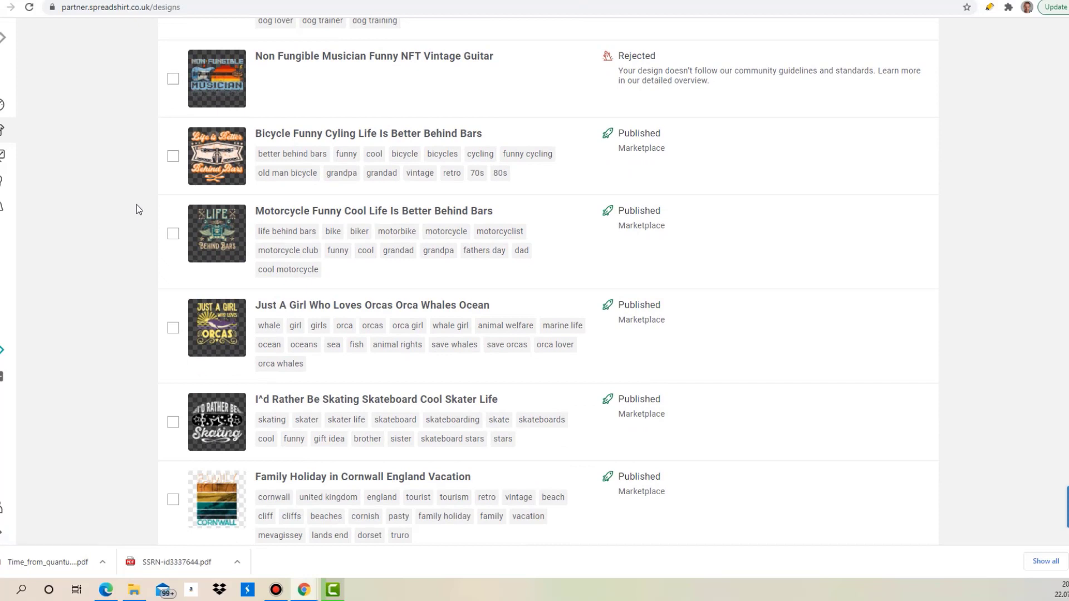
mouse_move(291, 237)
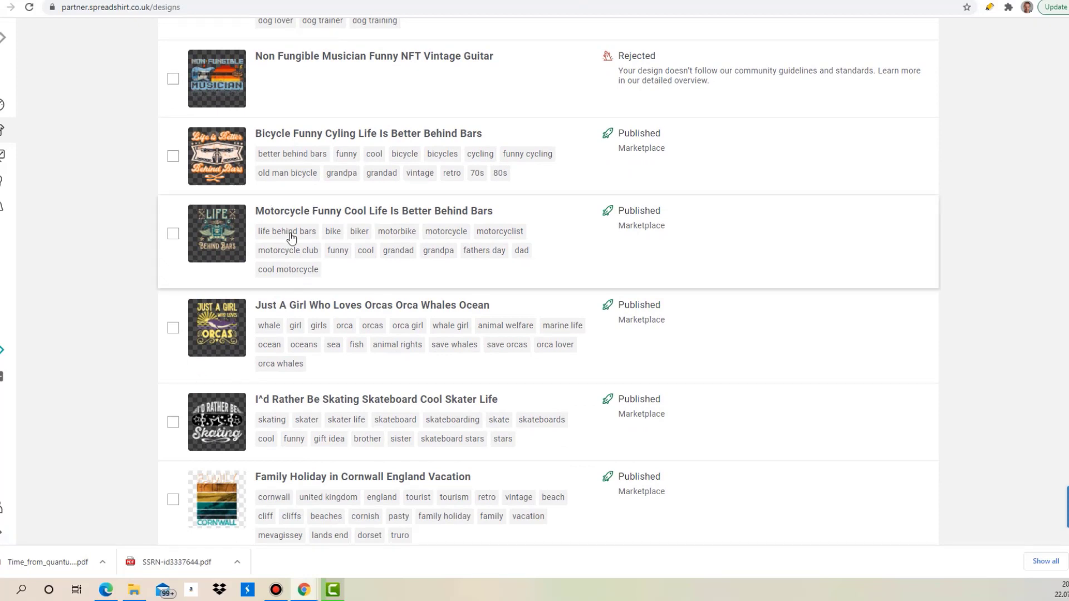
scroll(down, 3)
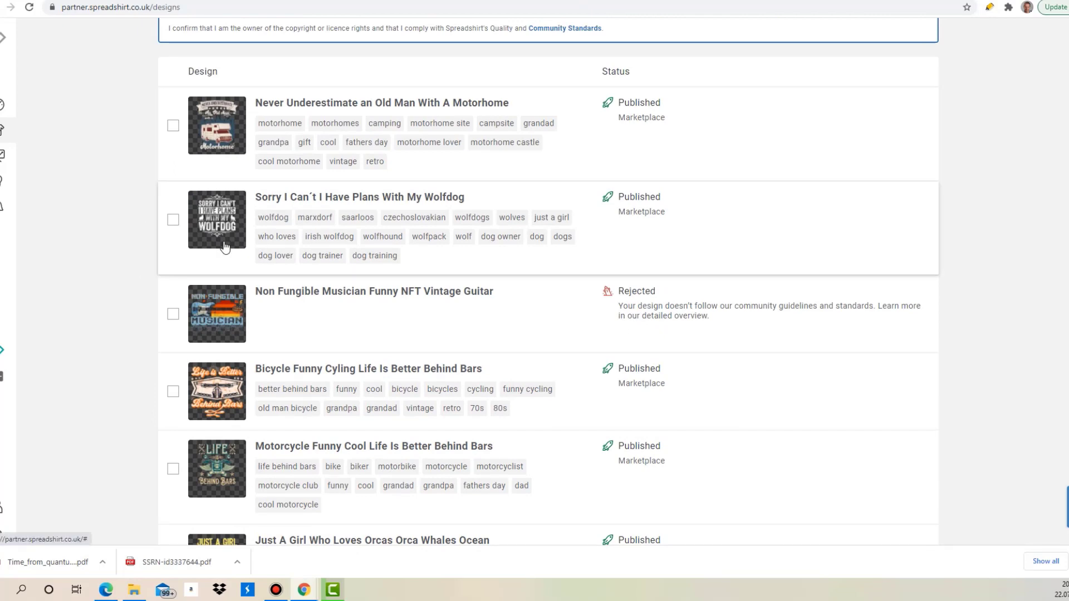
scroll(down, 3)
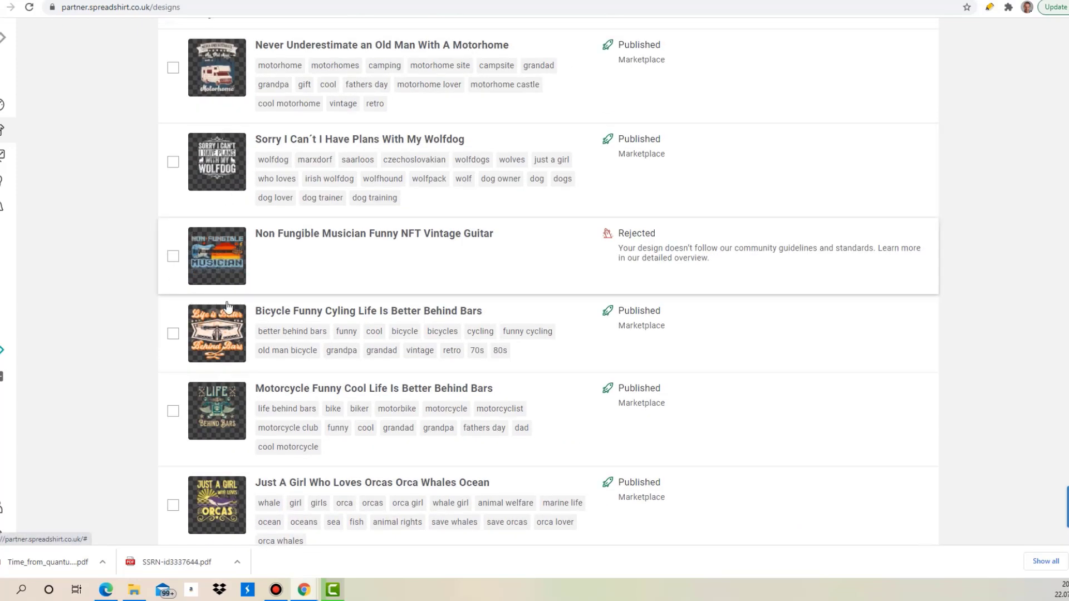
scroll(down, 3)
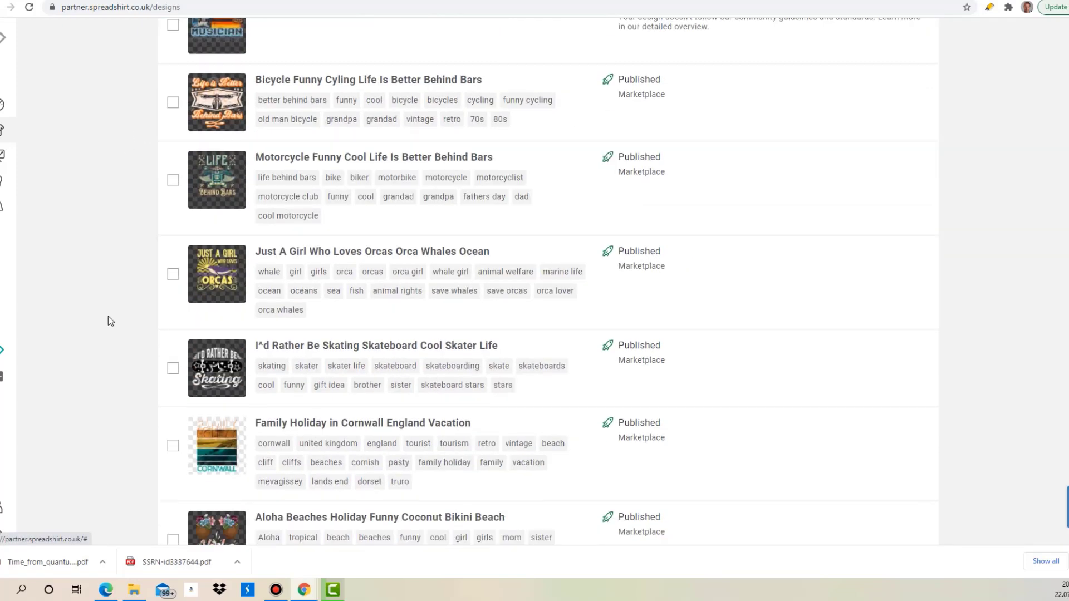
scroll(down, 3)
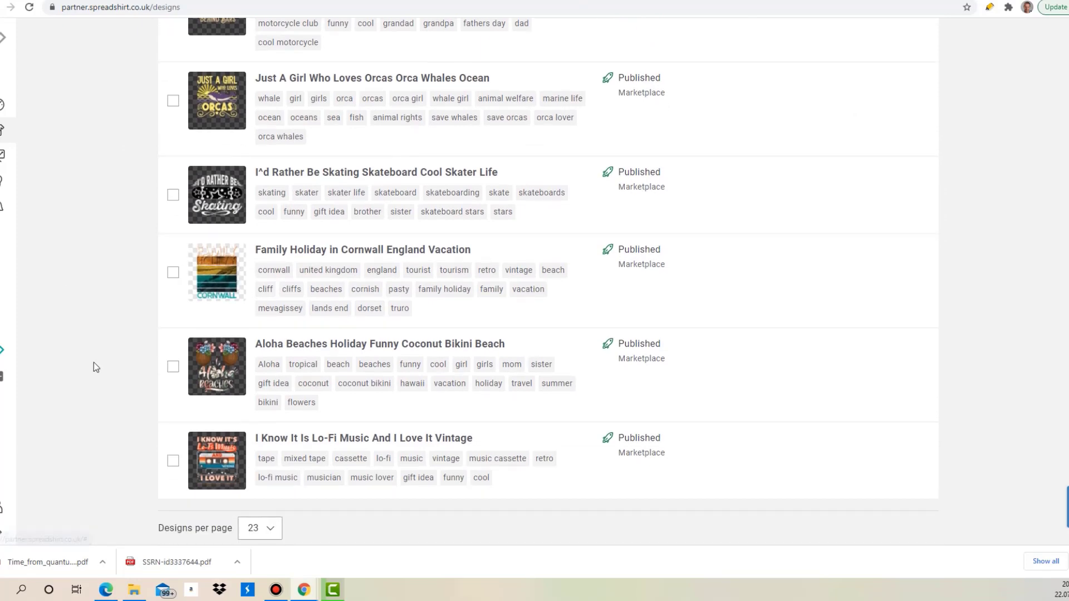
scroll(up, 3)
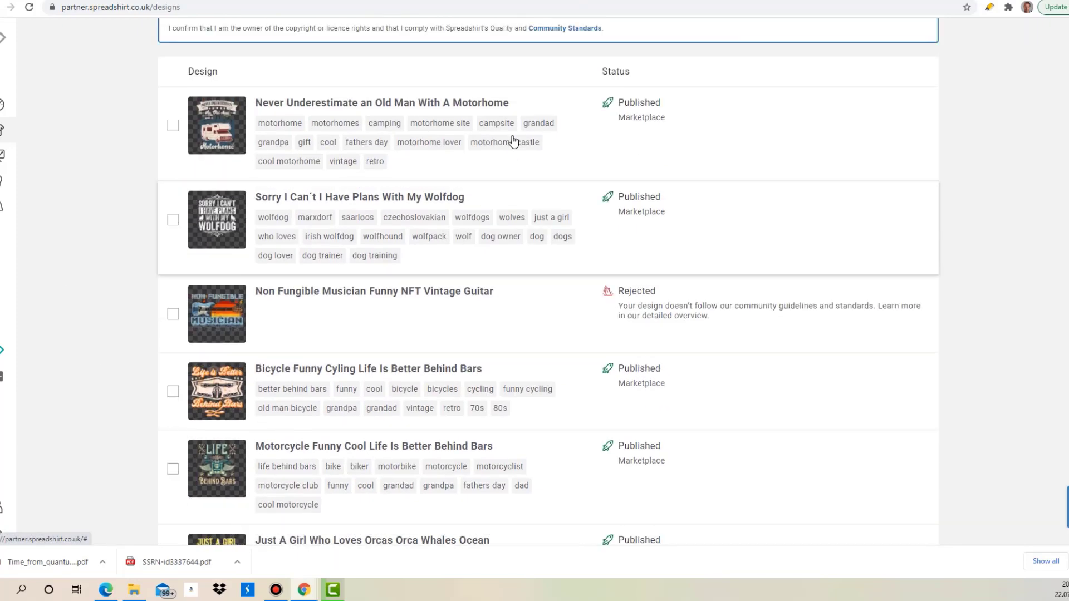
mouse_move(96, 302)
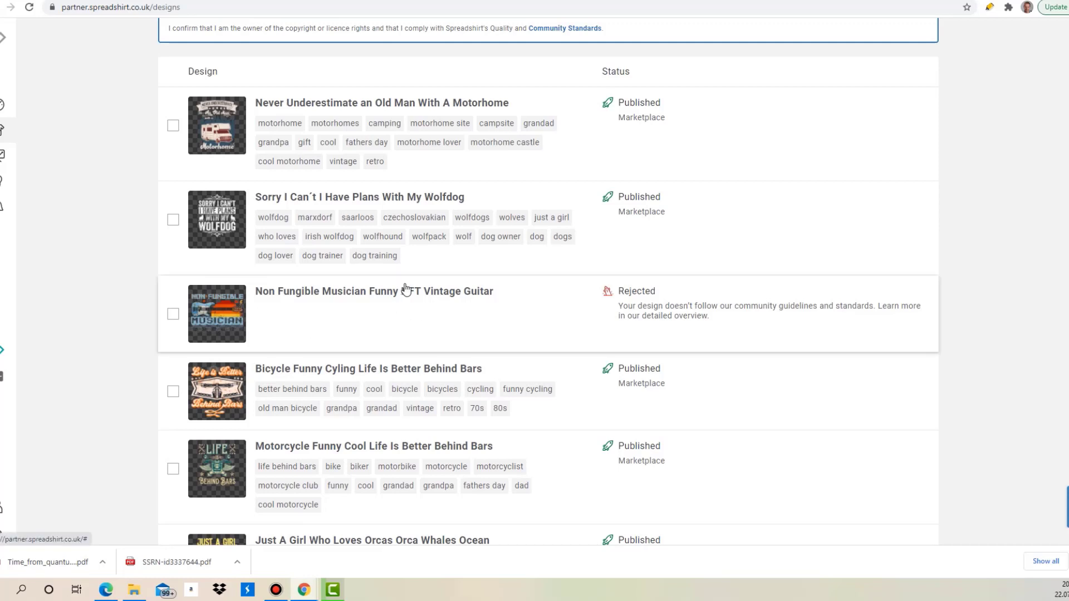
mouse_move(307, 579)
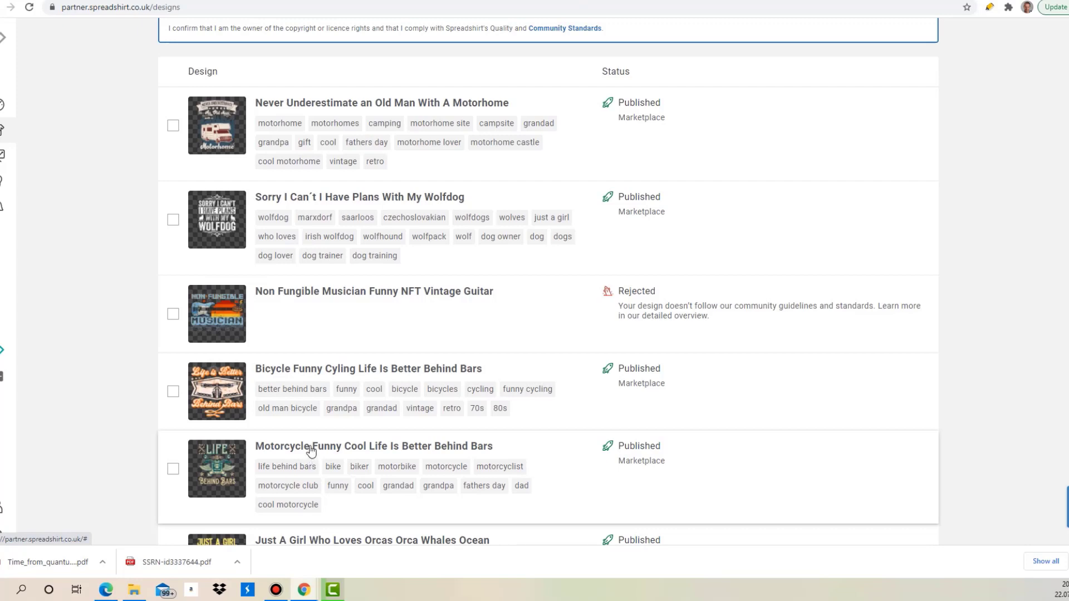
mouse_move(235, 129)
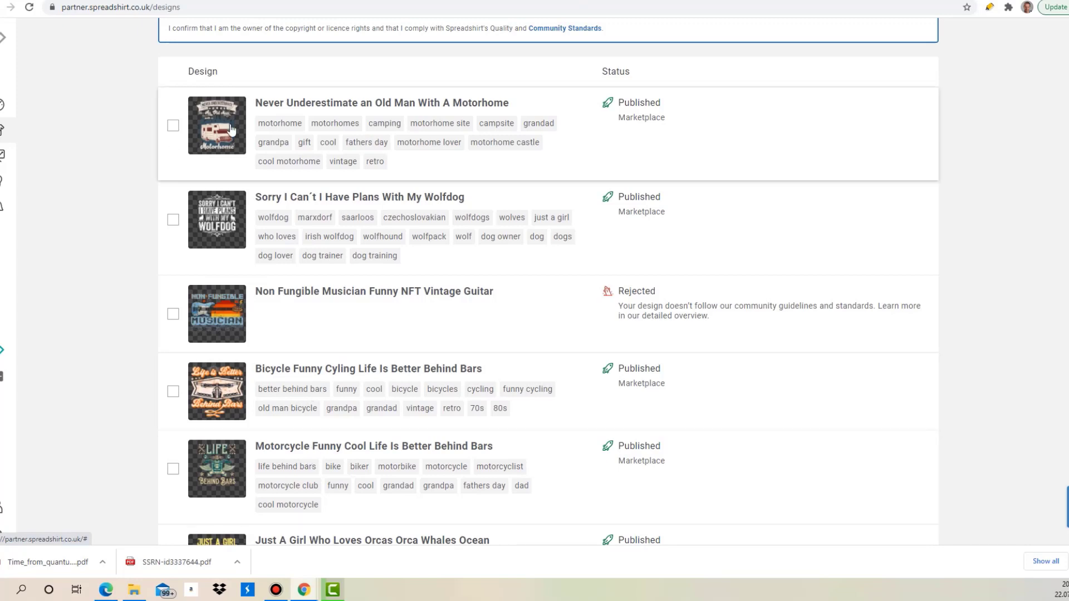
scroll(down, 3)
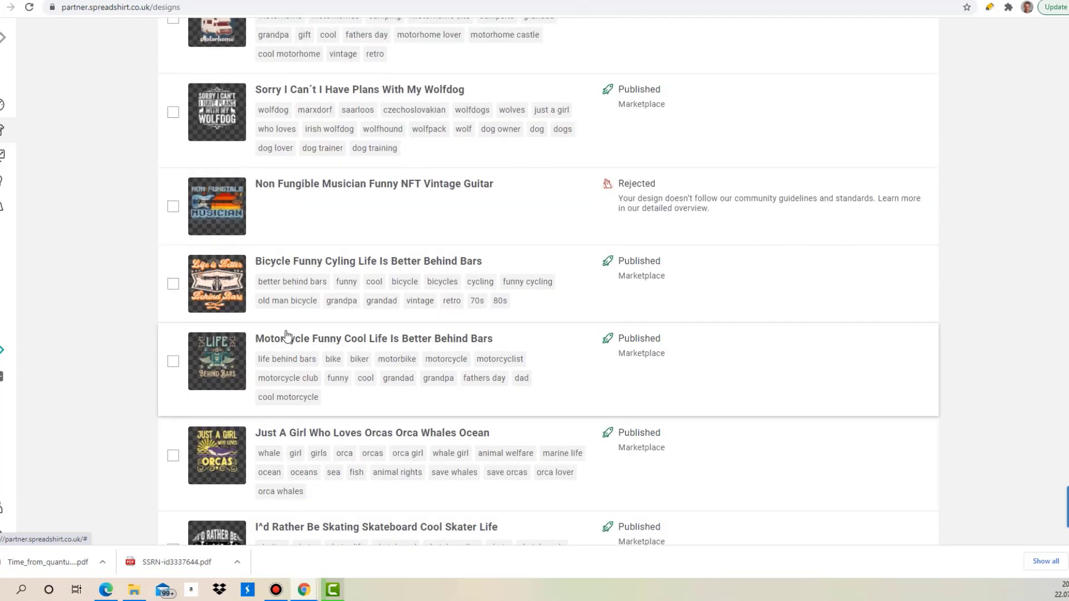
scroll(up, 3)
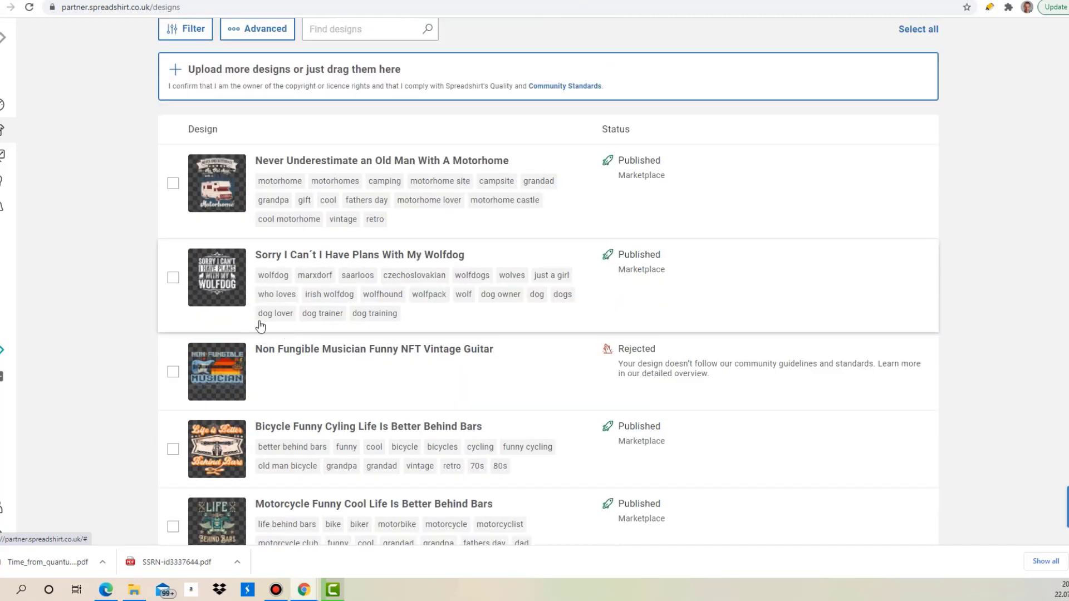
mouse_move(402, 361)
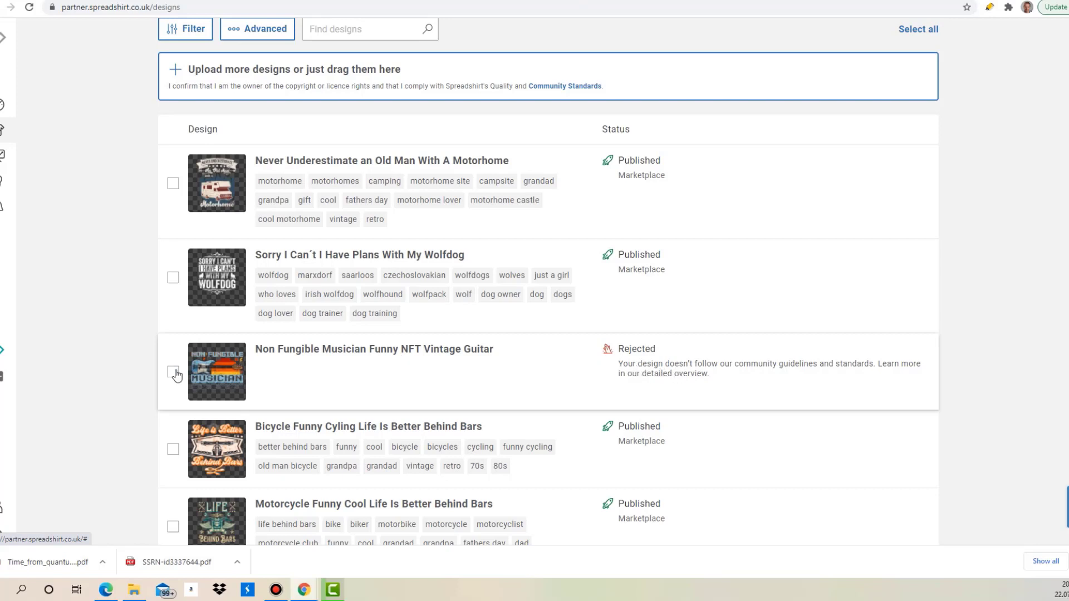
mouse_move(206, 371)
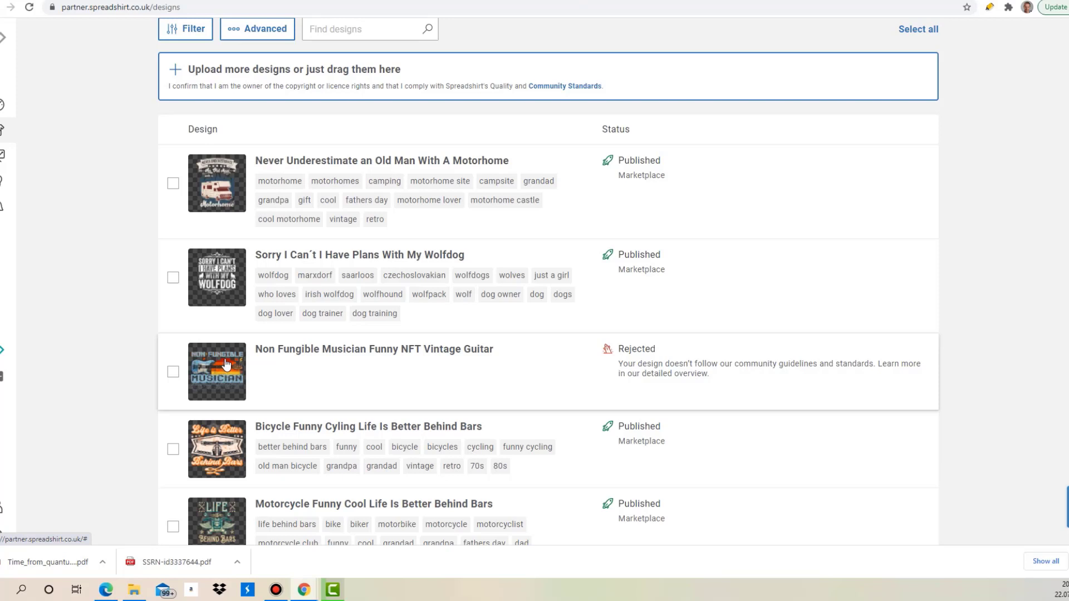
mouse_move(860, 228)
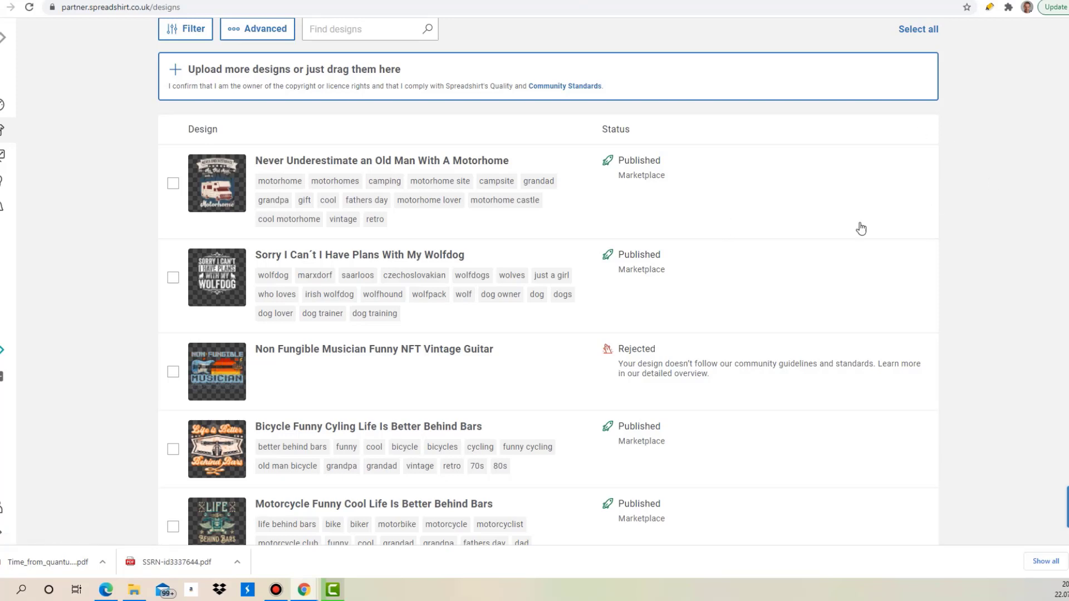
Step: Scroll down through the remaining designs to the end of the list
scroll(down, 3)
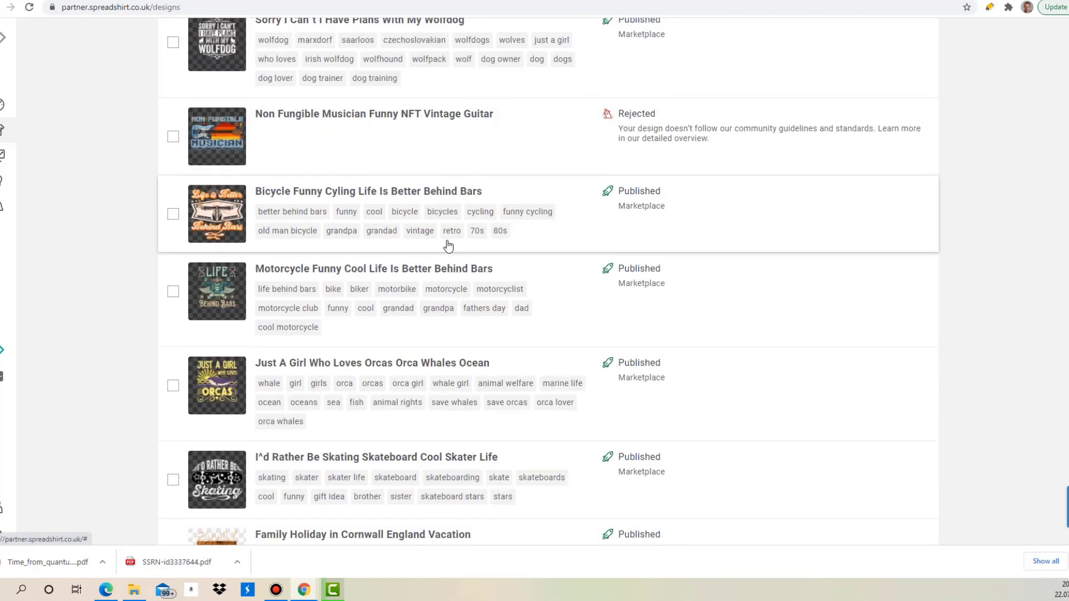
scroll(down, 3)
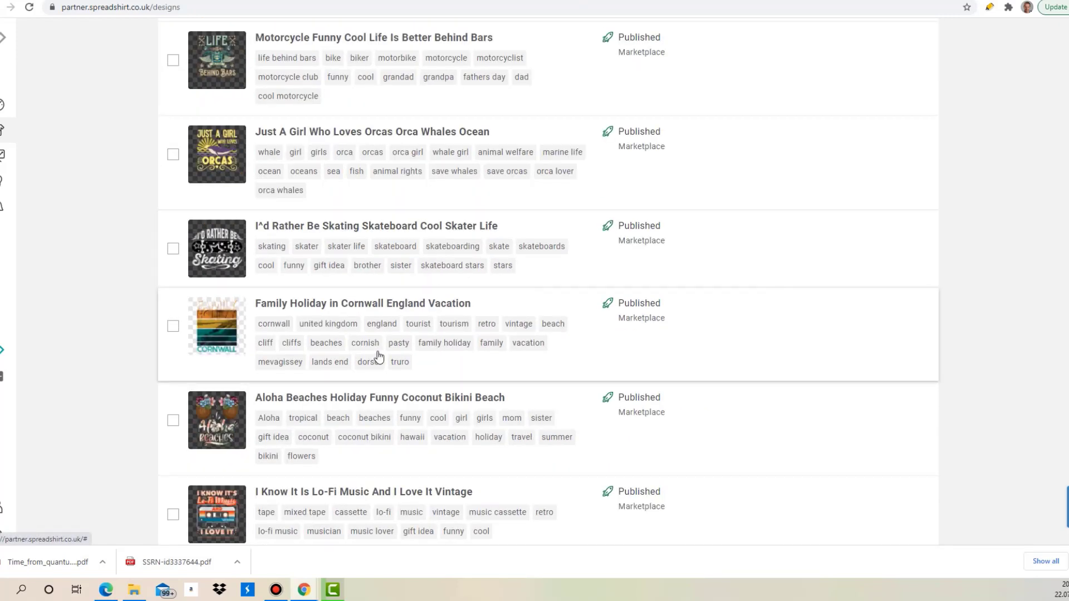
mouse_move(443, 322)
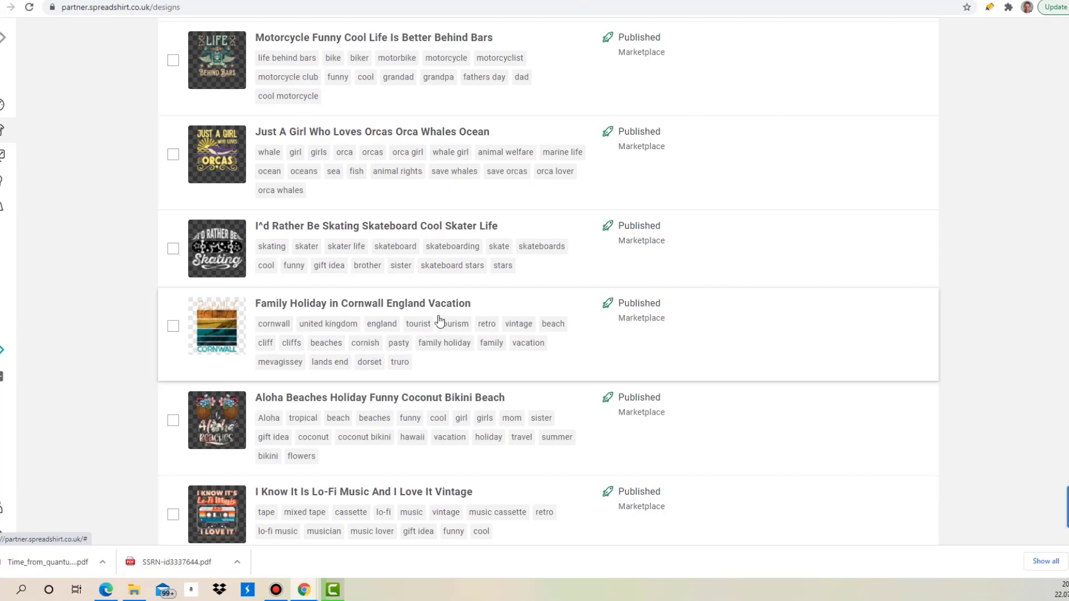
scroll(down, 3)
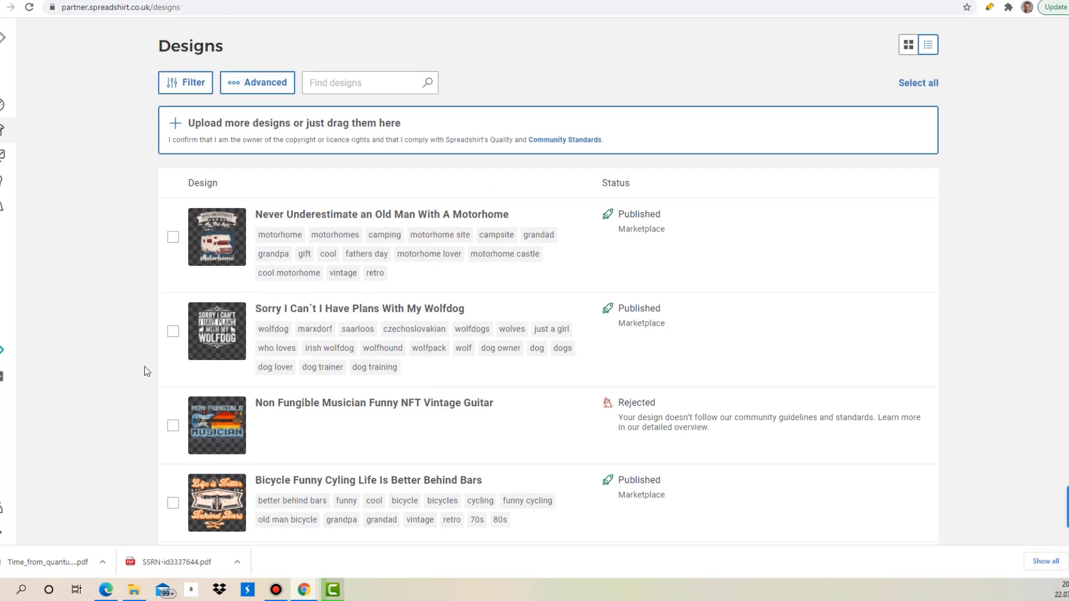
mouse_move(39, 346)
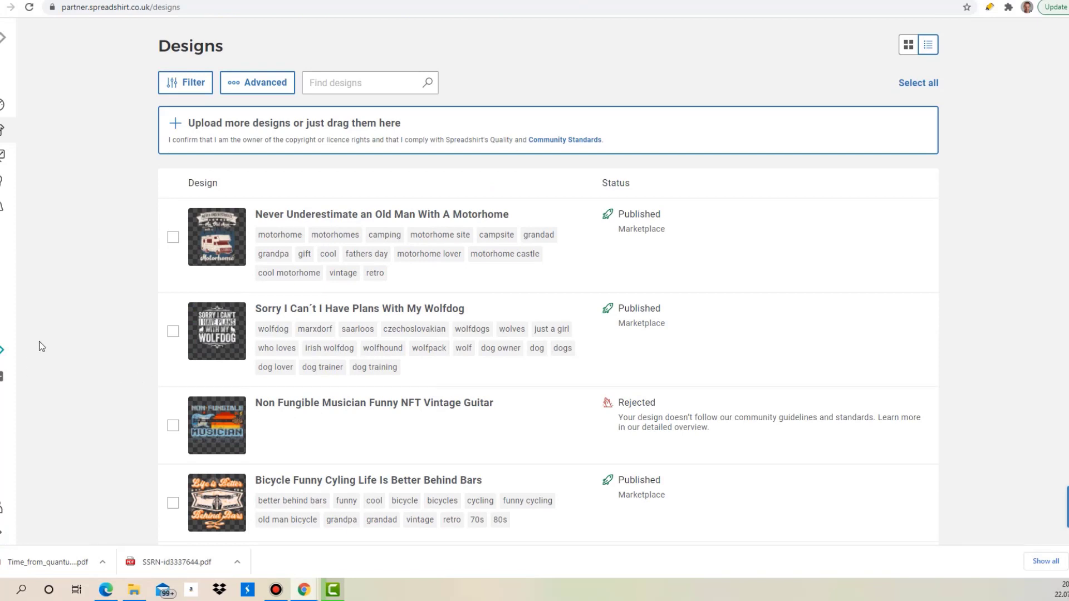
mouse_move(89, 335)
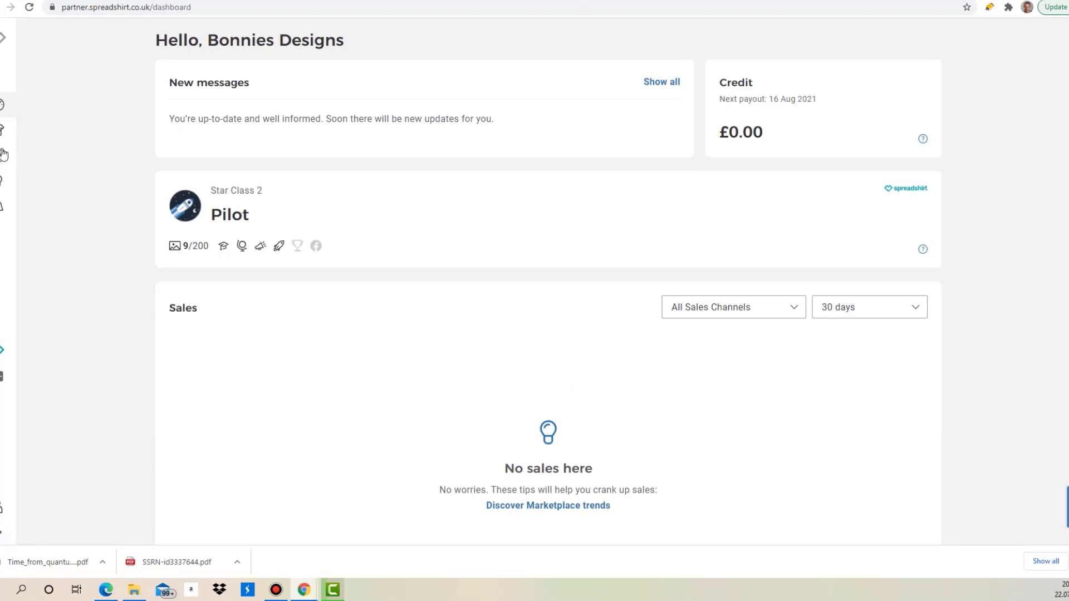
mouse_move(4, 152)
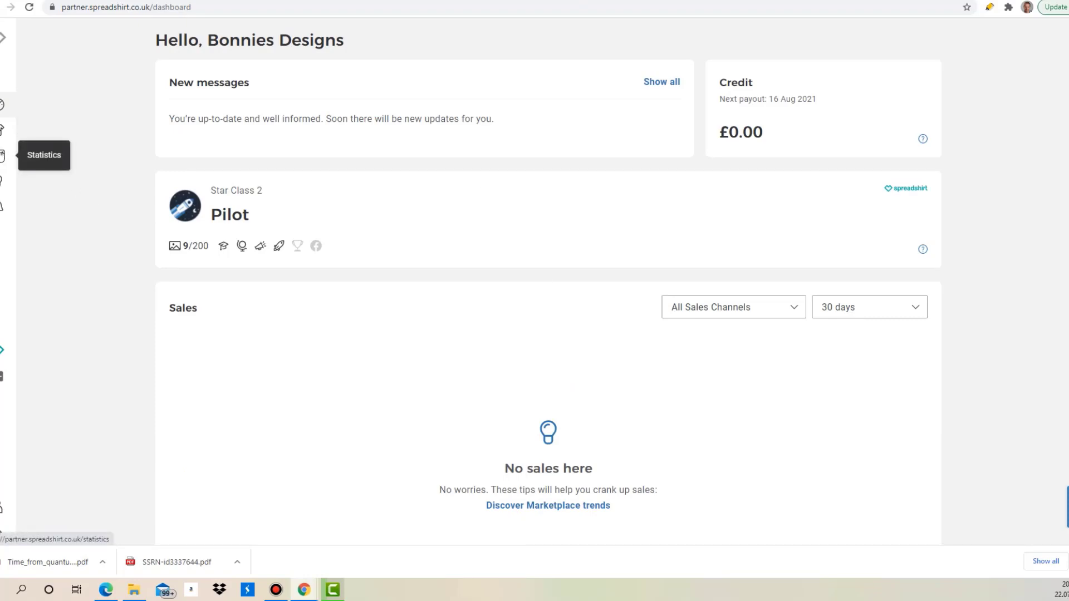
mouse_move(5, 172)
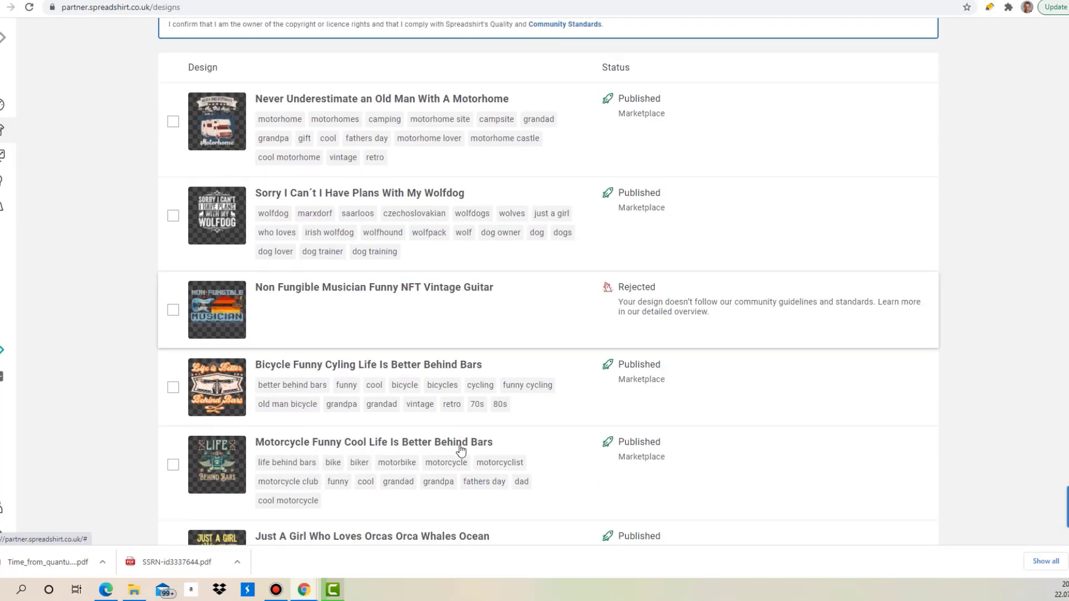
Step: Scroll through the full Designs list down to the last entry, the Lo-Fi Music design
scroll(down, 3)
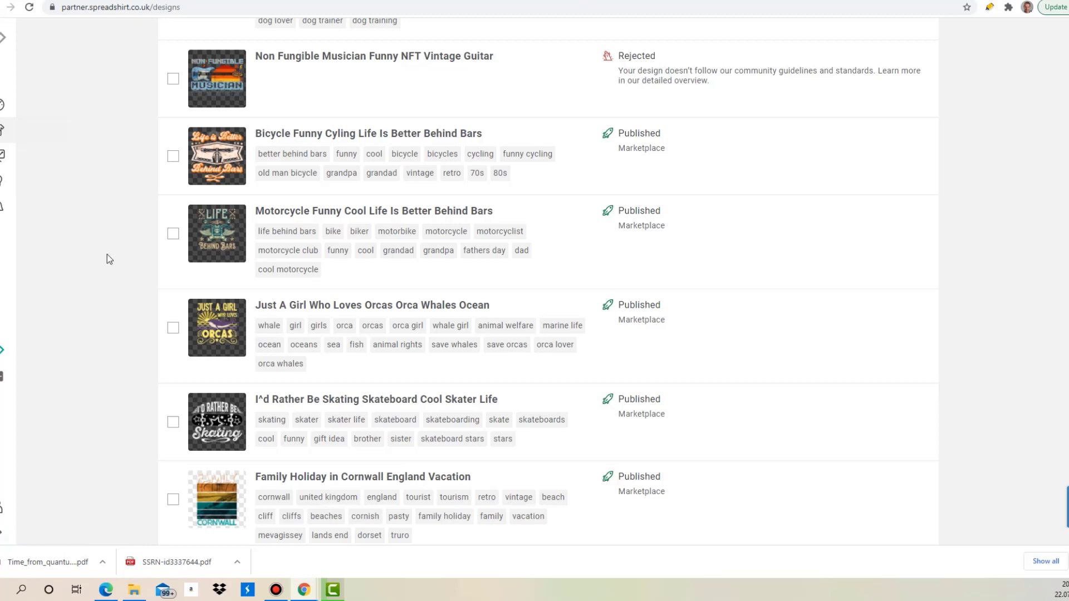
mouse_move(663, 518)
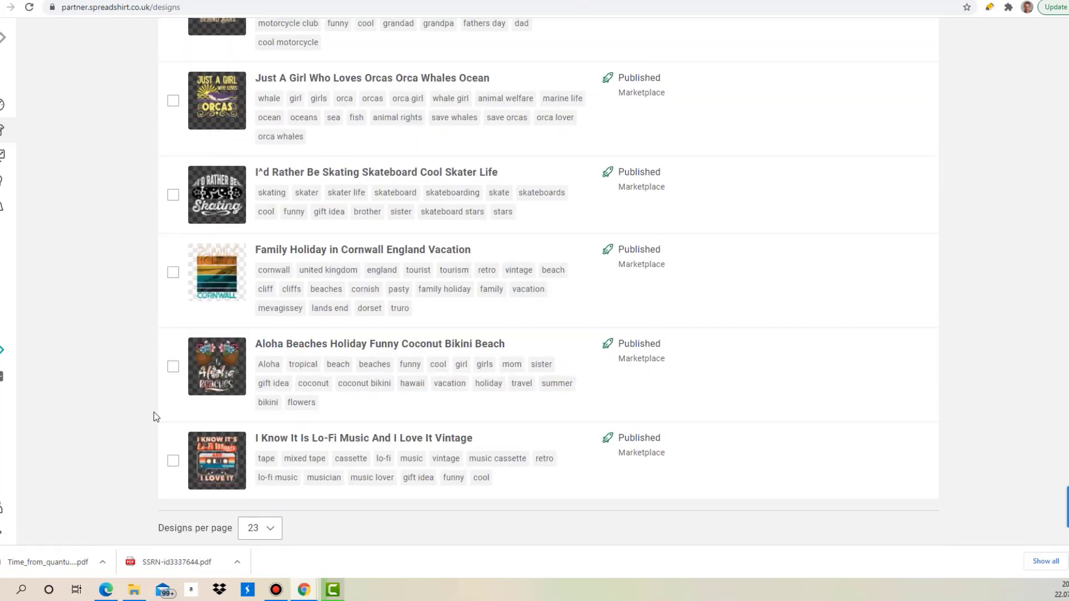
scroll(up, 3)
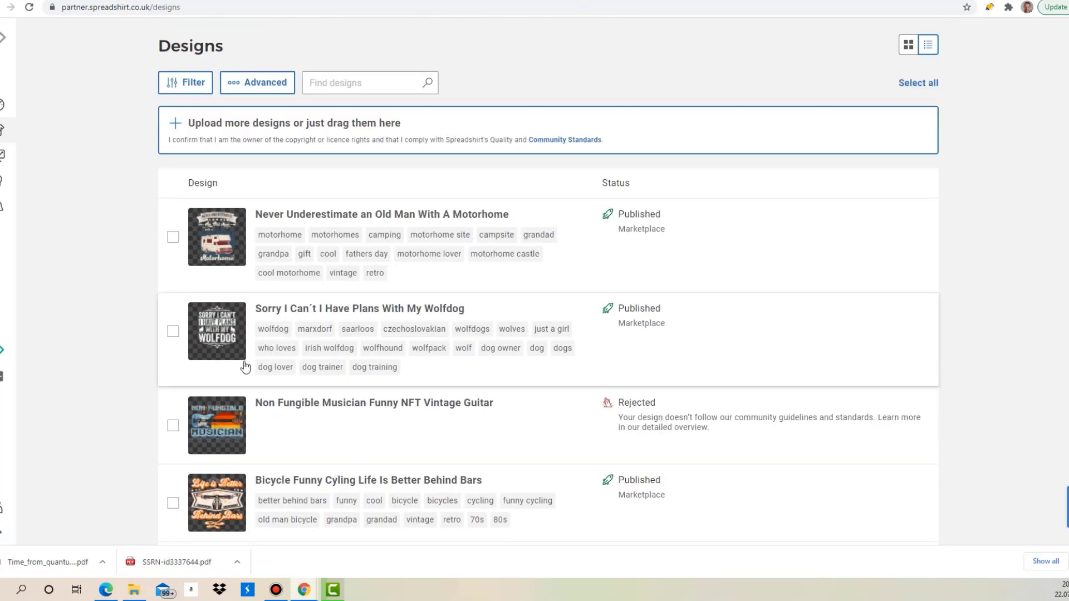
mouse_move(98, 250)
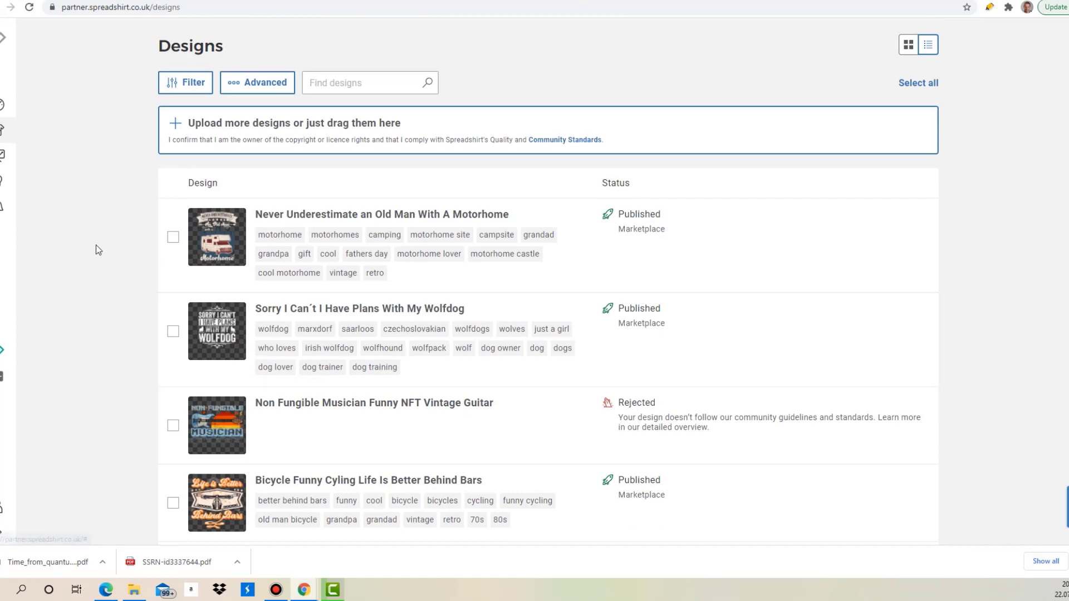
scroll(down, 3)
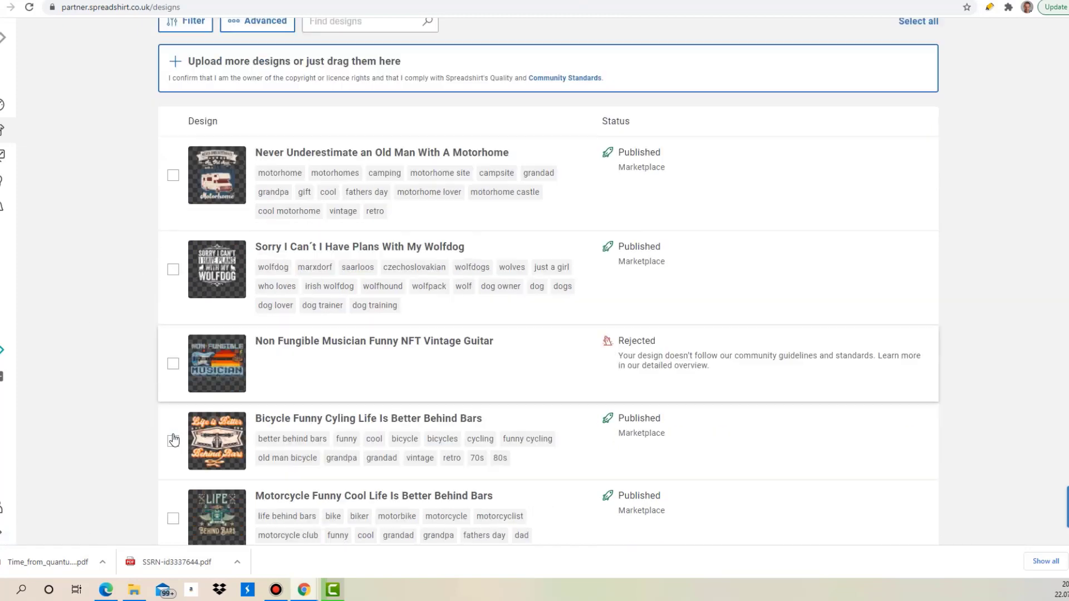
scroll(down, 3)
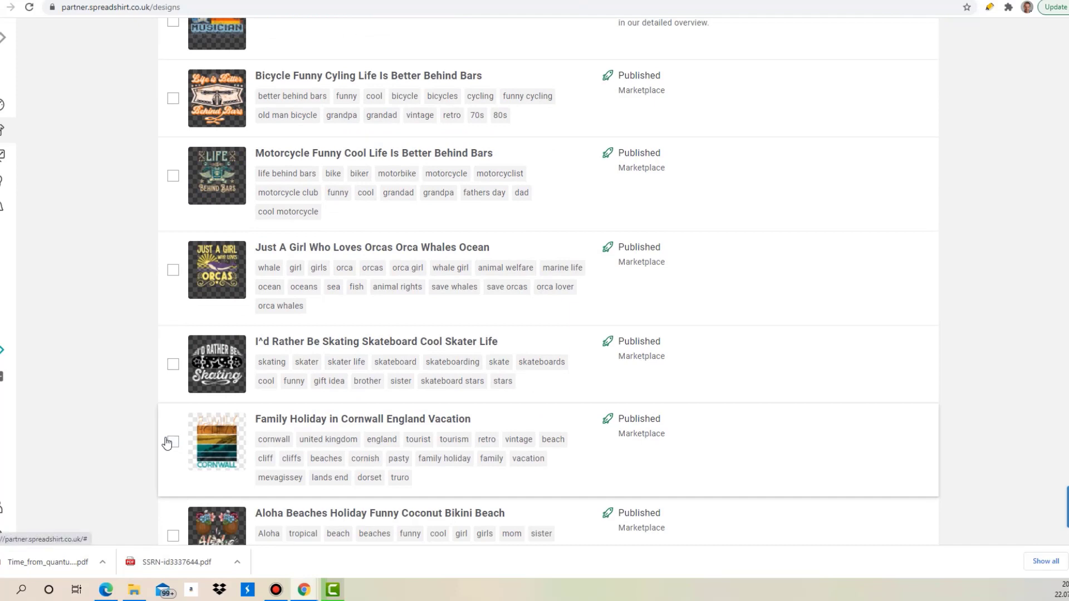
scroll(down, 3)
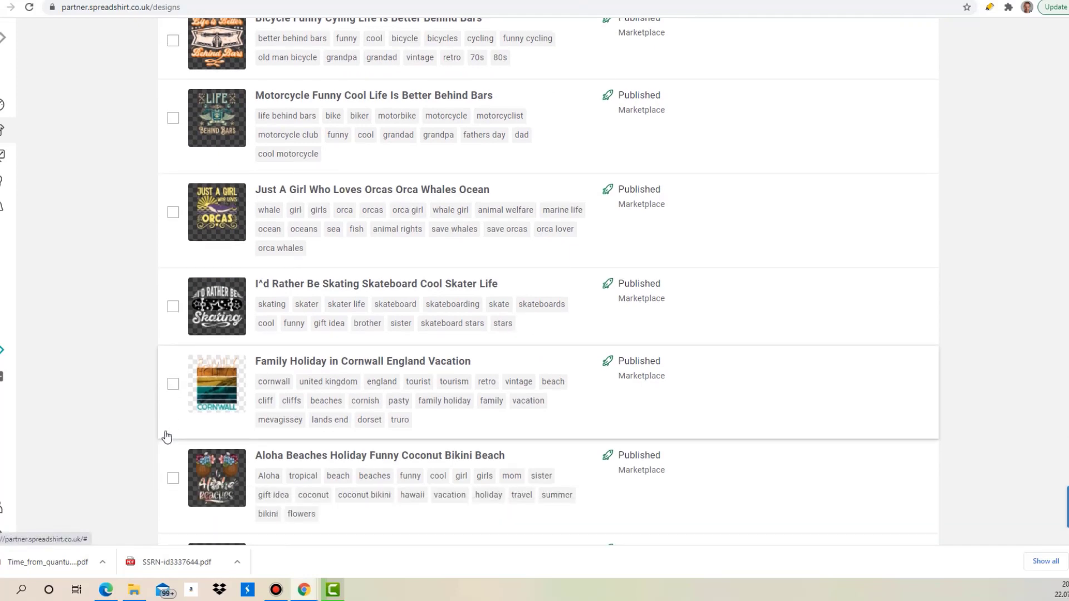
scroll(down, 3)
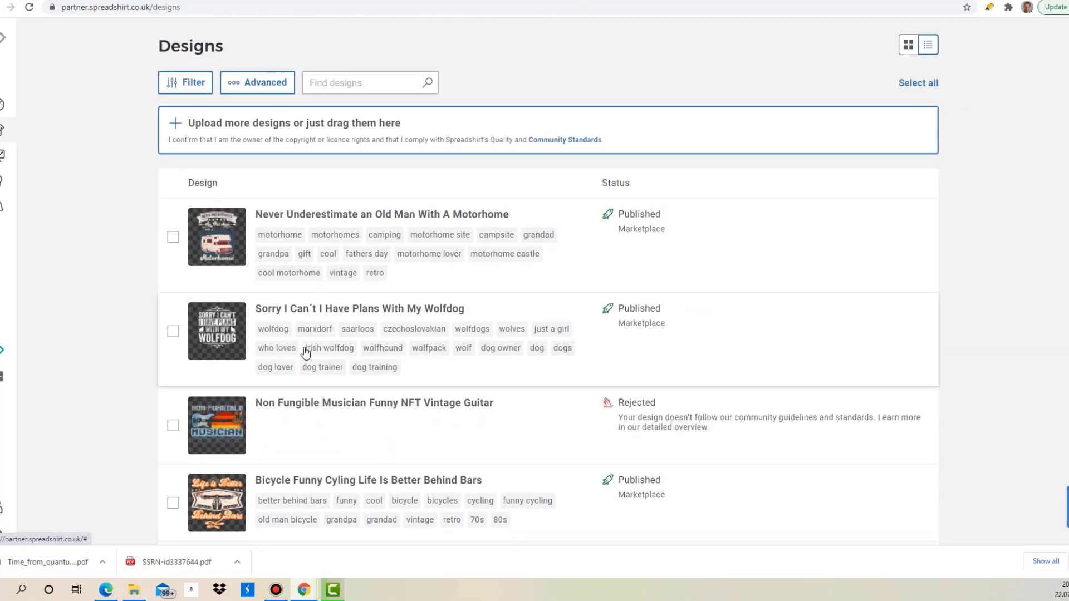
mouse_move(287, 369)
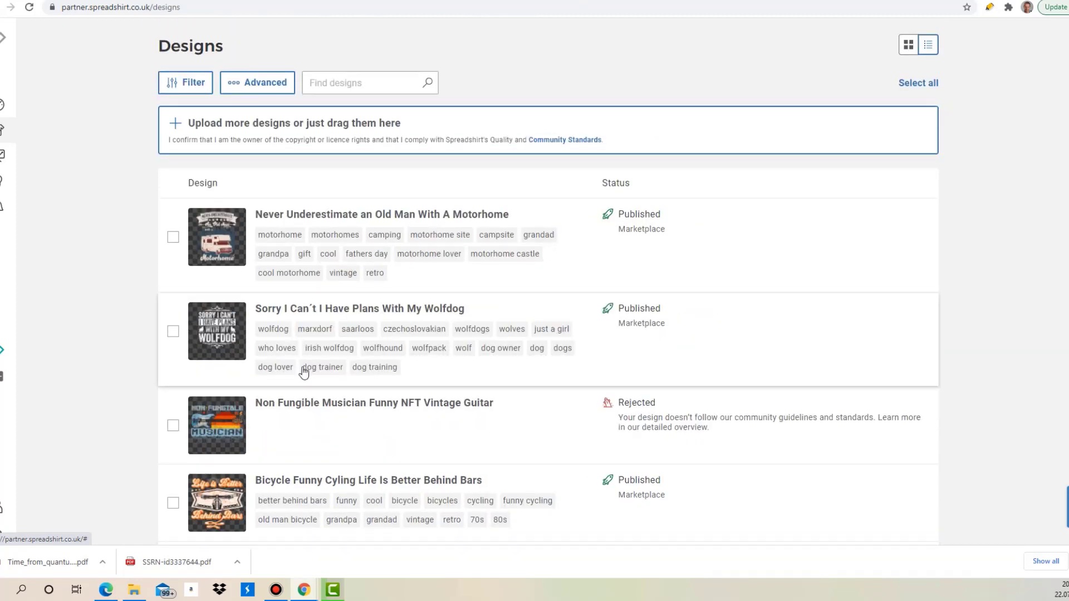
mouse_move(132, 139)
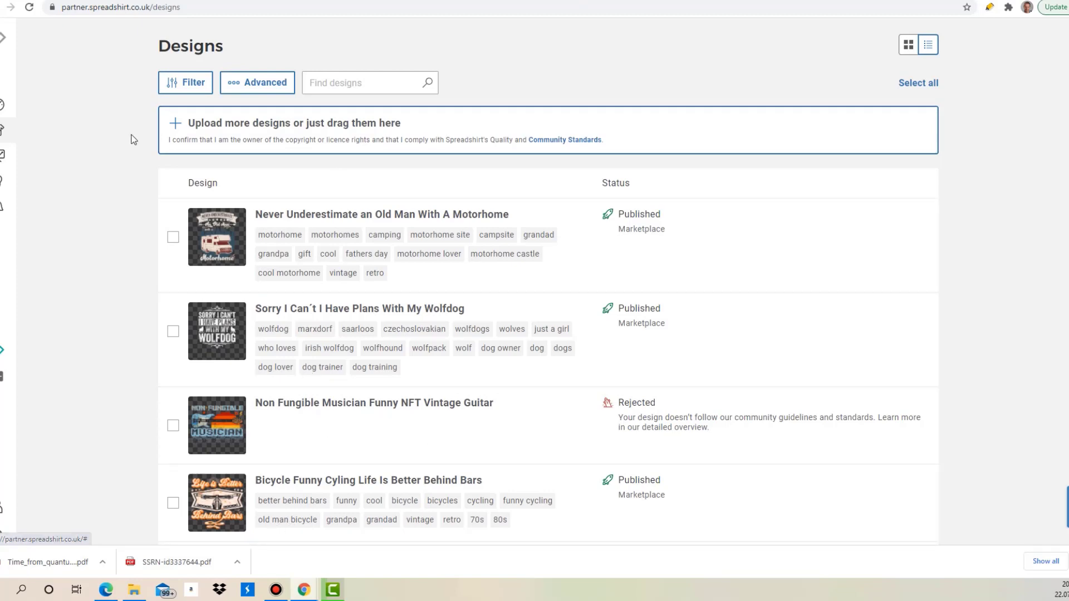
scroll(down, 3)
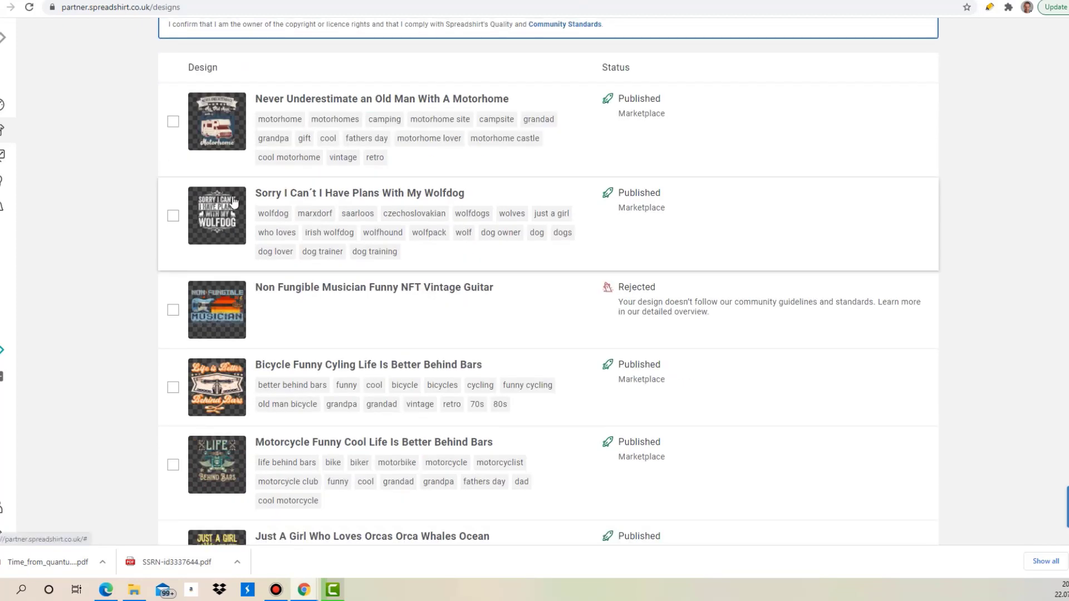
scroll(down, 3)
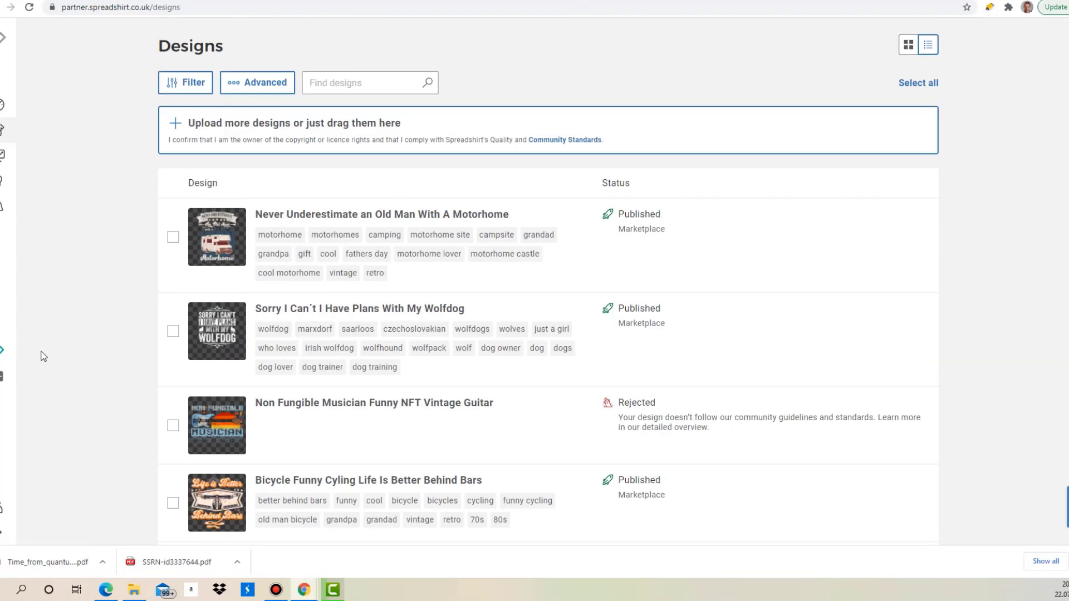
mouse_move(32, 351)
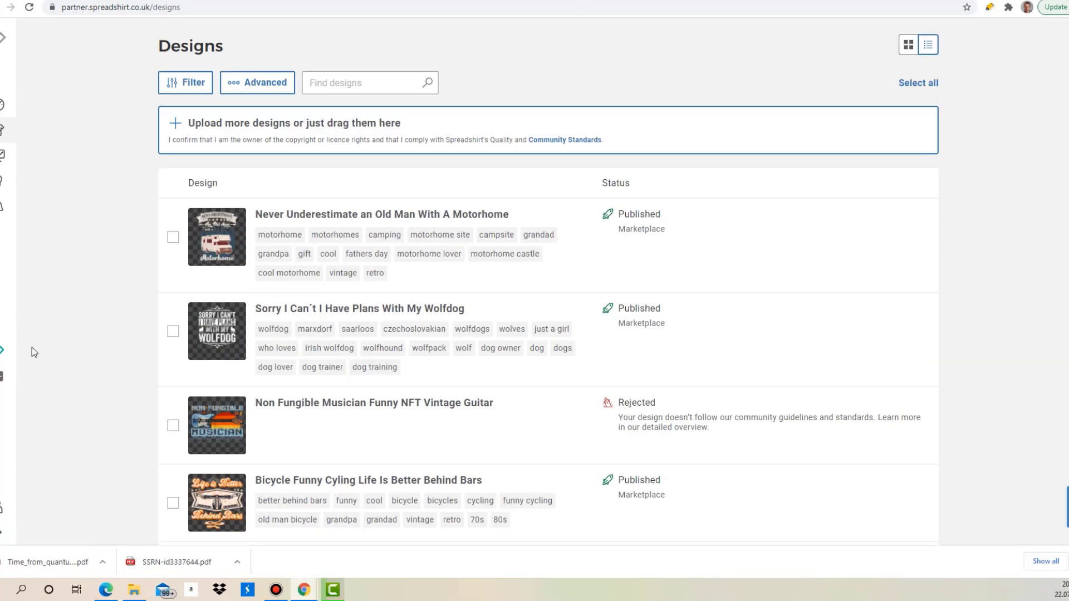